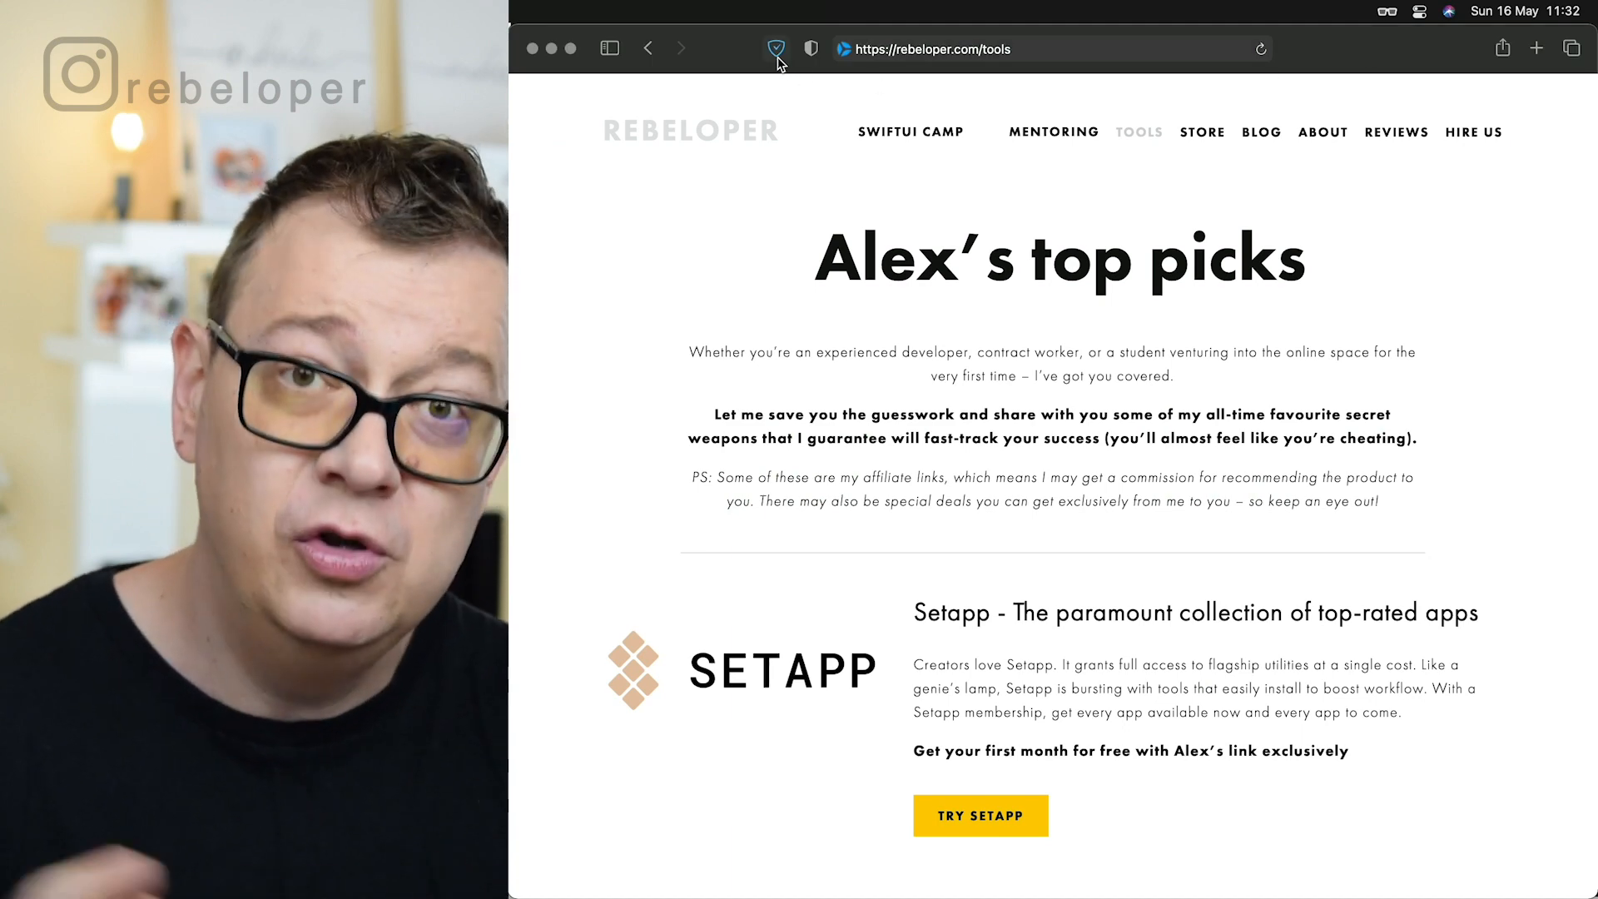
pyautogui.moveTo(776, 49)
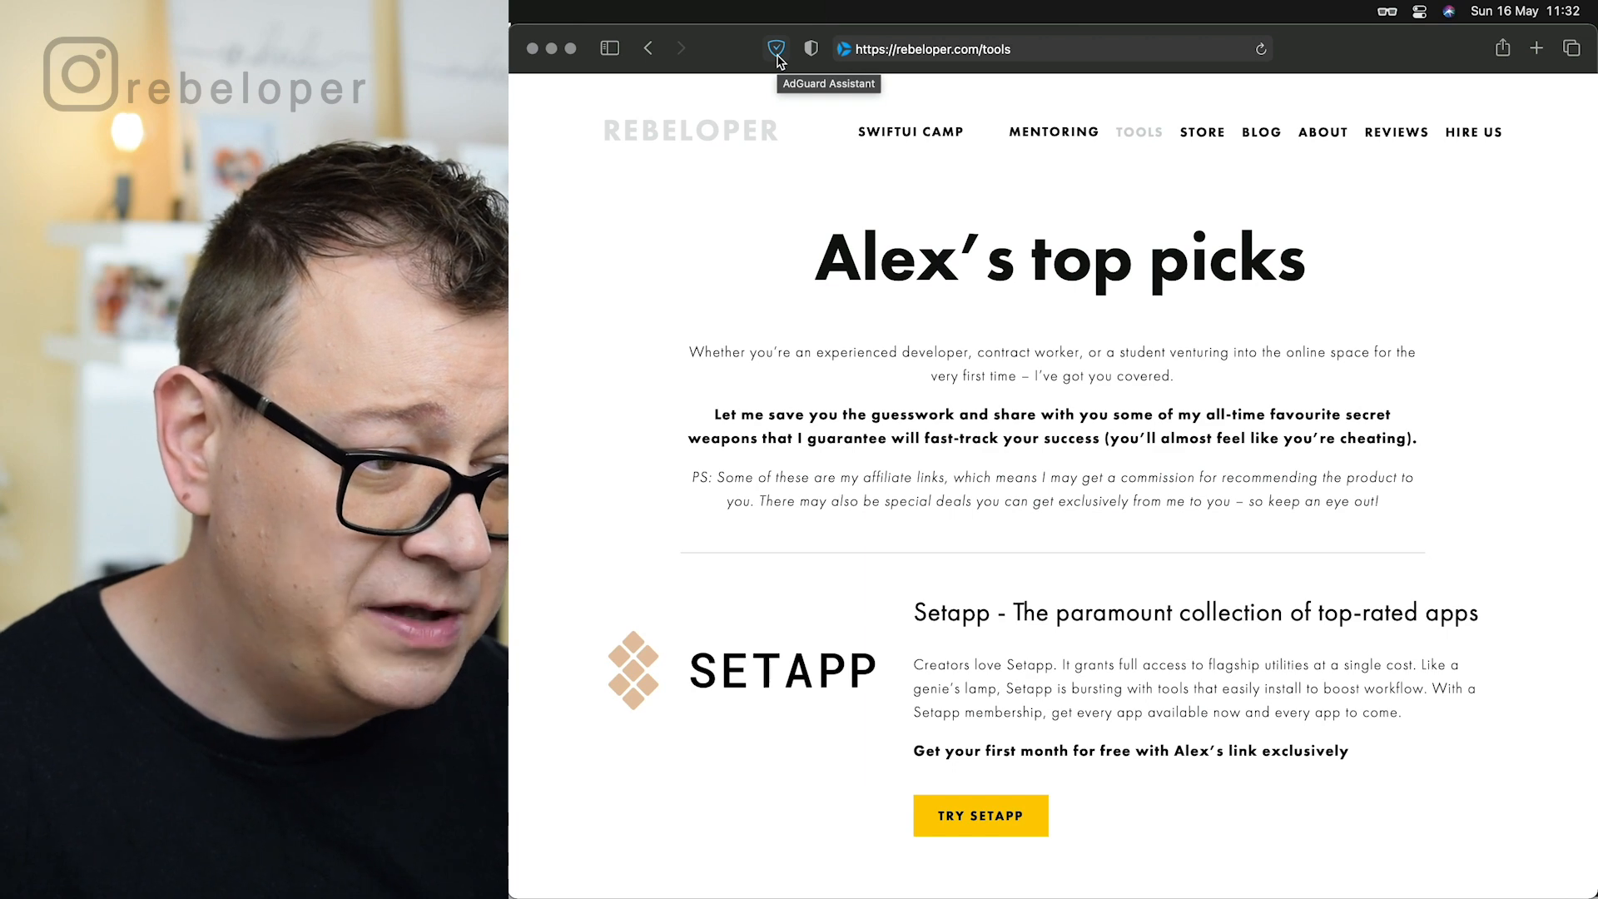
# Open Setapp's On This Mac list from its menu bar icon over Safari.
pyautogui.click(776, 49)
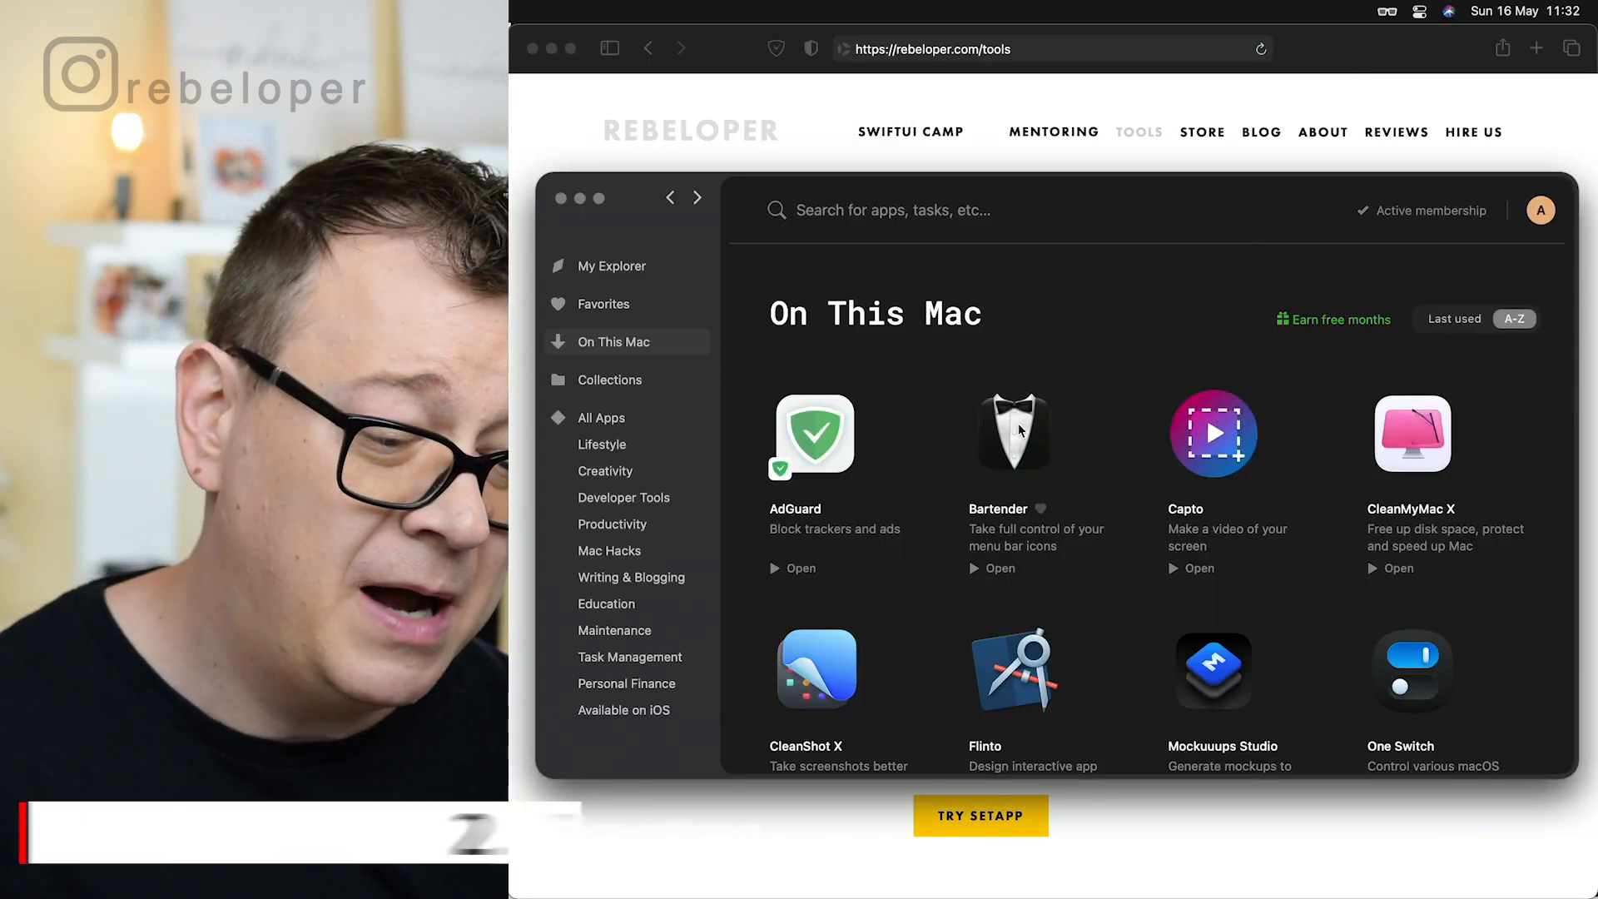
pyautogui.click(1013, 432)
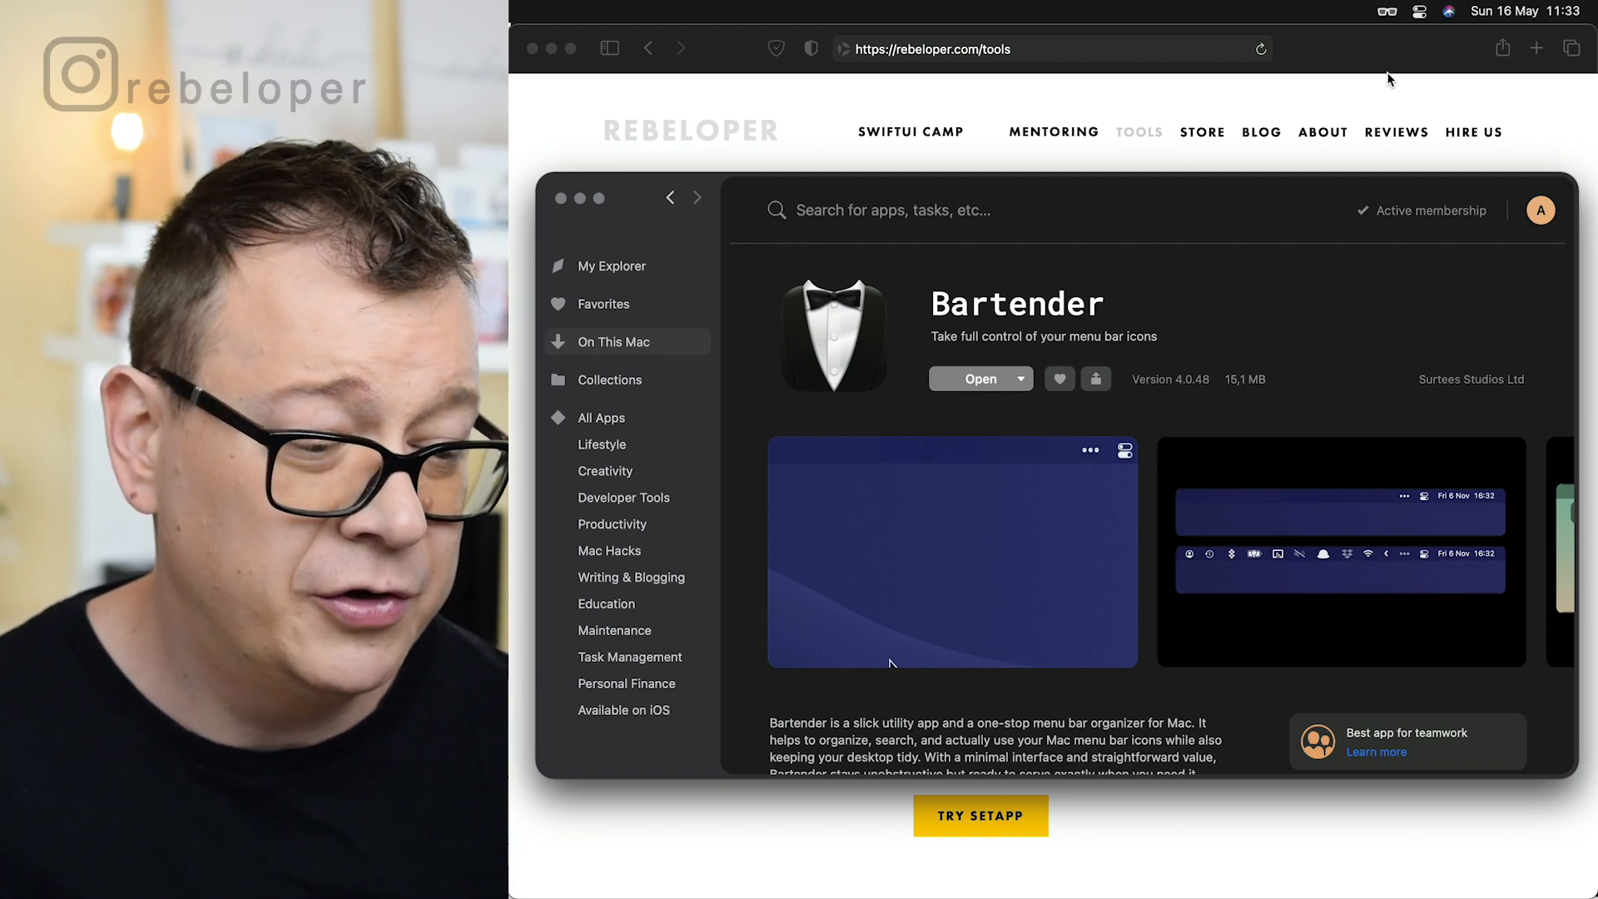
pyautogui.moveTo(885, 581)
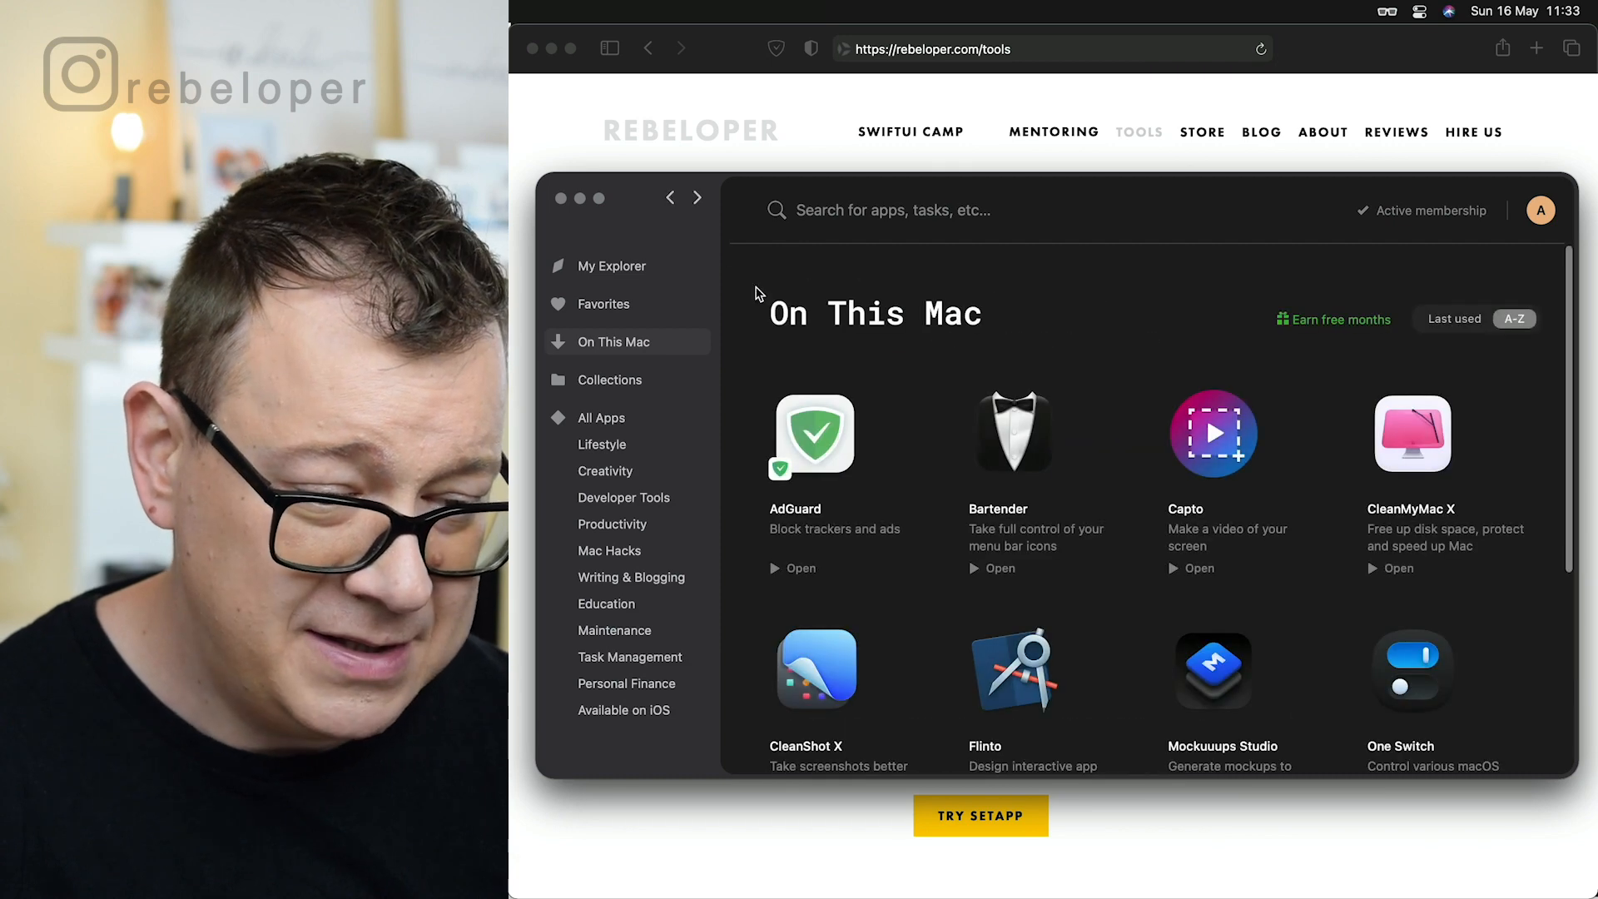
pyautogui.moveTo(1223, 459)
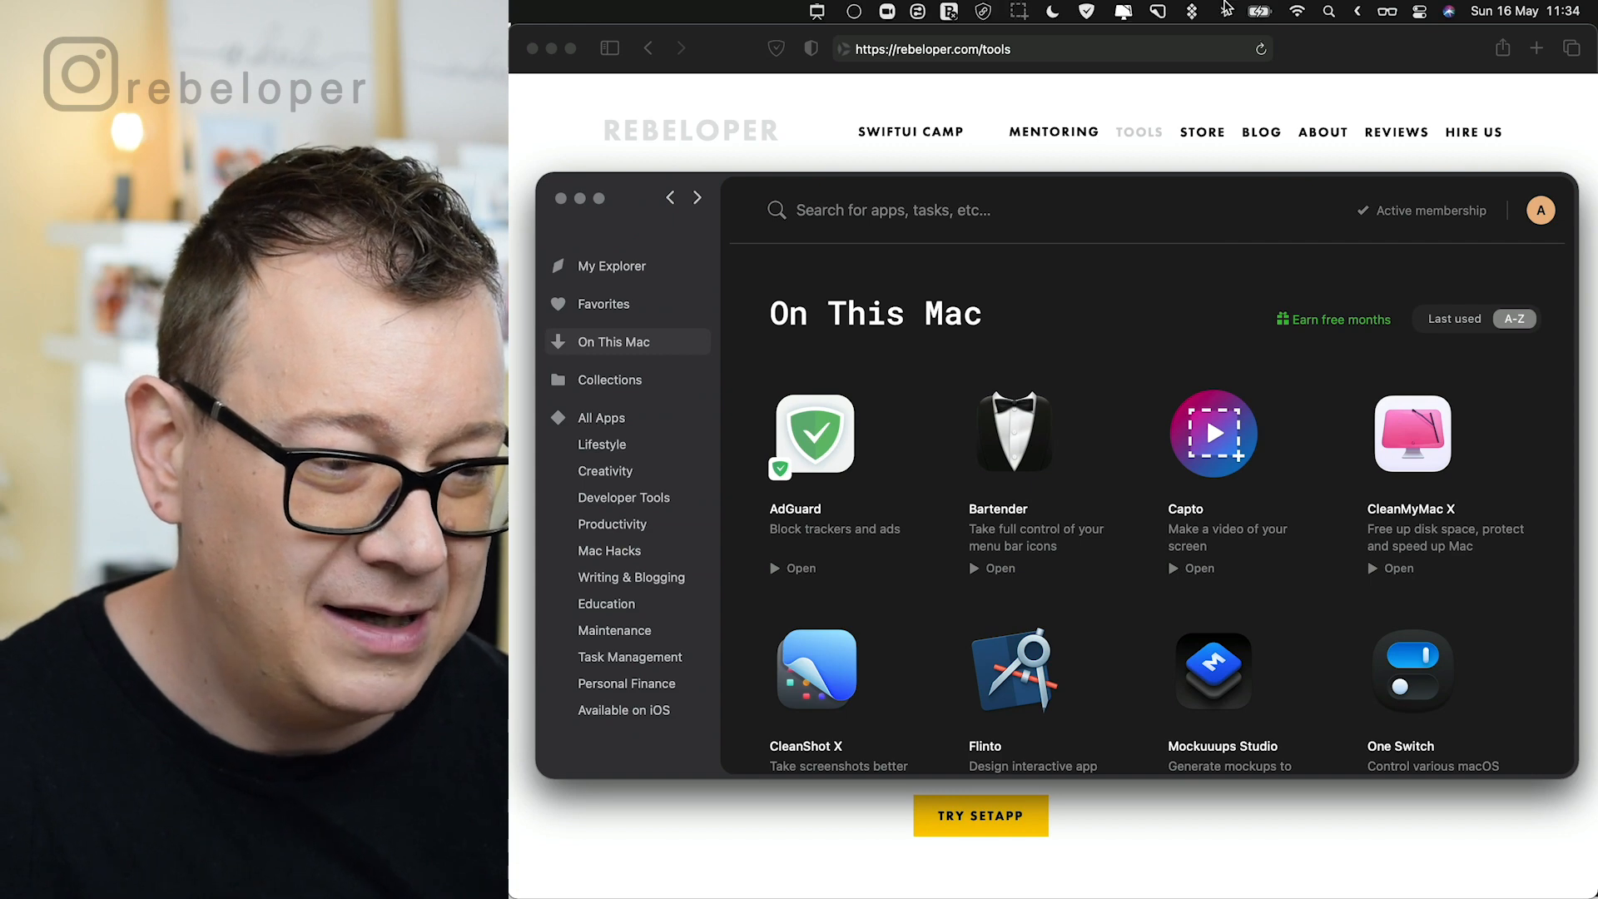
# Launch CleanMyMac X from the menu bar and start a Smart Scan.
pyautogui.click(1122, 11)
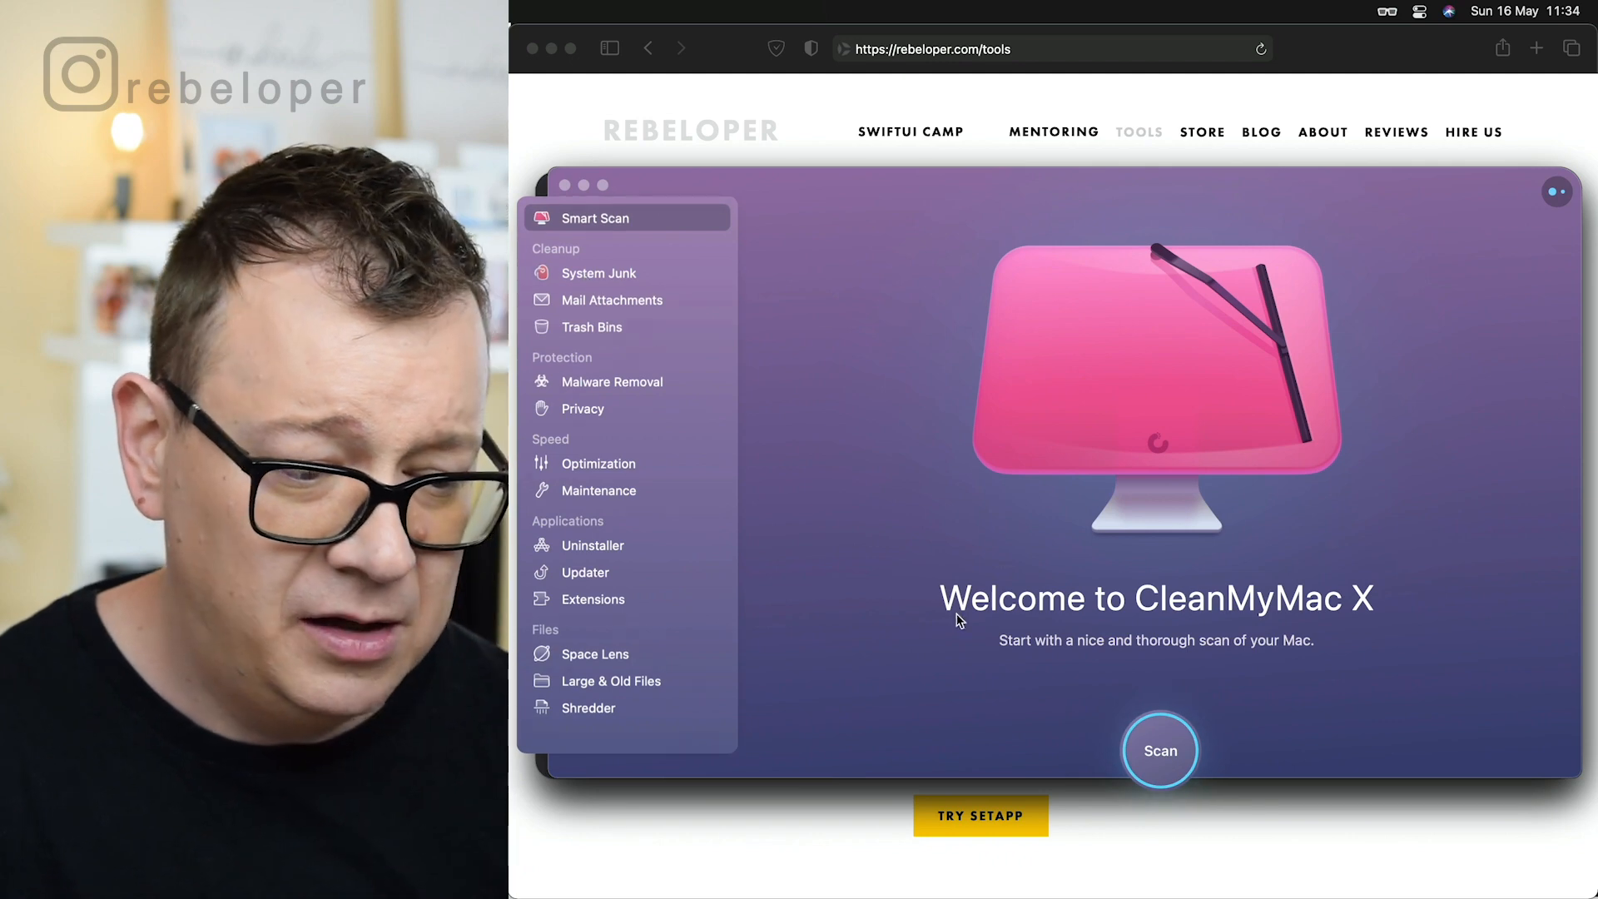
pyautogui.click(1159, 750)
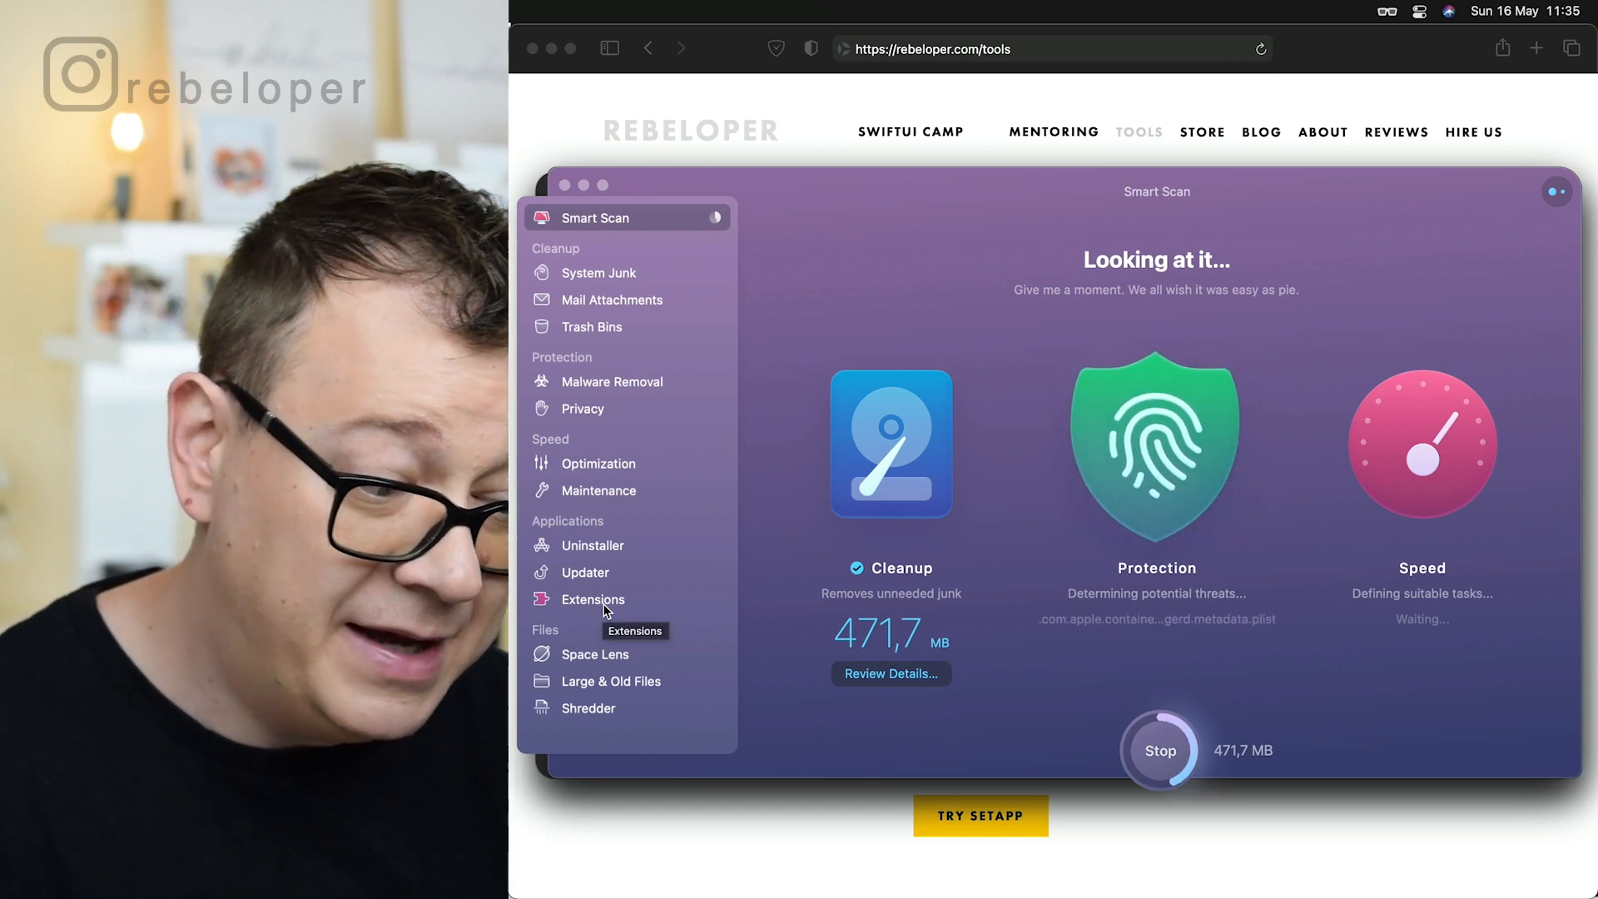
pyautogui.moveTo(594, 663)
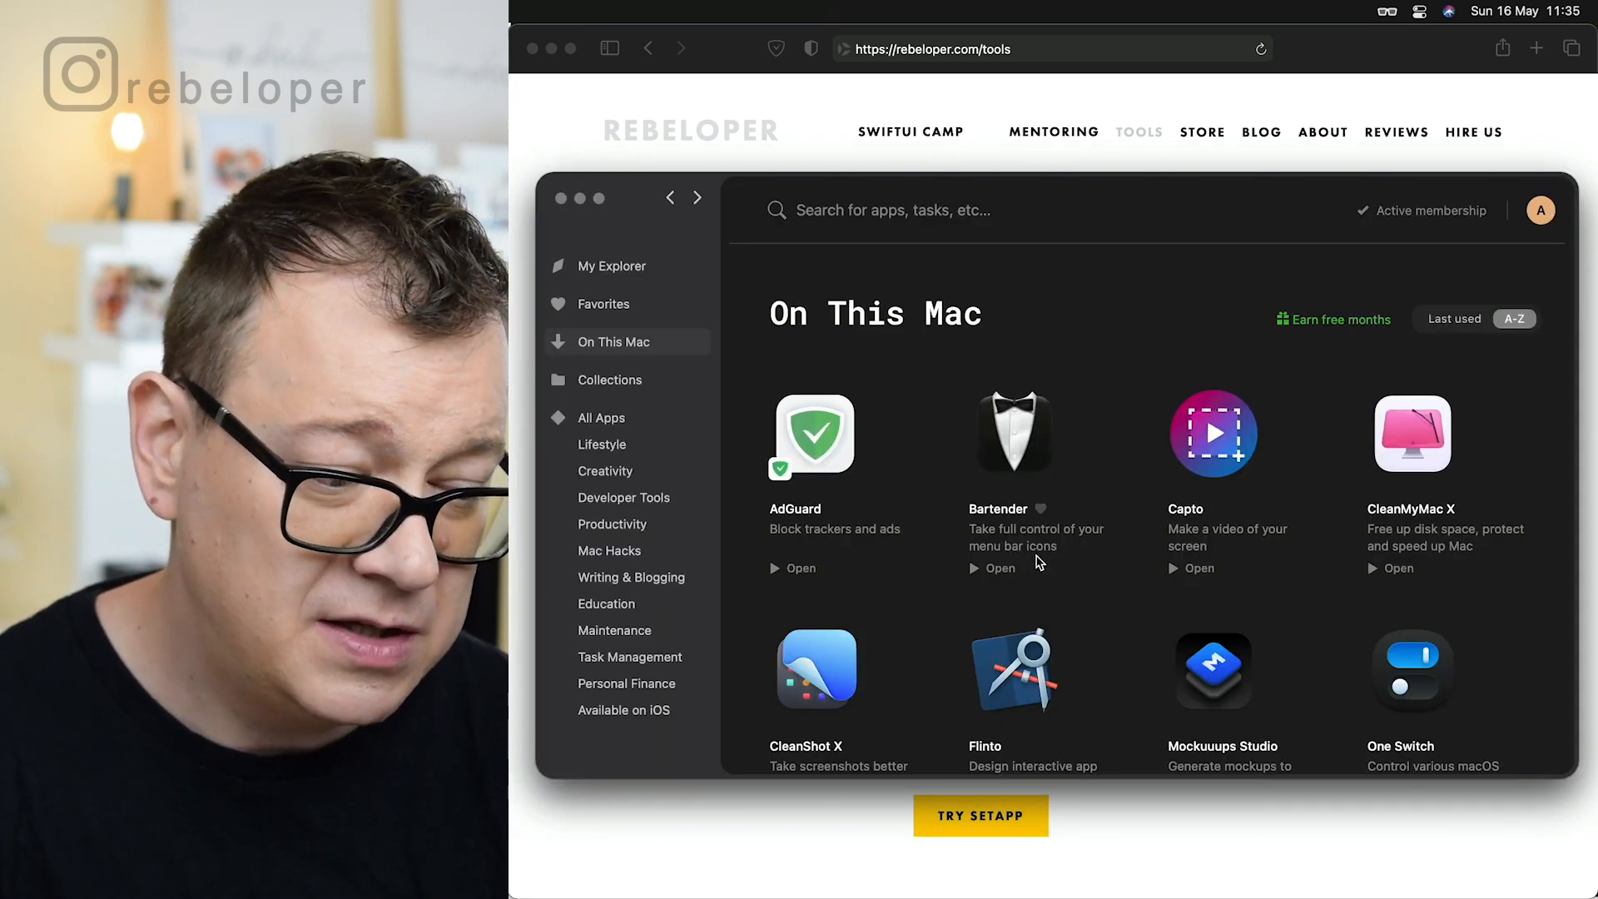
pyautogui.scroll(-3)
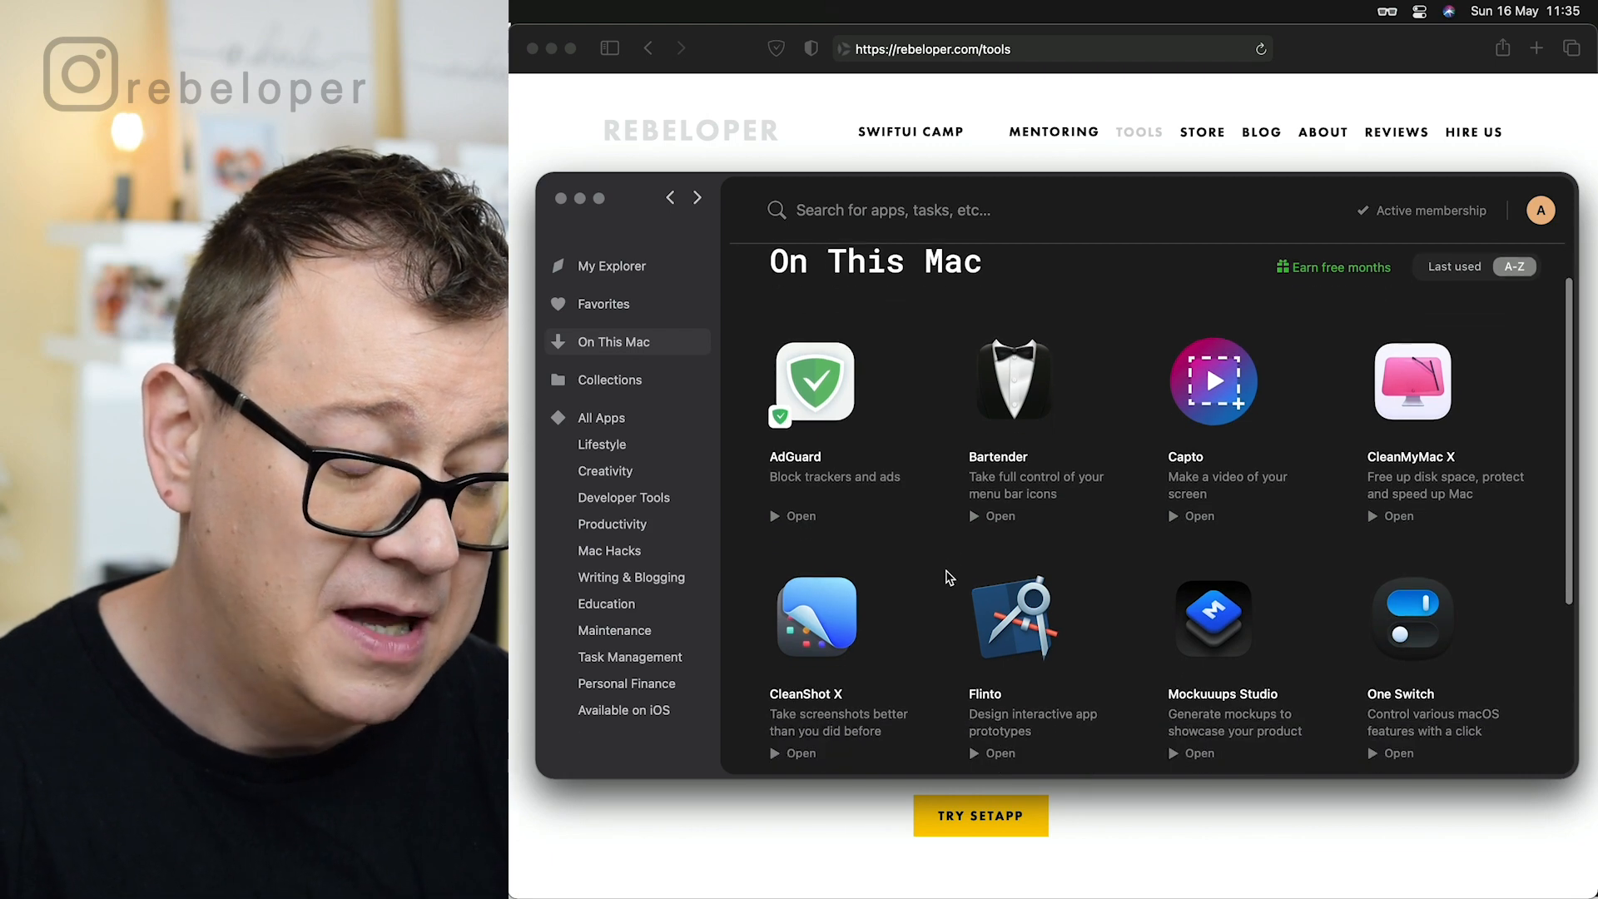
pyautogui.scroll(-3)
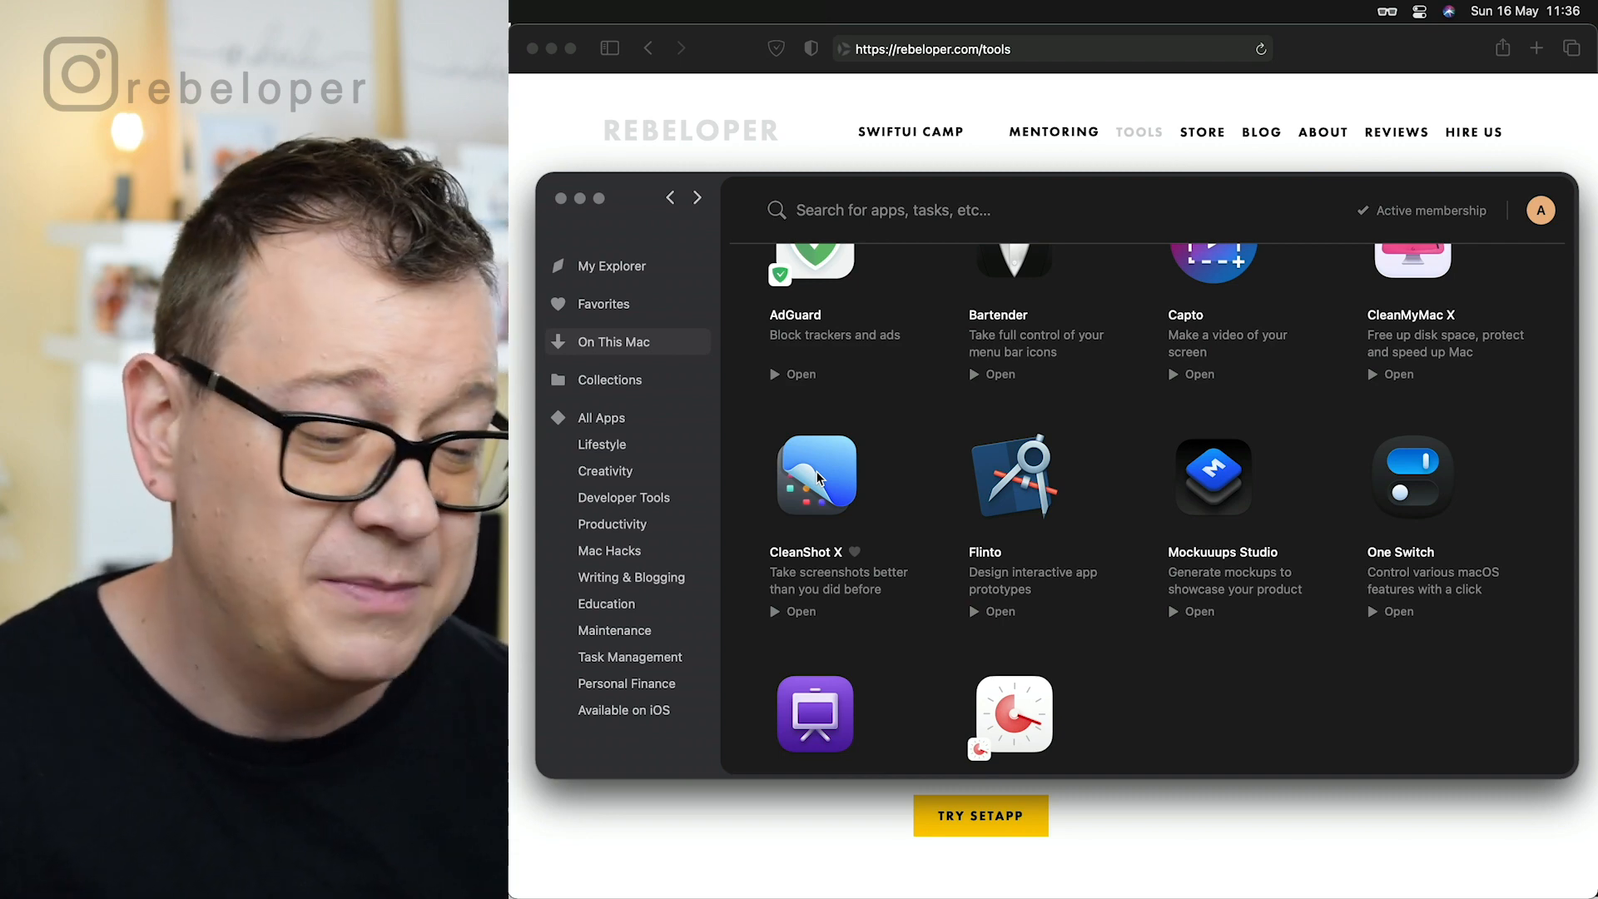
pyautogui.click(816, 473)
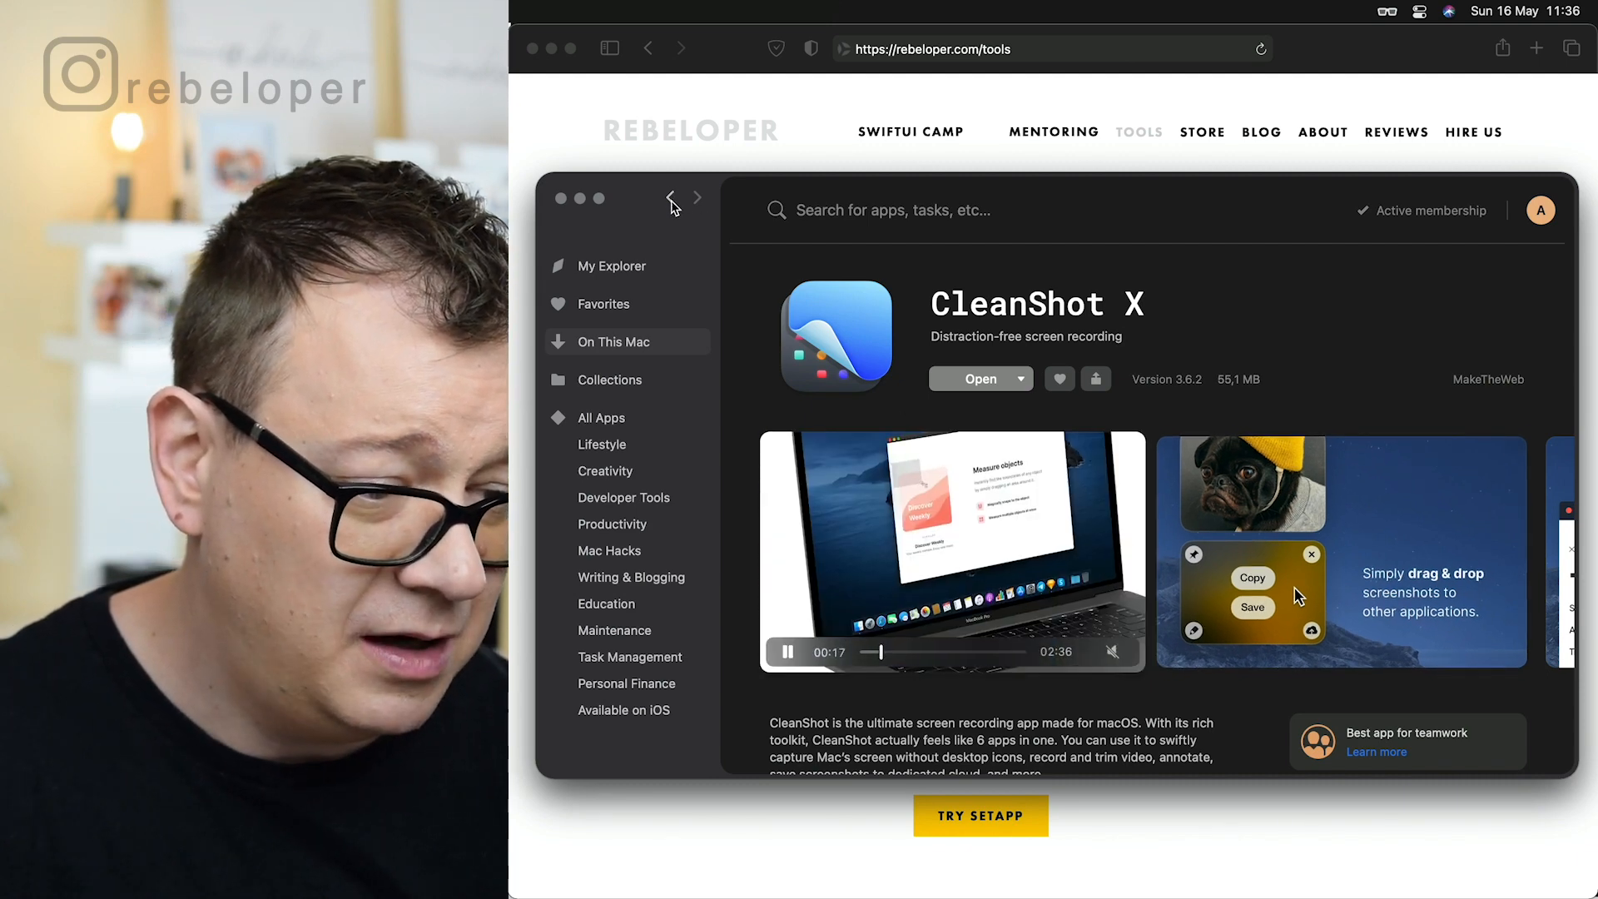
pyautogui.click(669, 198)
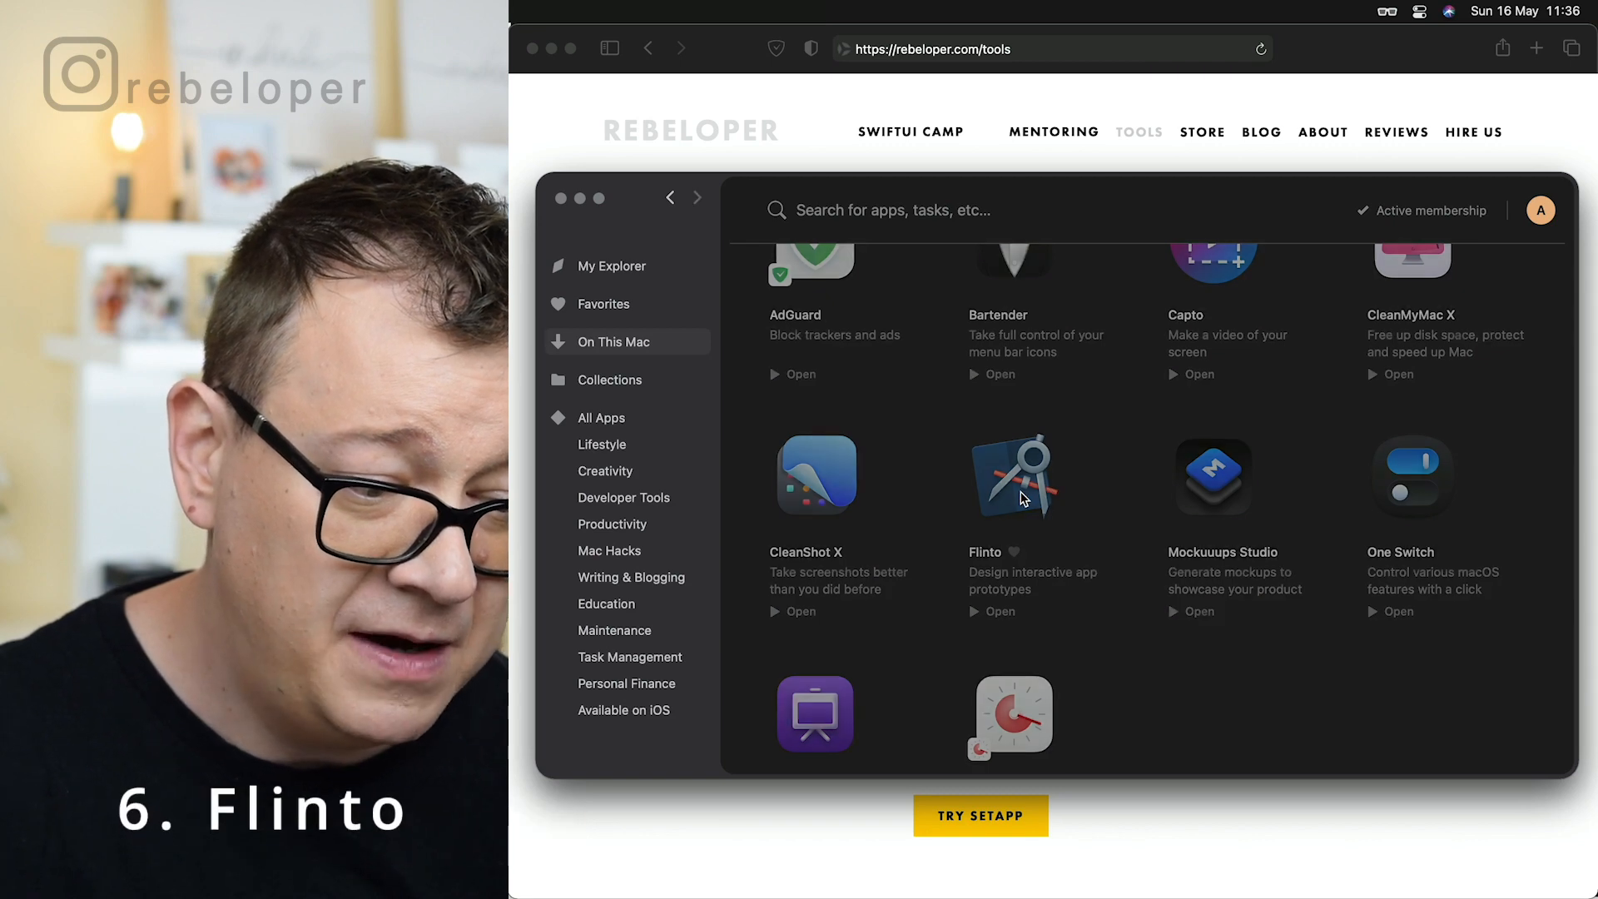
# Open Flinto's Setapp details page and play its preview video.
pyautogui.click(1013, 475)
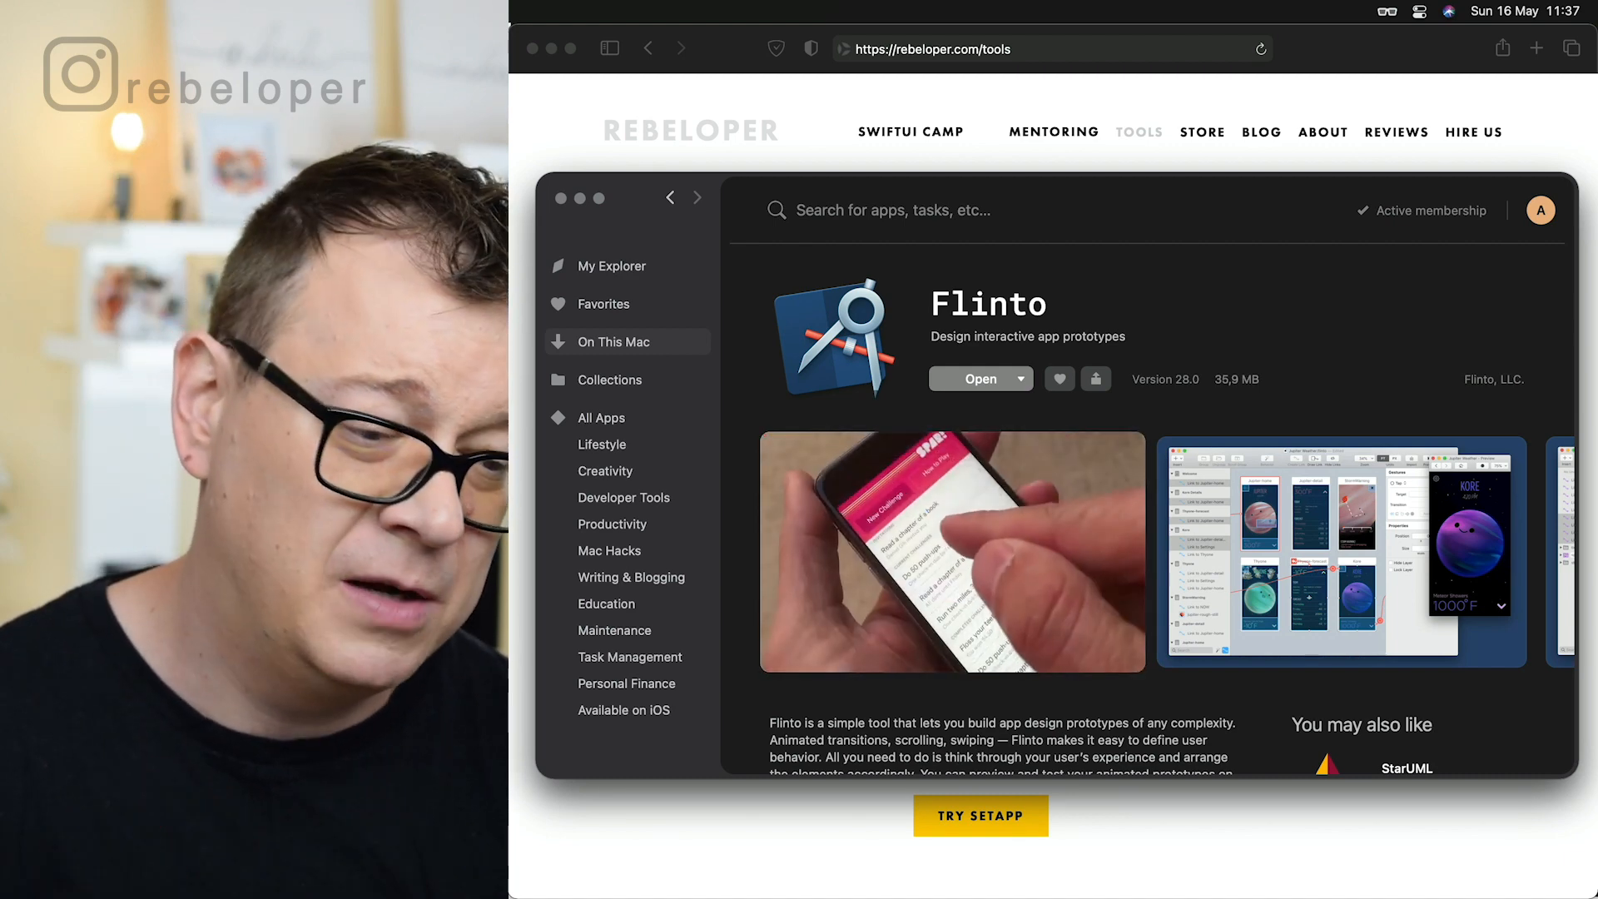
pyautogui.click(951, 551)
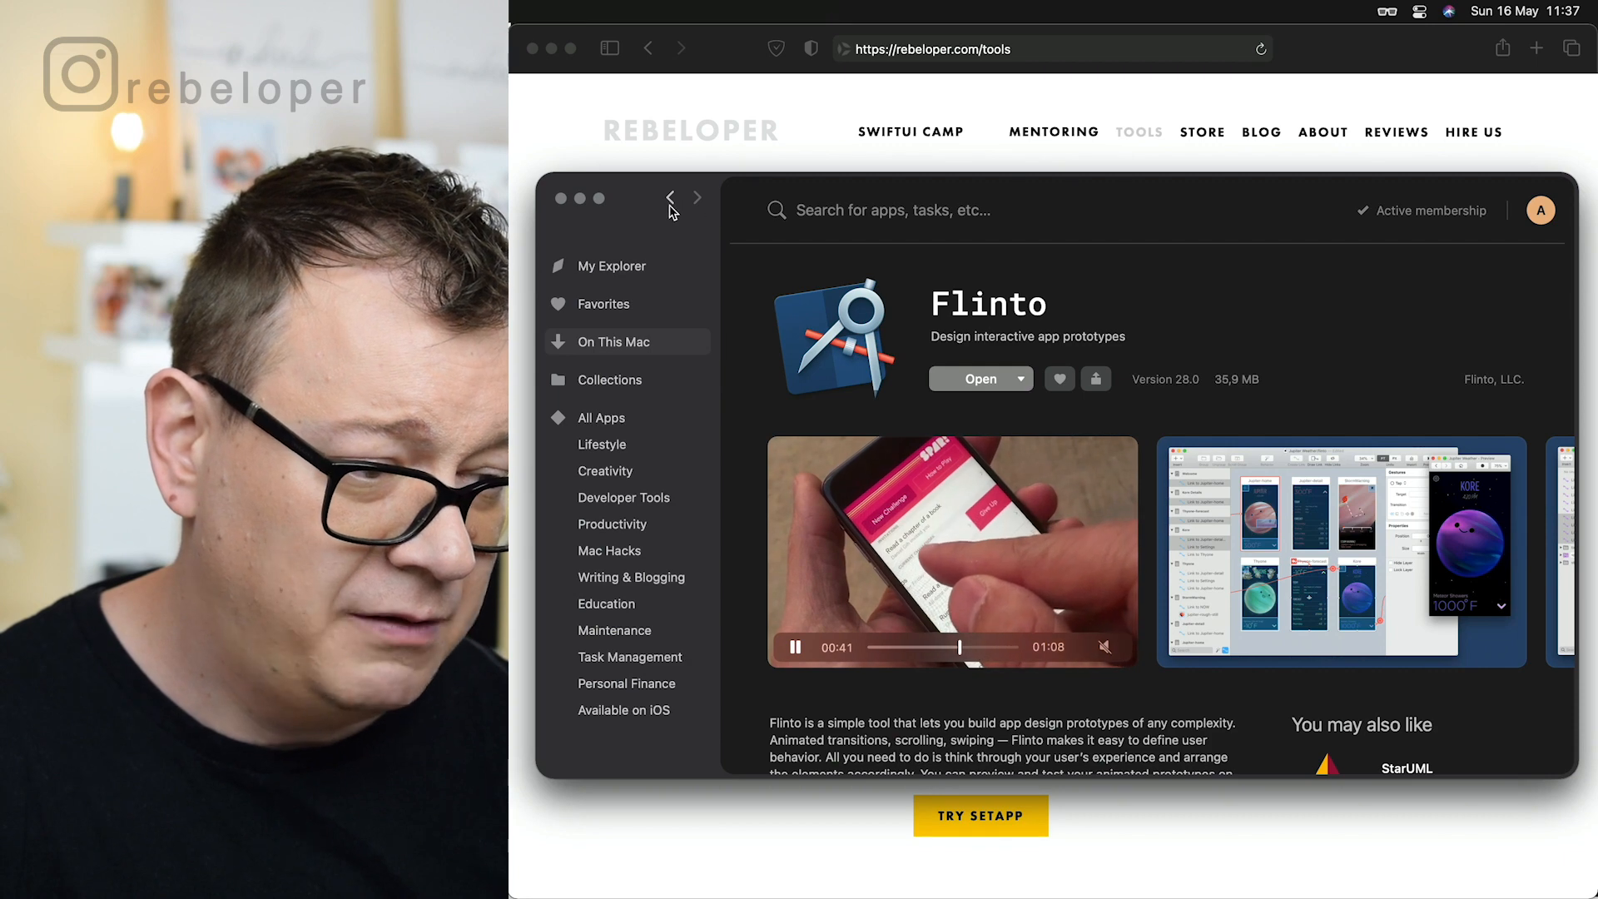
# Go back from Flinto to the installed apps and open Mockuuups Studio's page.
pyautogui.click(669, 198)
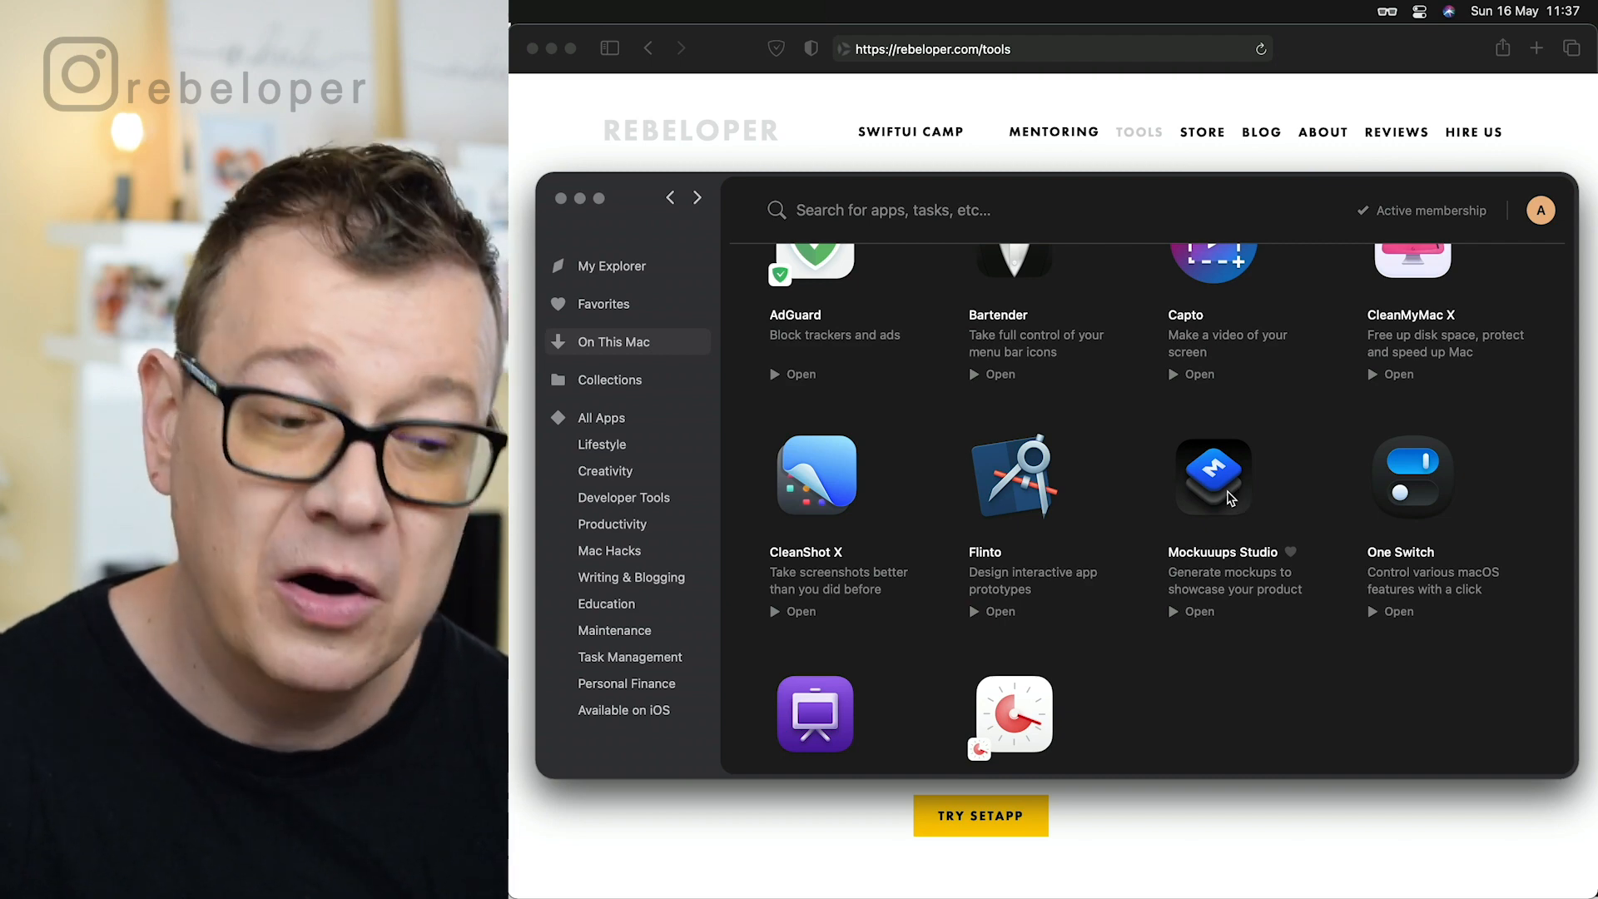
pyautogui.click(1213, 476)
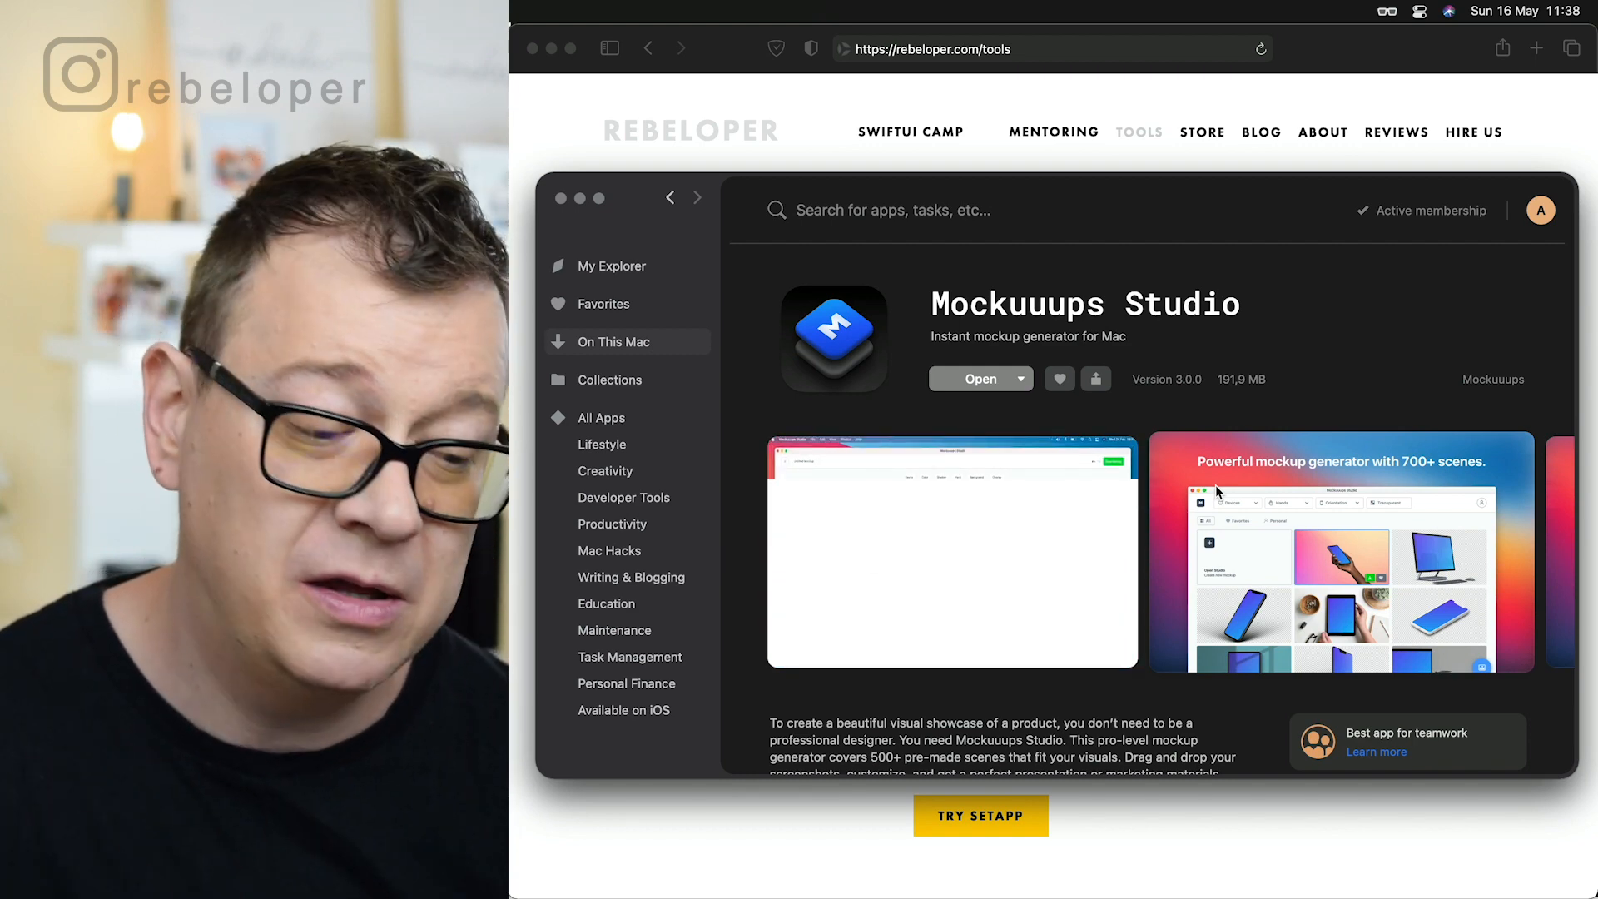
# Play the Mockuuups Studio preview video on its Setapp details page.
pyautogui.click(953, 551)
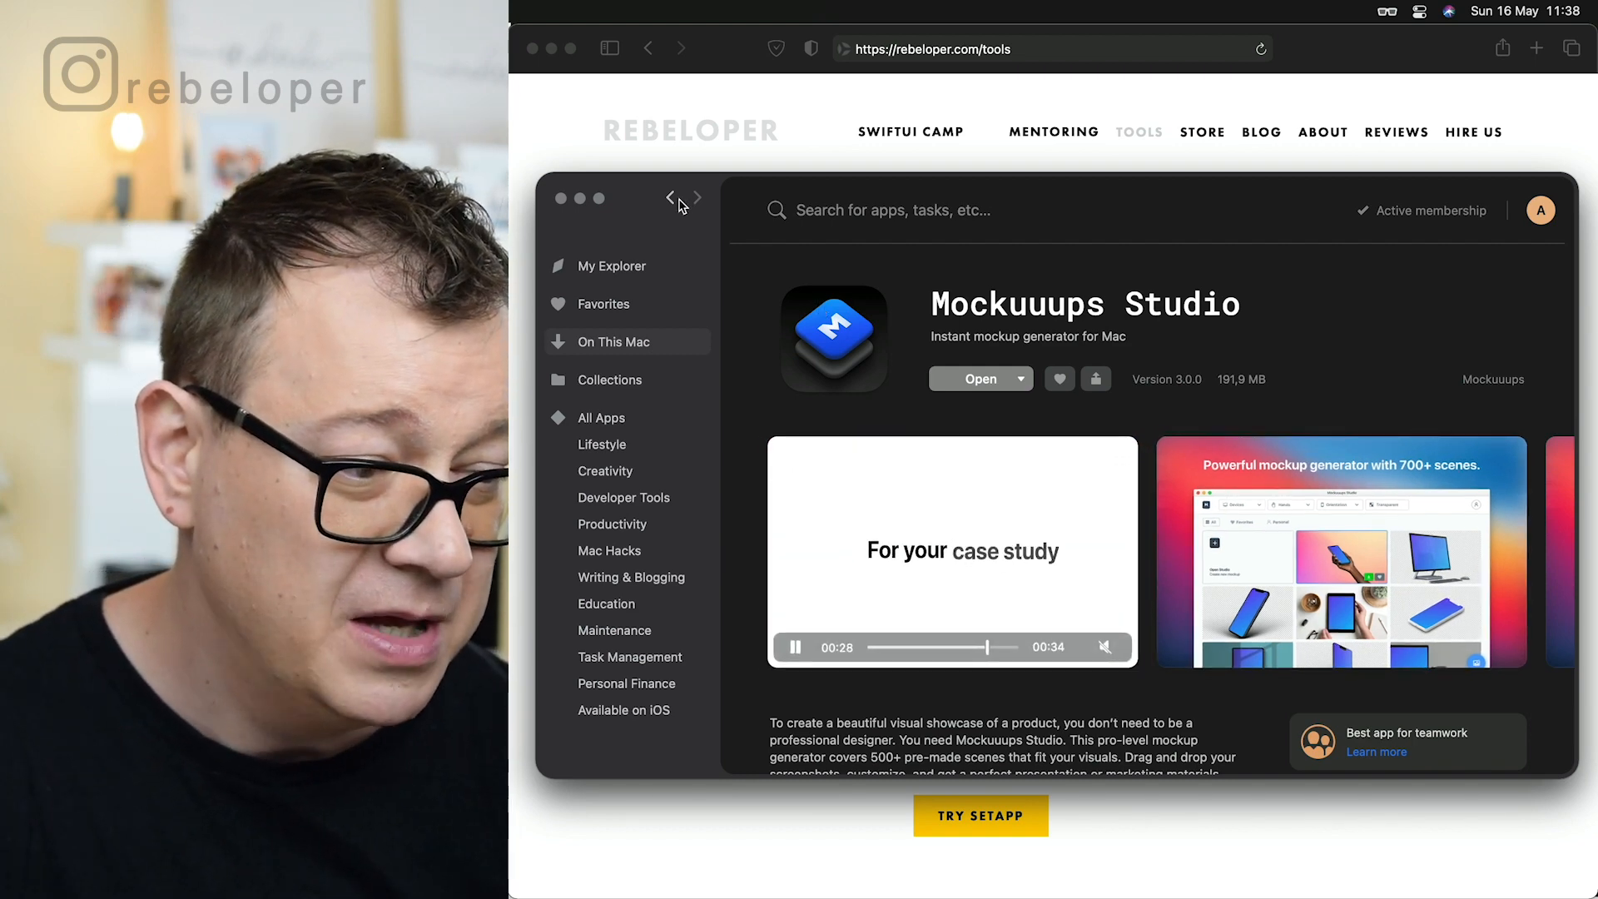
# Go back from Mockuuups Studio to the On This Mac app grid.
pyautogui.click(669, 198)
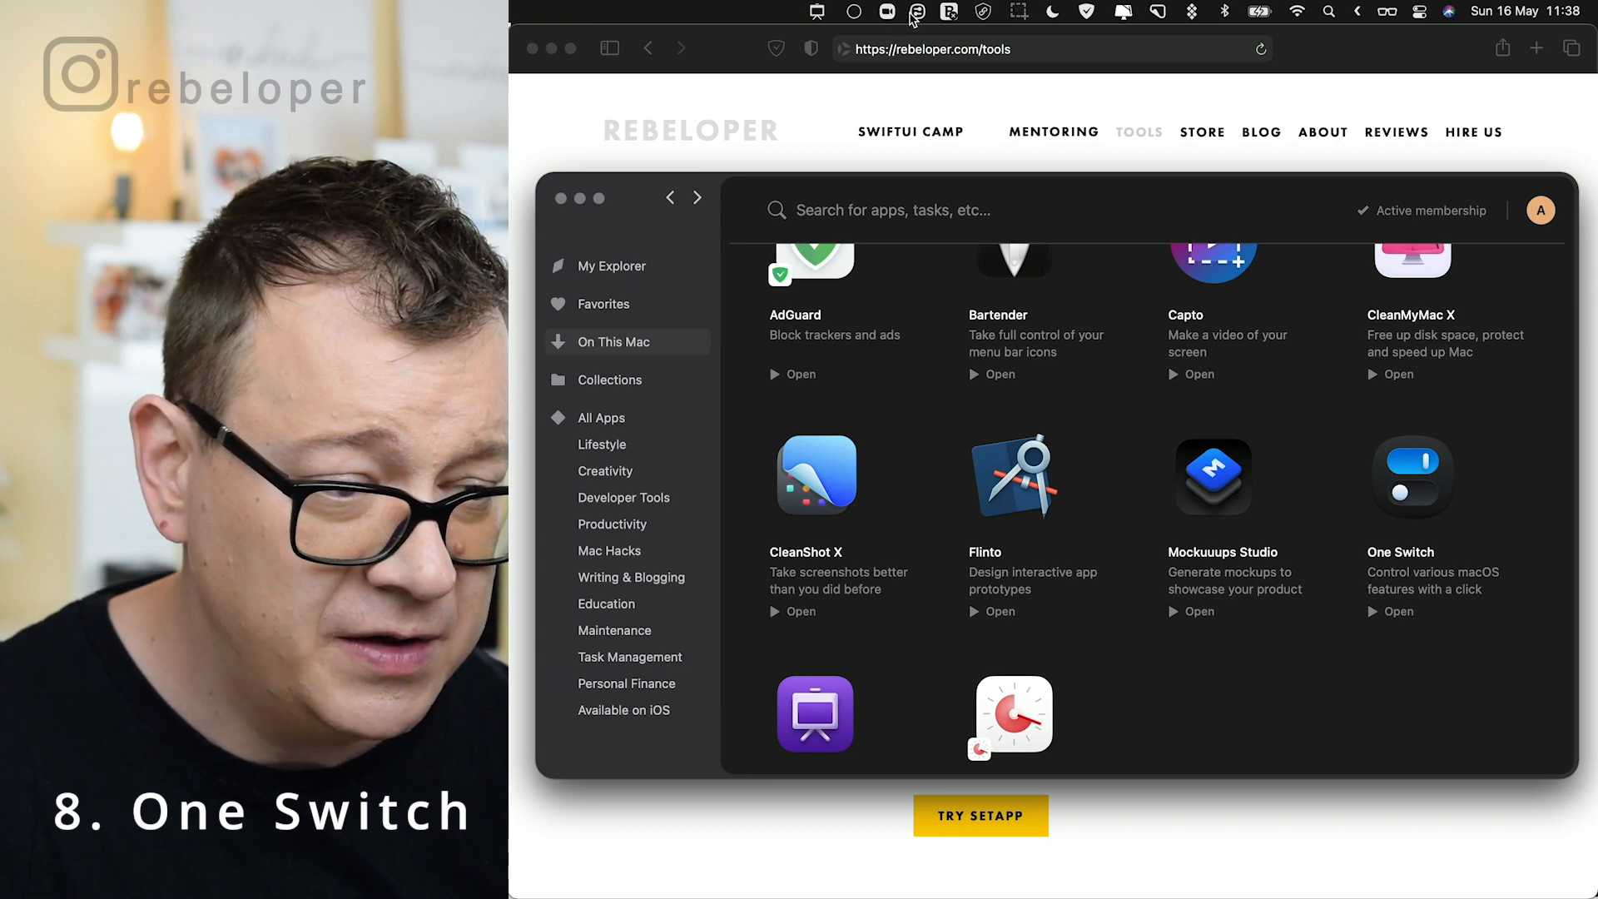
# Toggle Dark Mode from One Switch and decline the System Events access request.
pyautogui.click(917, 10)
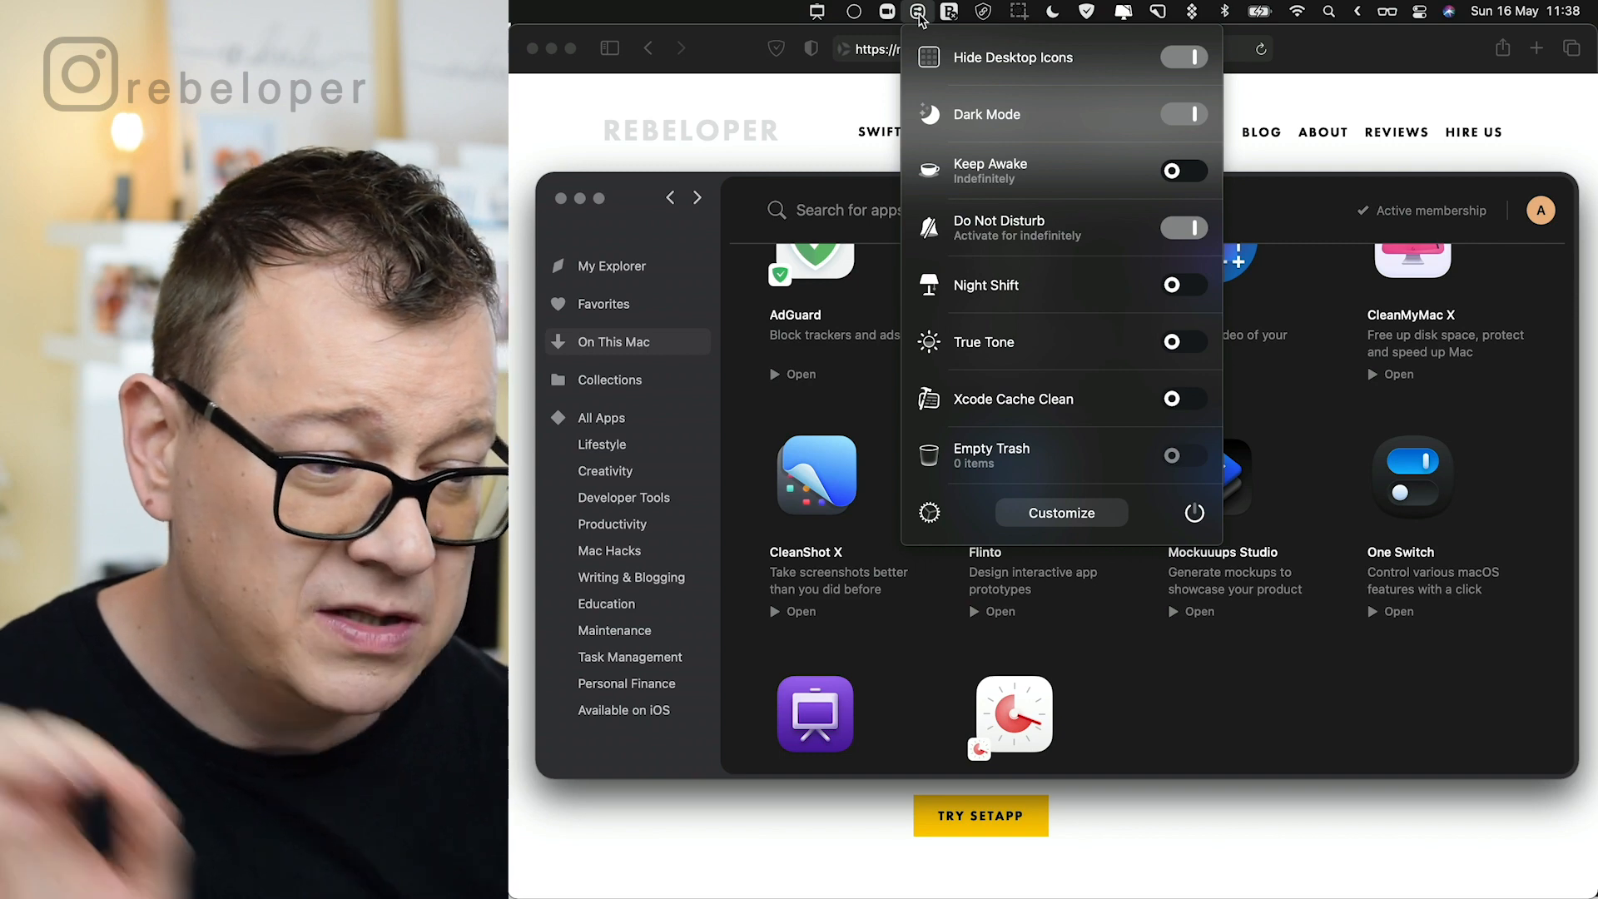
pyautogui.moveTo(1141, 116)
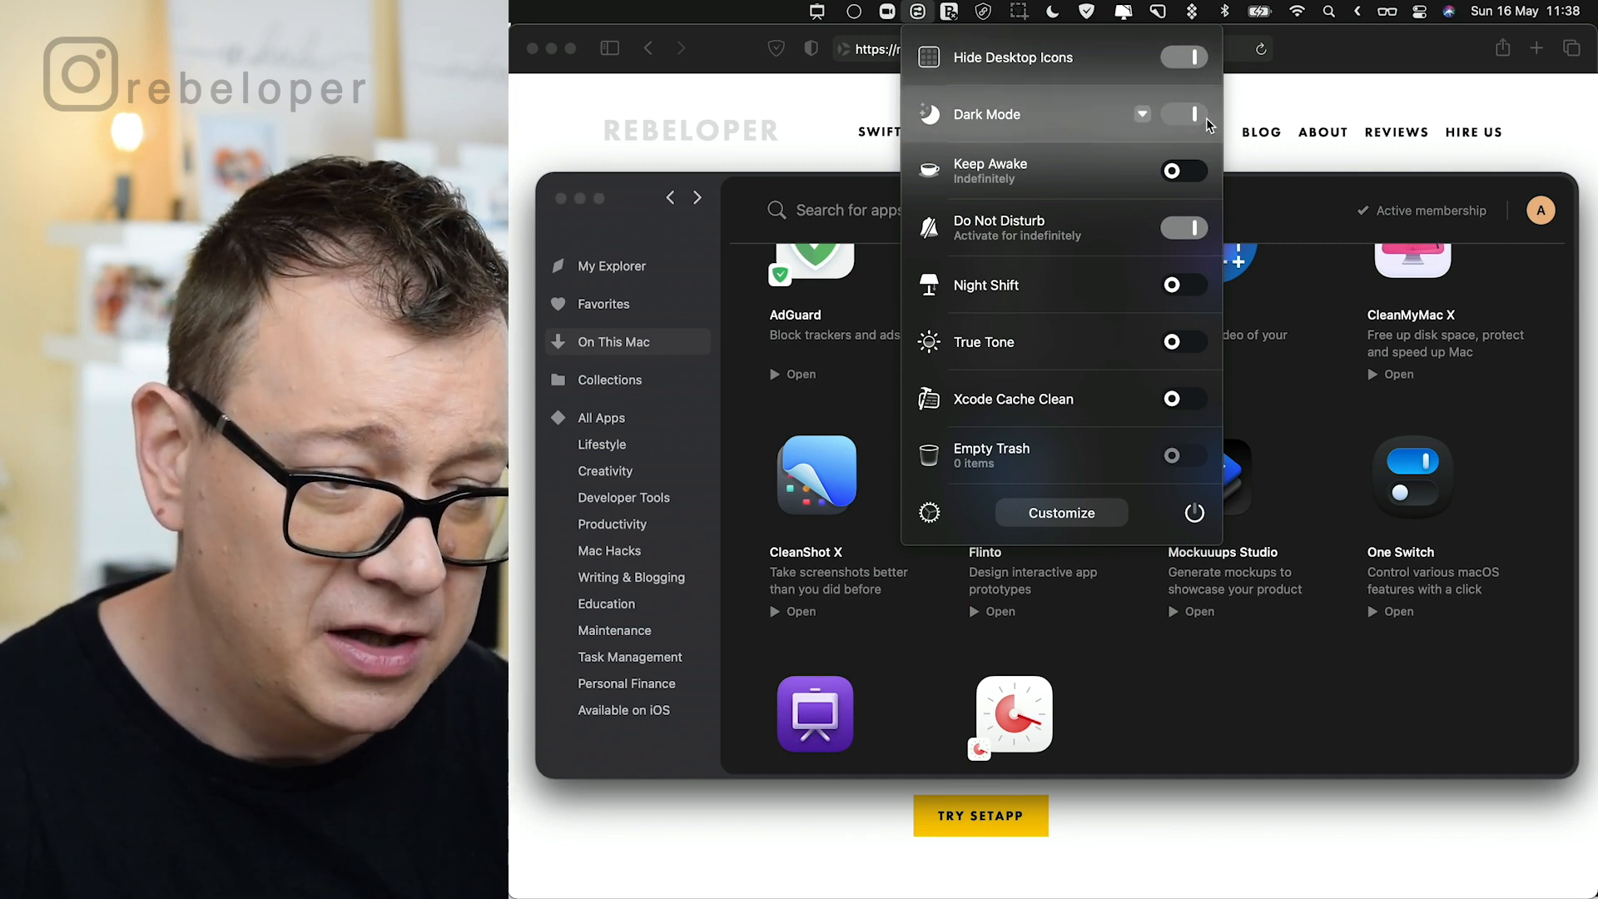
pyautogui.click(1184, 115)
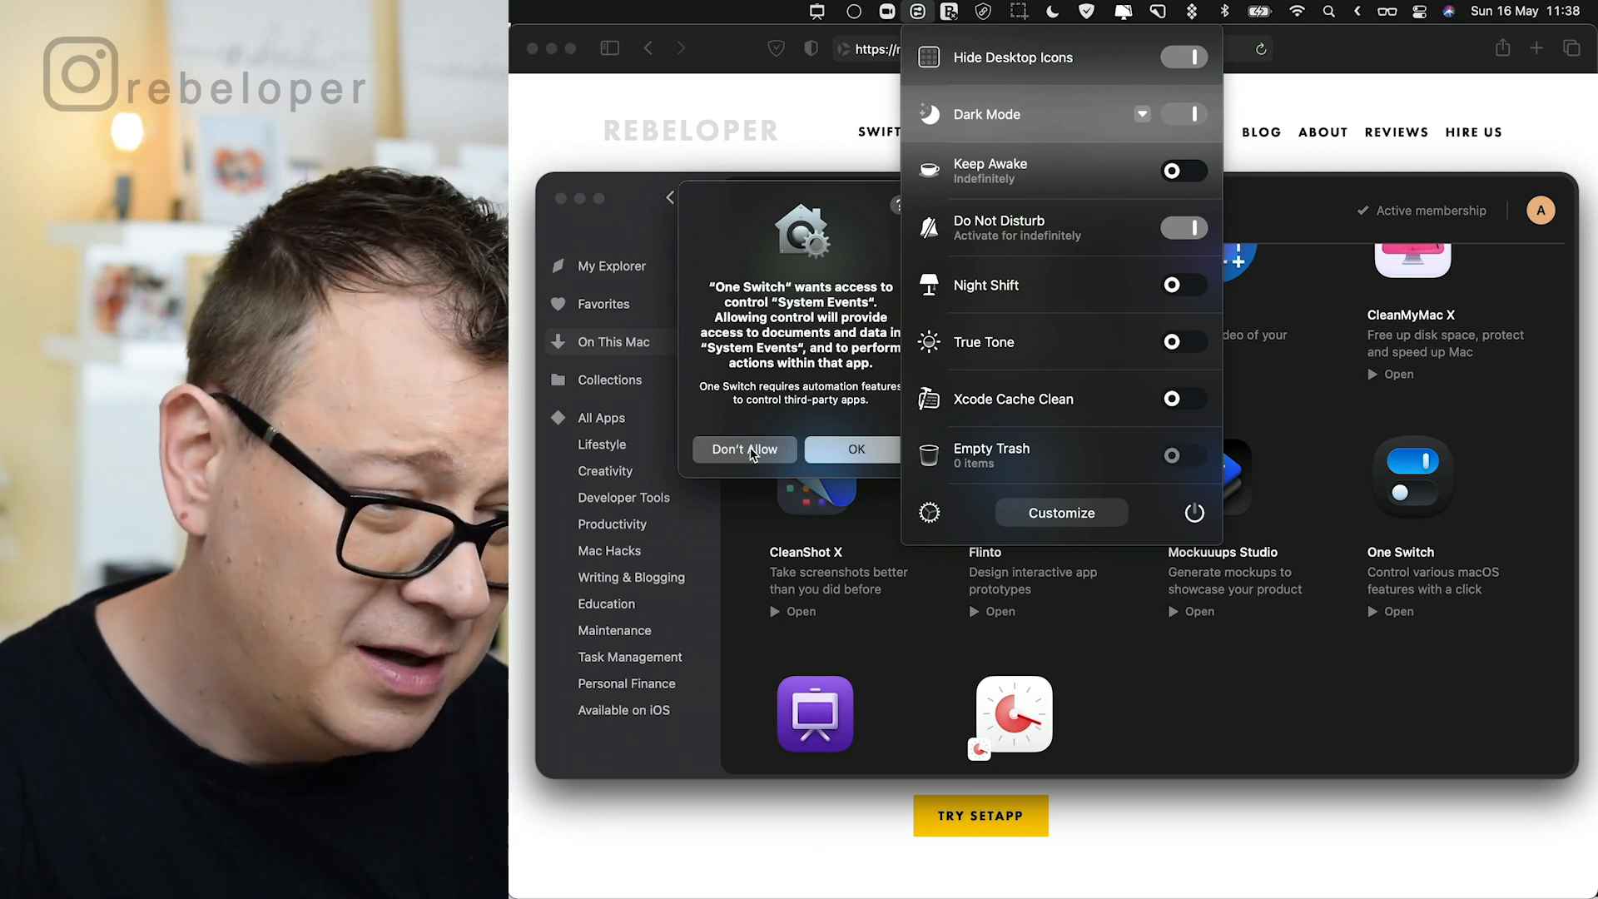
pyautogui.click(744, 450)
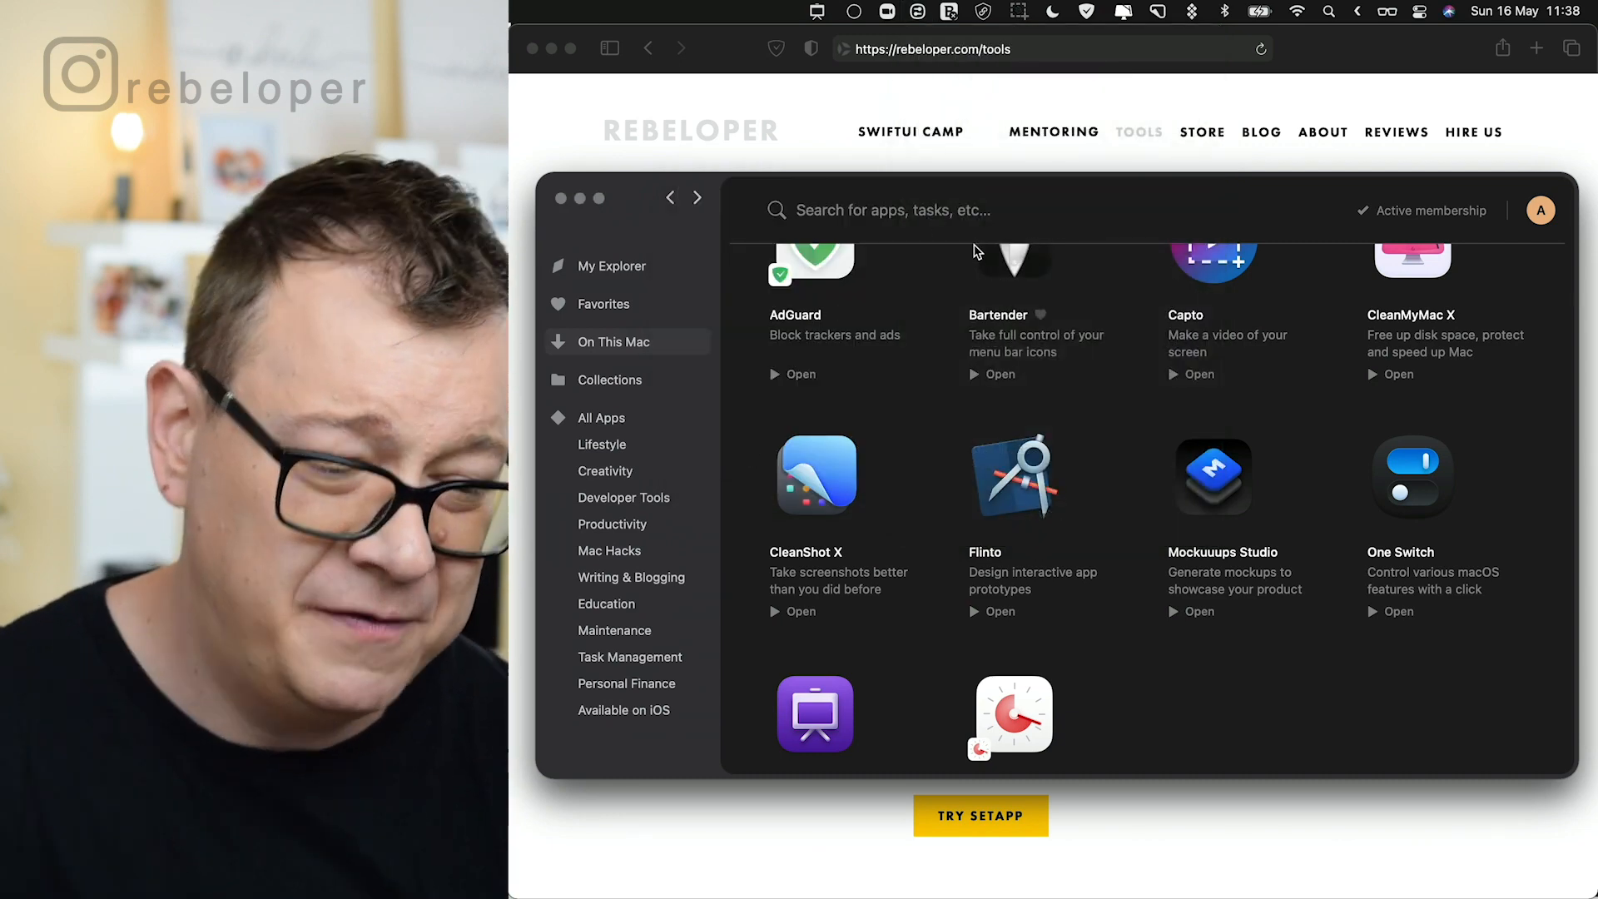
# Switch Dark Mode off via One Switch and scroll Setapp's list down to Presentify.
pyautogui.click(917, 12)
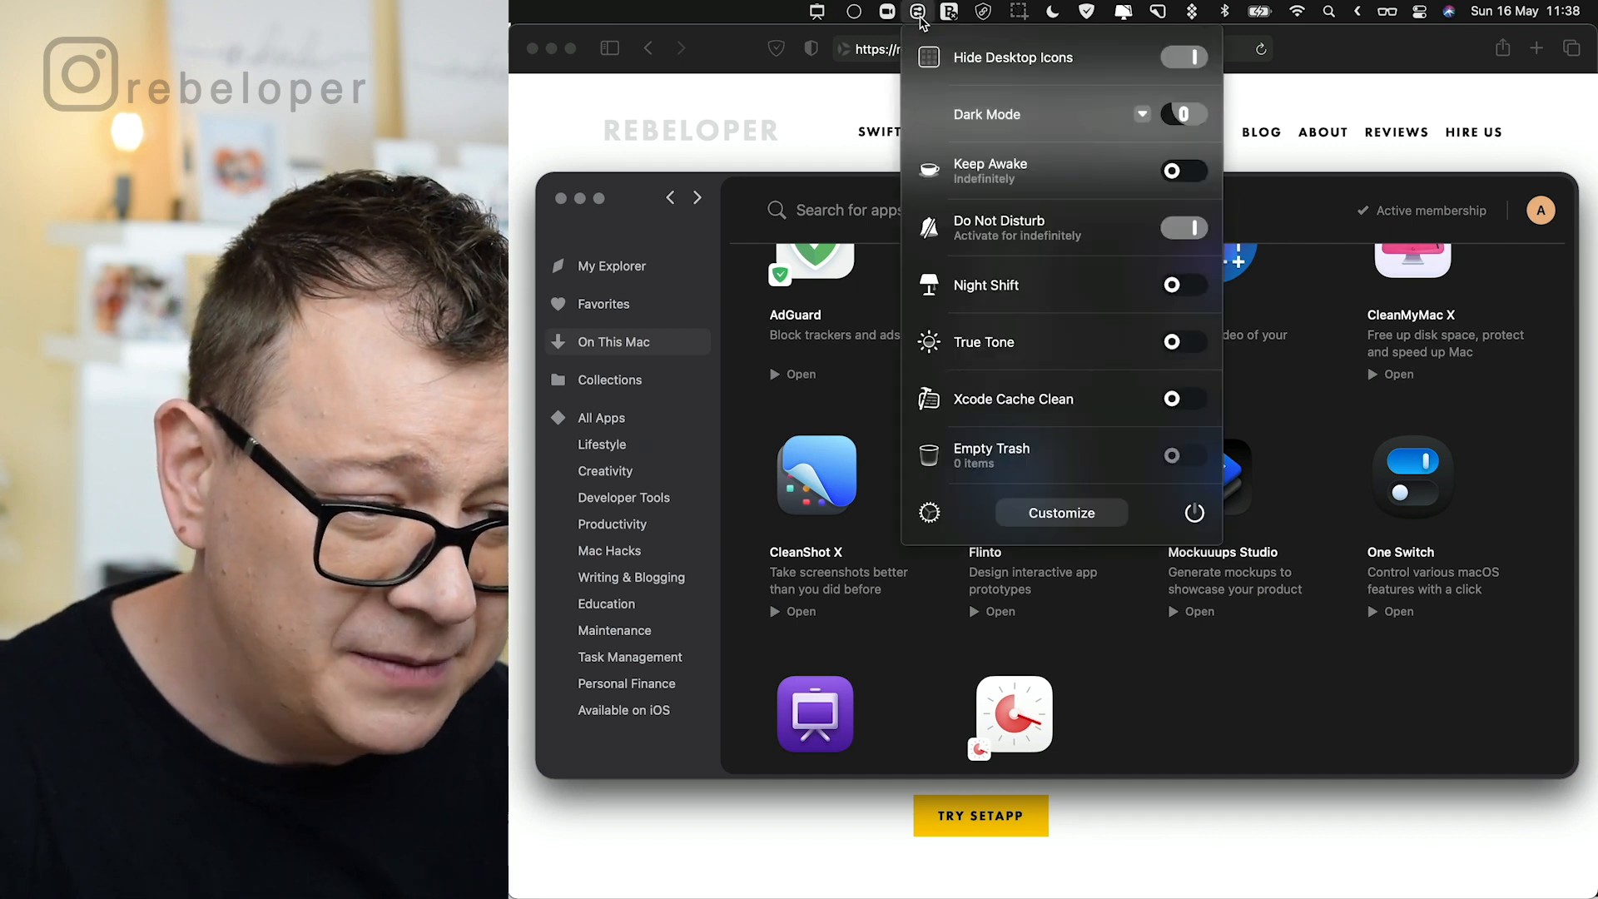
pyautogui.click(1183, 115)
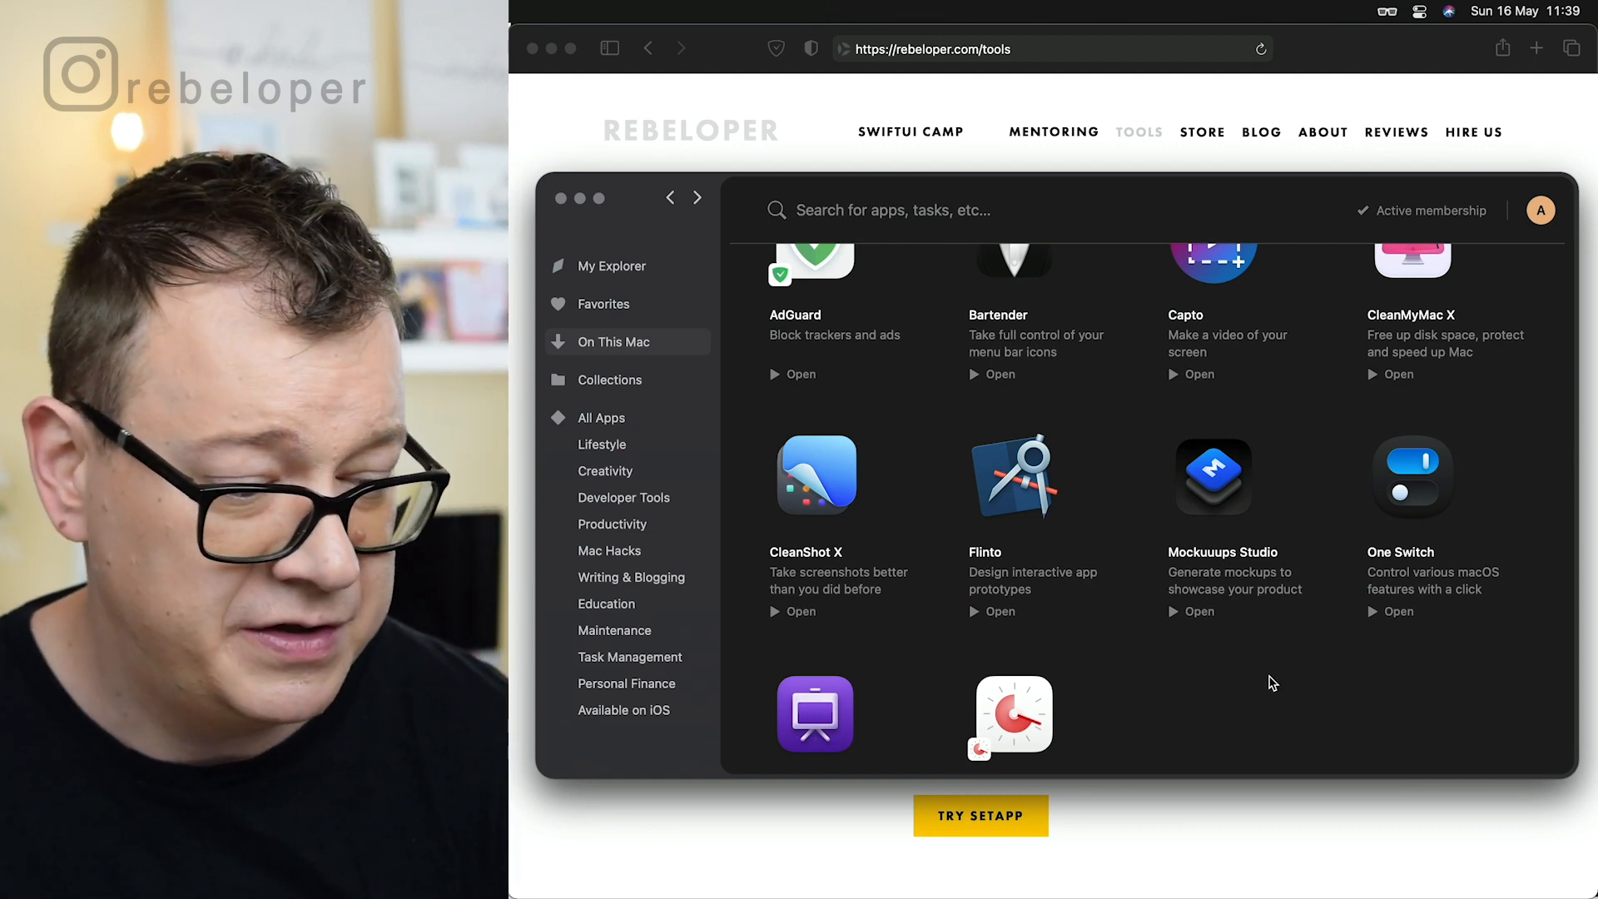
pyautogui.scroll(-3)
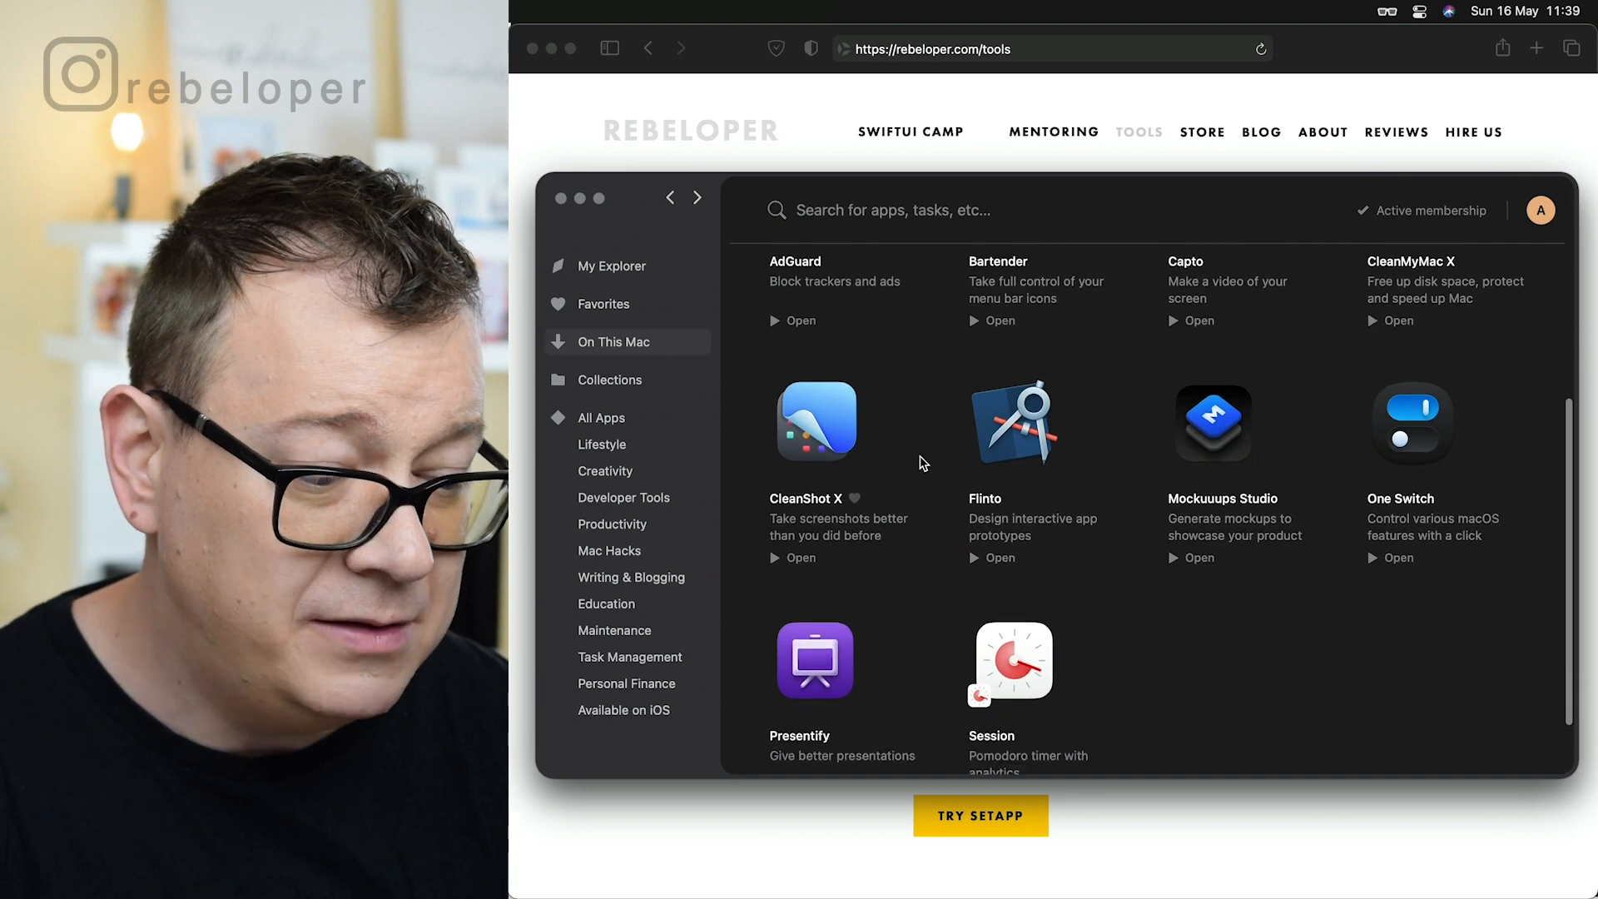
pyautogui.scroll(-3)
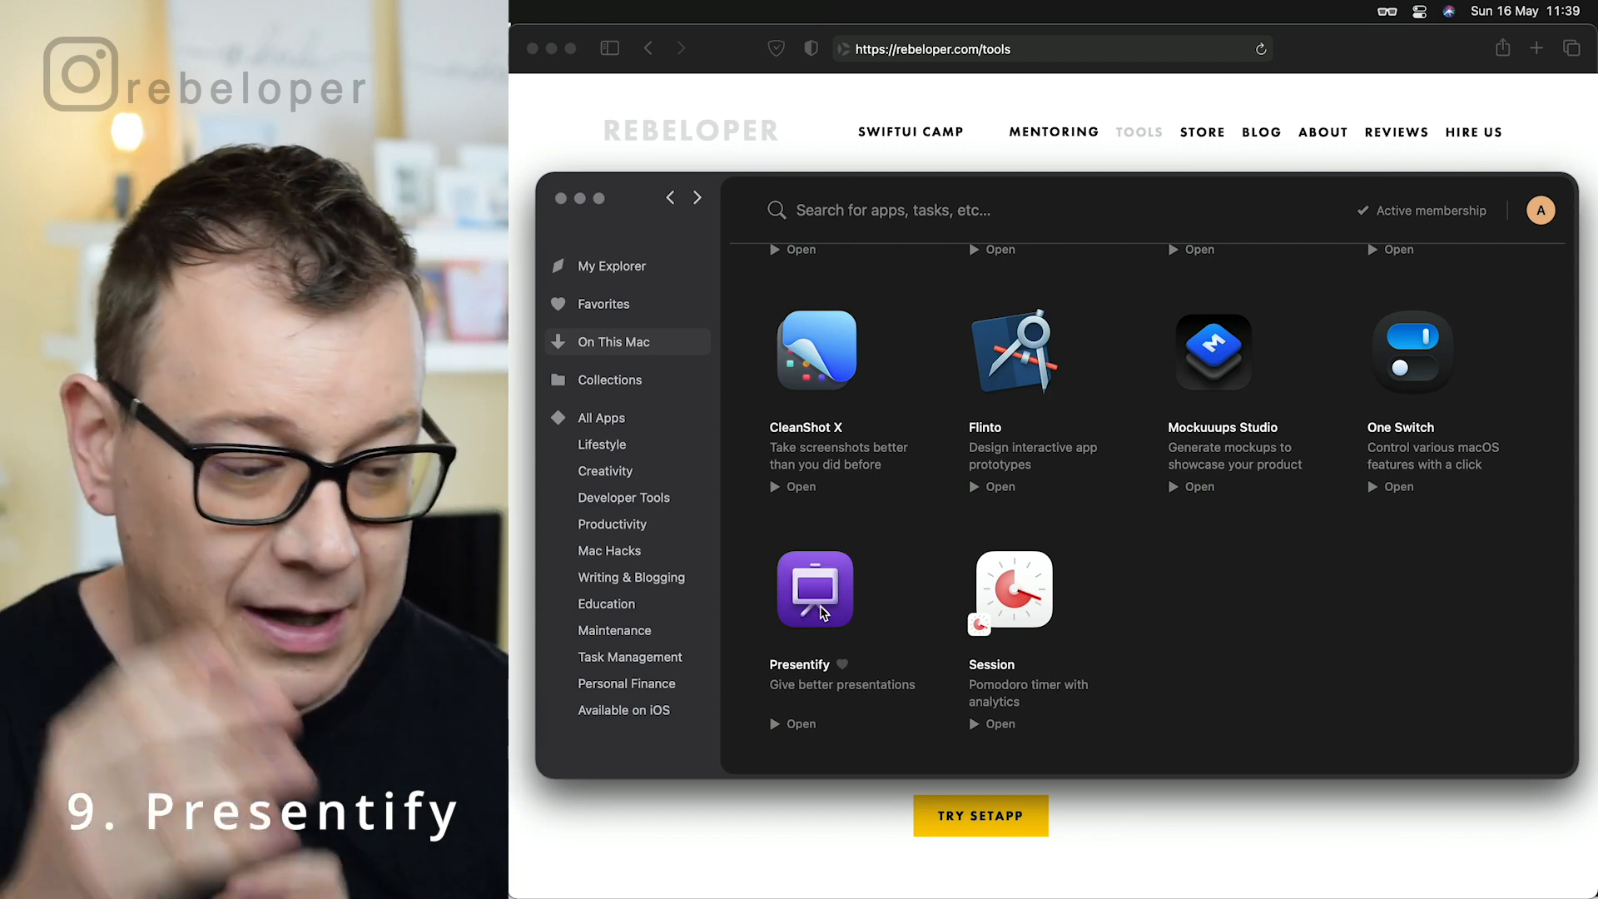
# Open Presentify's details page (version 4.1.3) and show its menu bar menu.
pyautogui.click(814, 589)
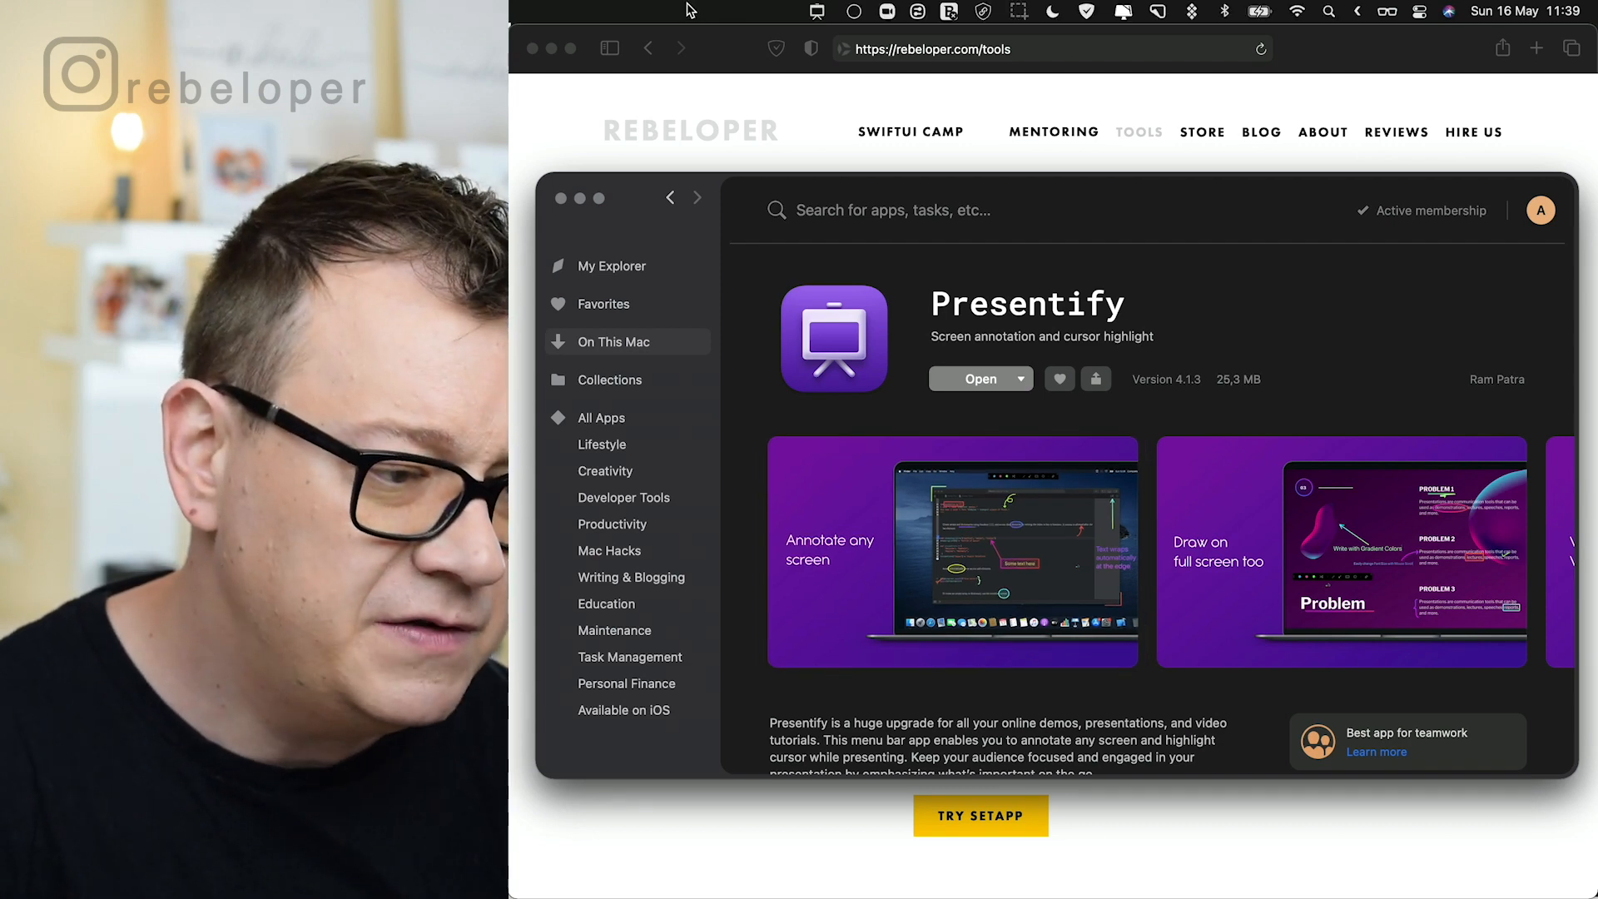
pyautogui.click(816, 11)
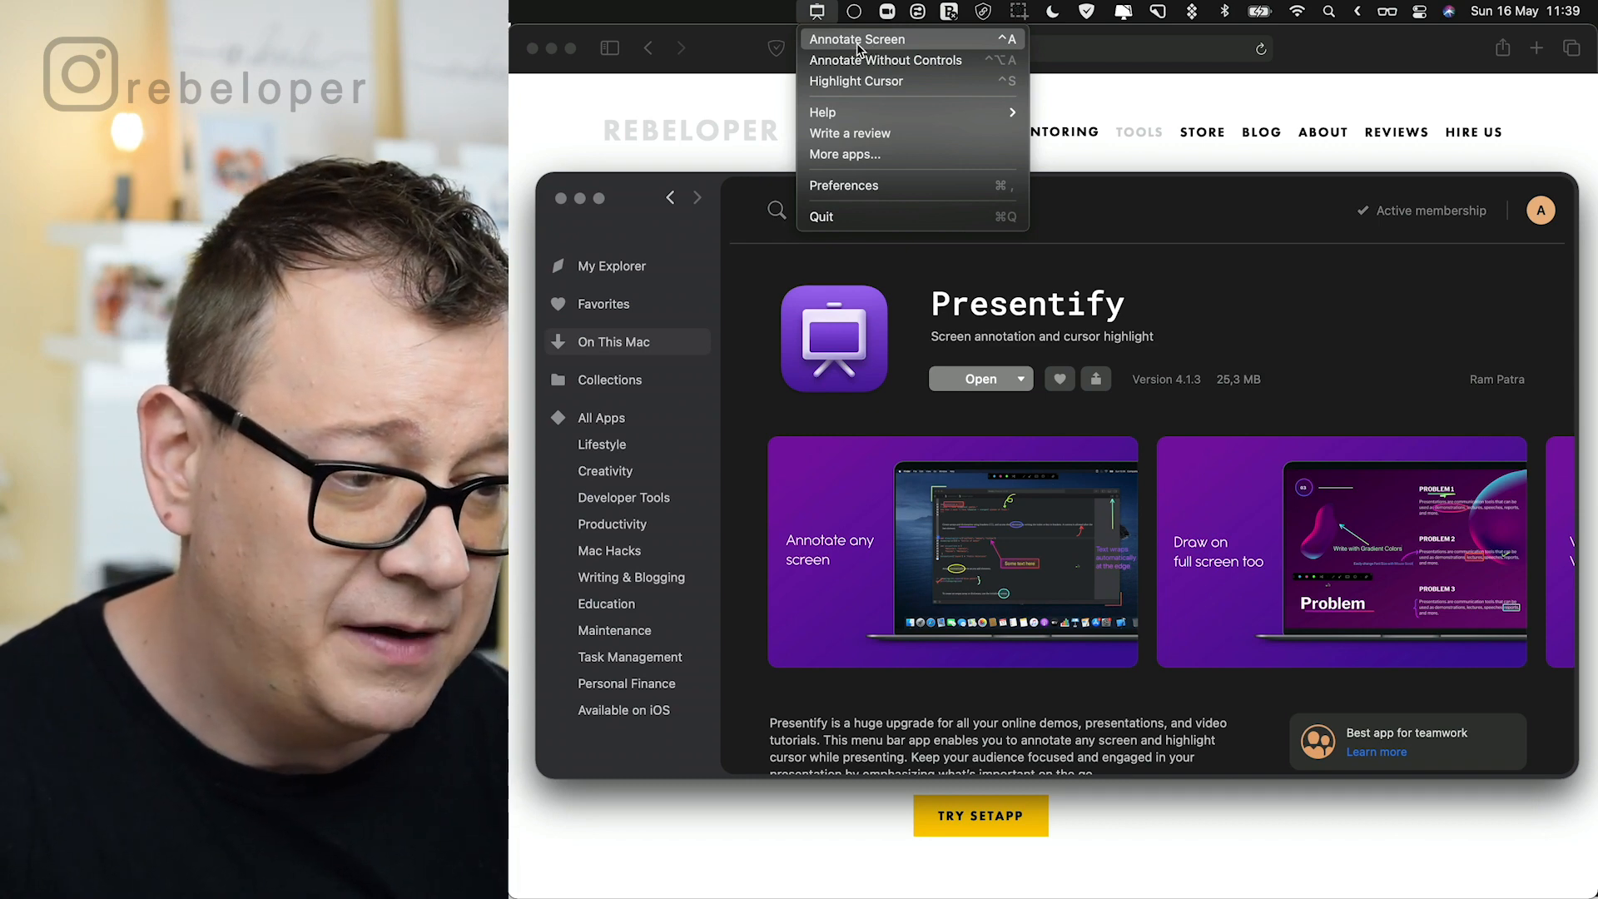
# Start Presentify's screen annotation and switch to the text annotation tool.
pyautogui.click(857, 39)
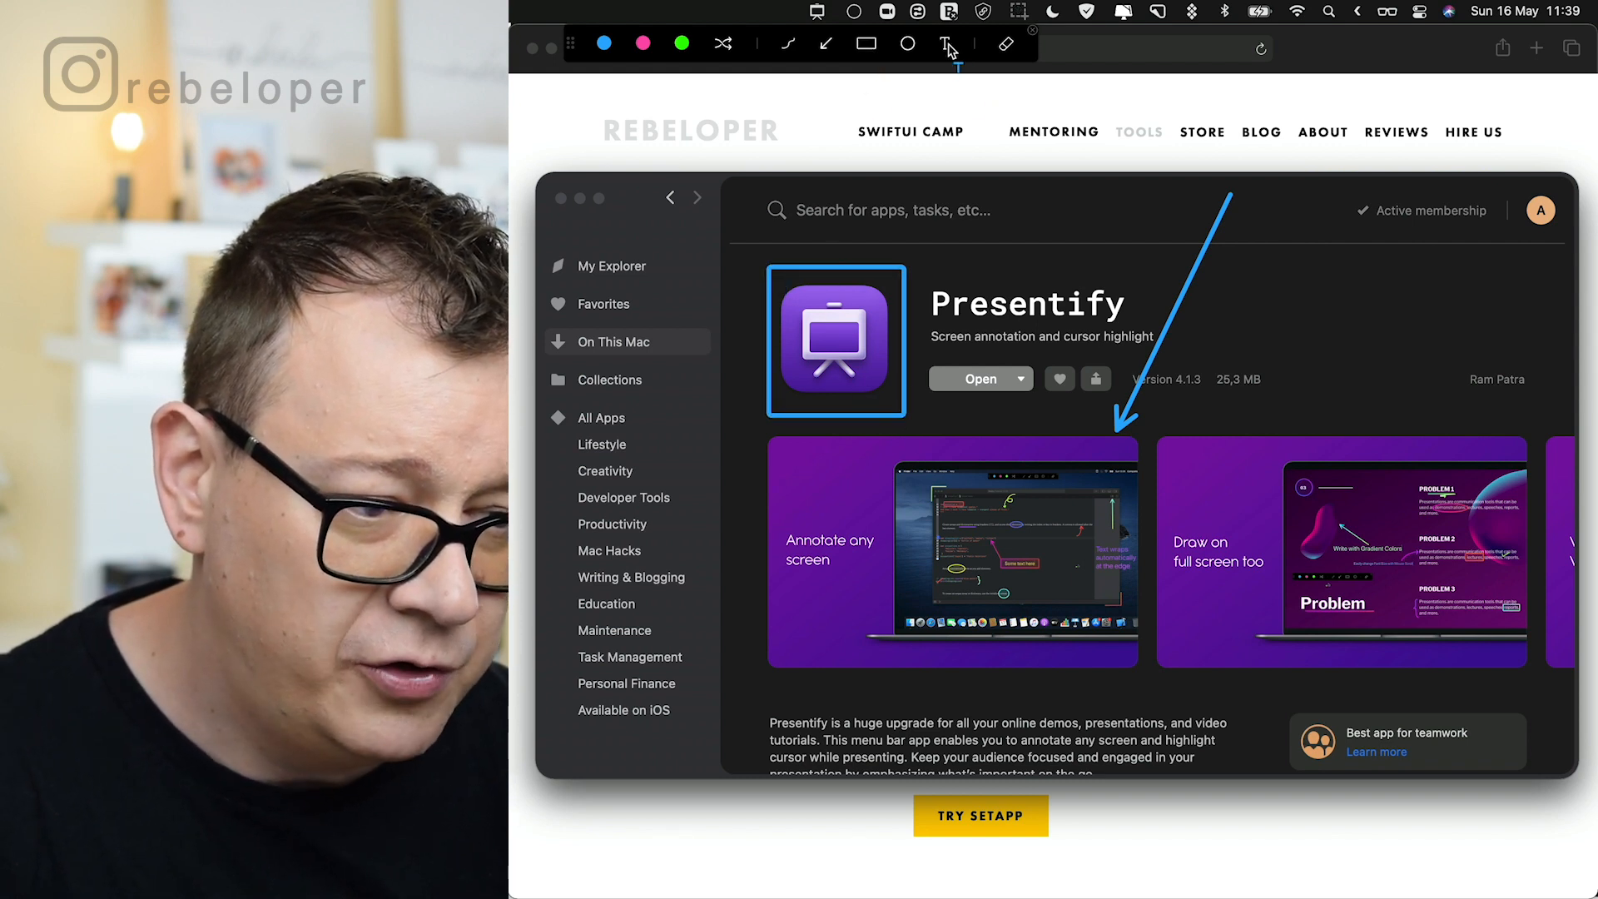
pyautogui.click(945, 44)
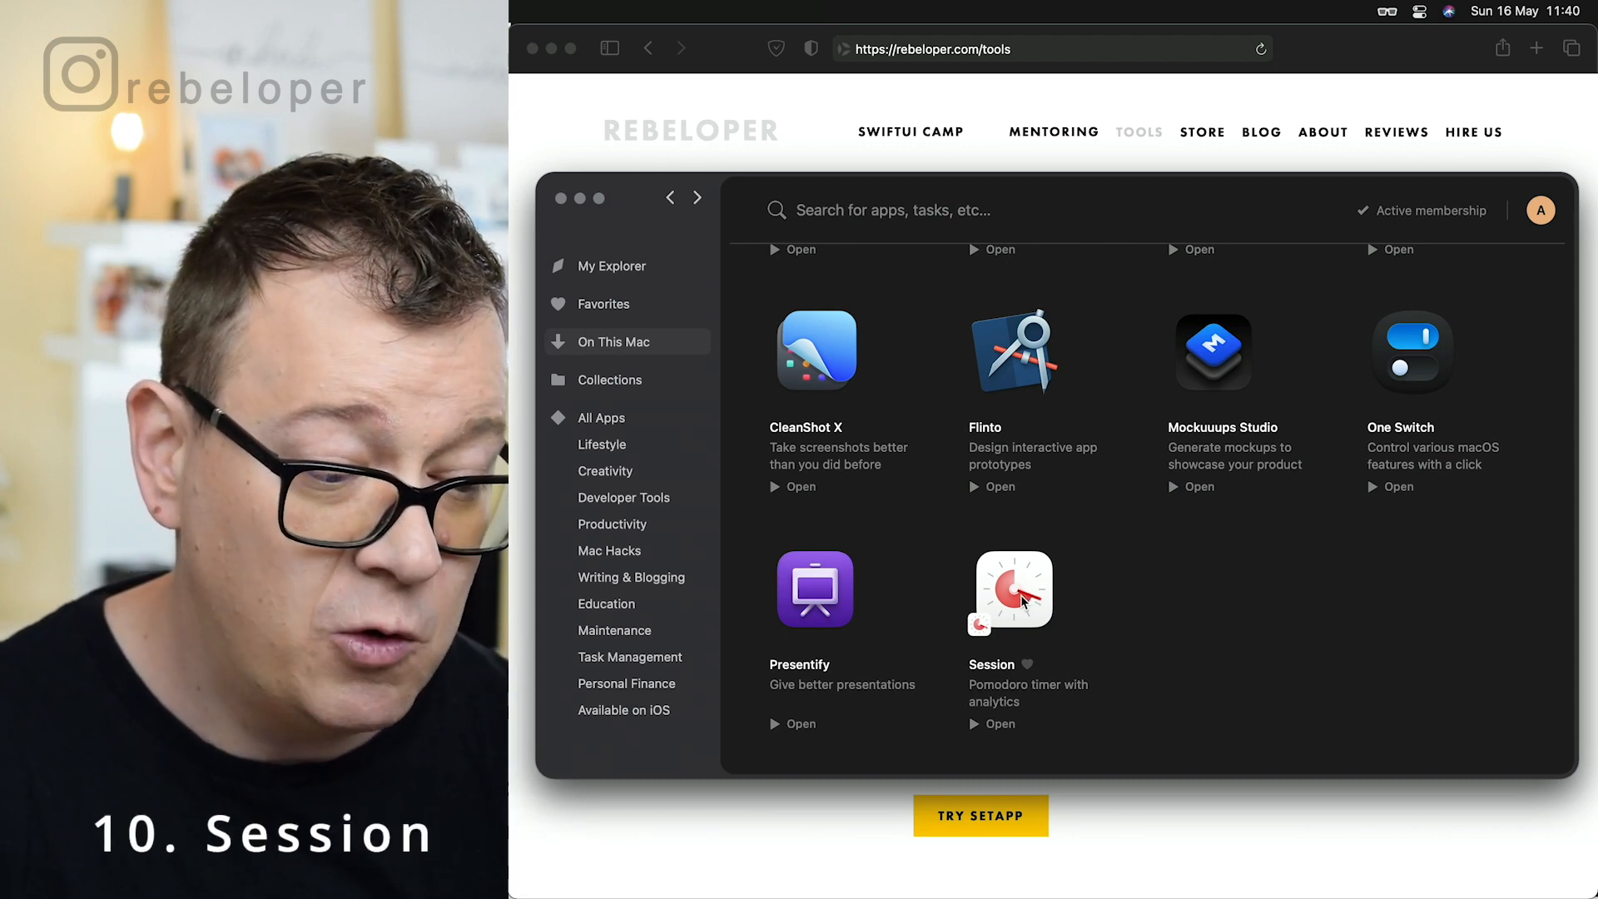
# Open Session's details page (version 2.2.9) and show its menu bar menu.
pyautogui.click(1012, 589)
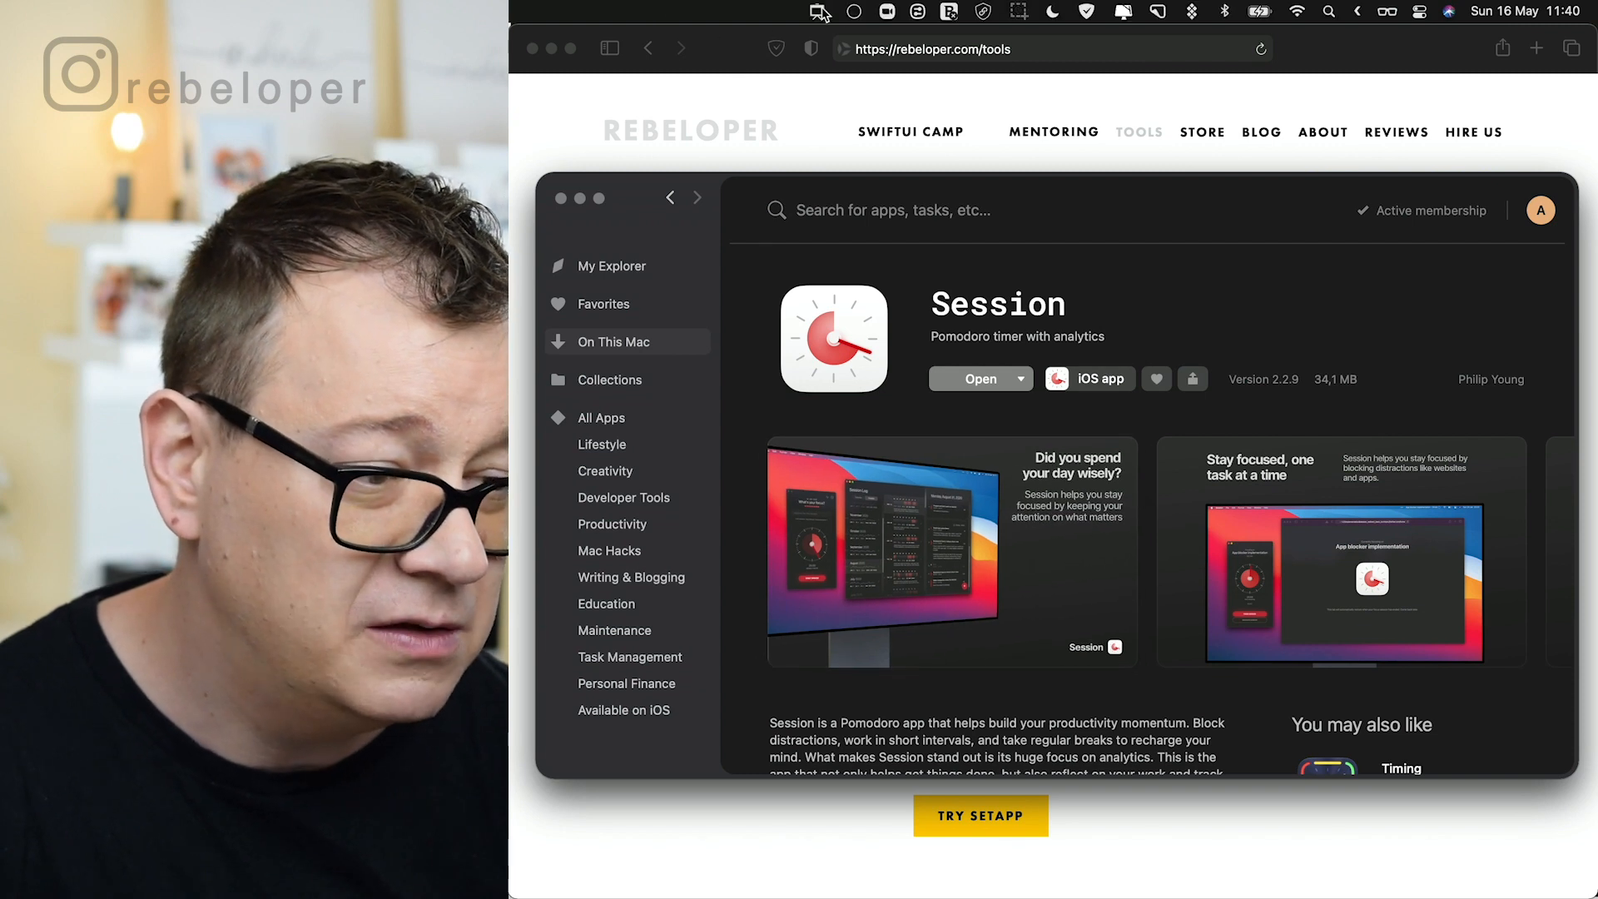
pyautogui.click(816, 11)
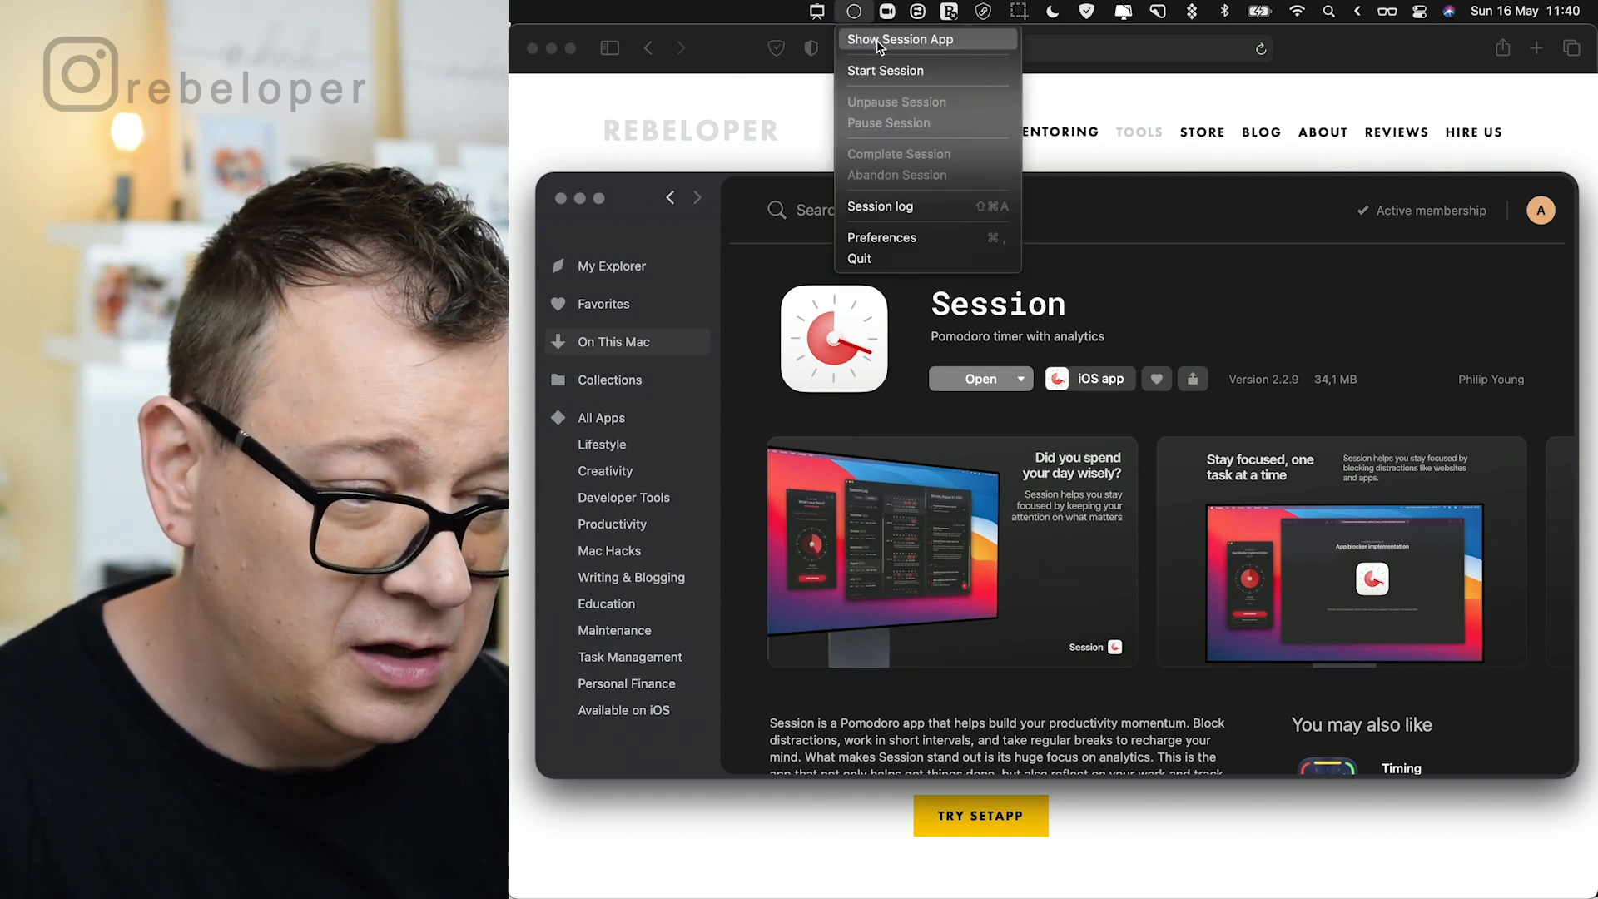
# Show Session's timer window, then open its Preferences to the Menubar & Dock personalisation settings.
pyautogui.click(899, 39)
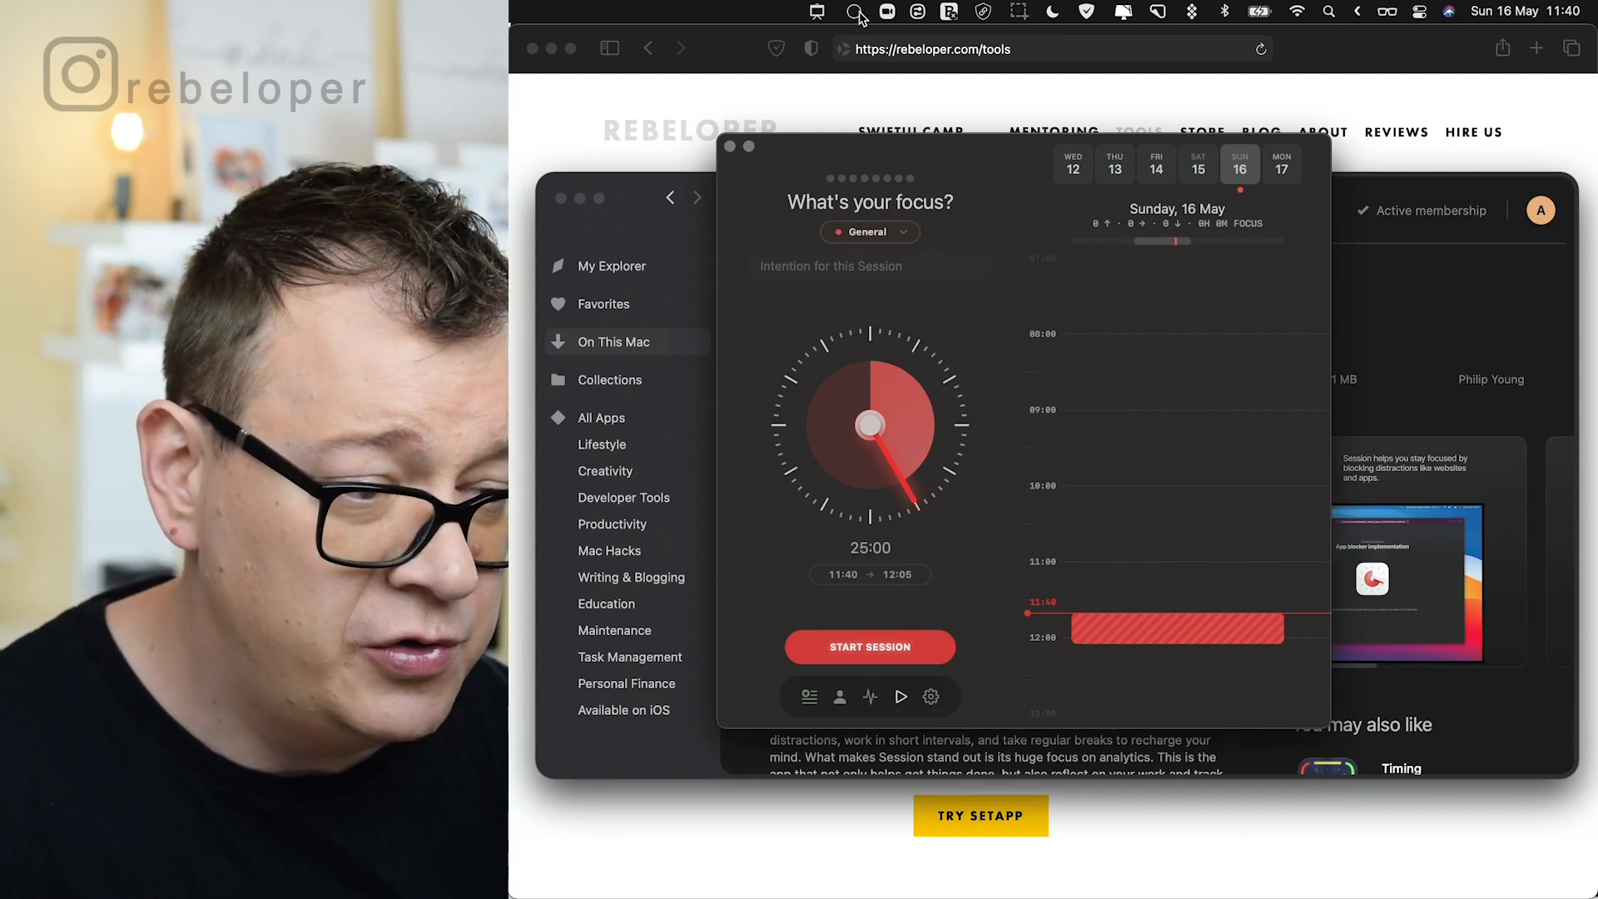
pyautogui.click(852, 10)
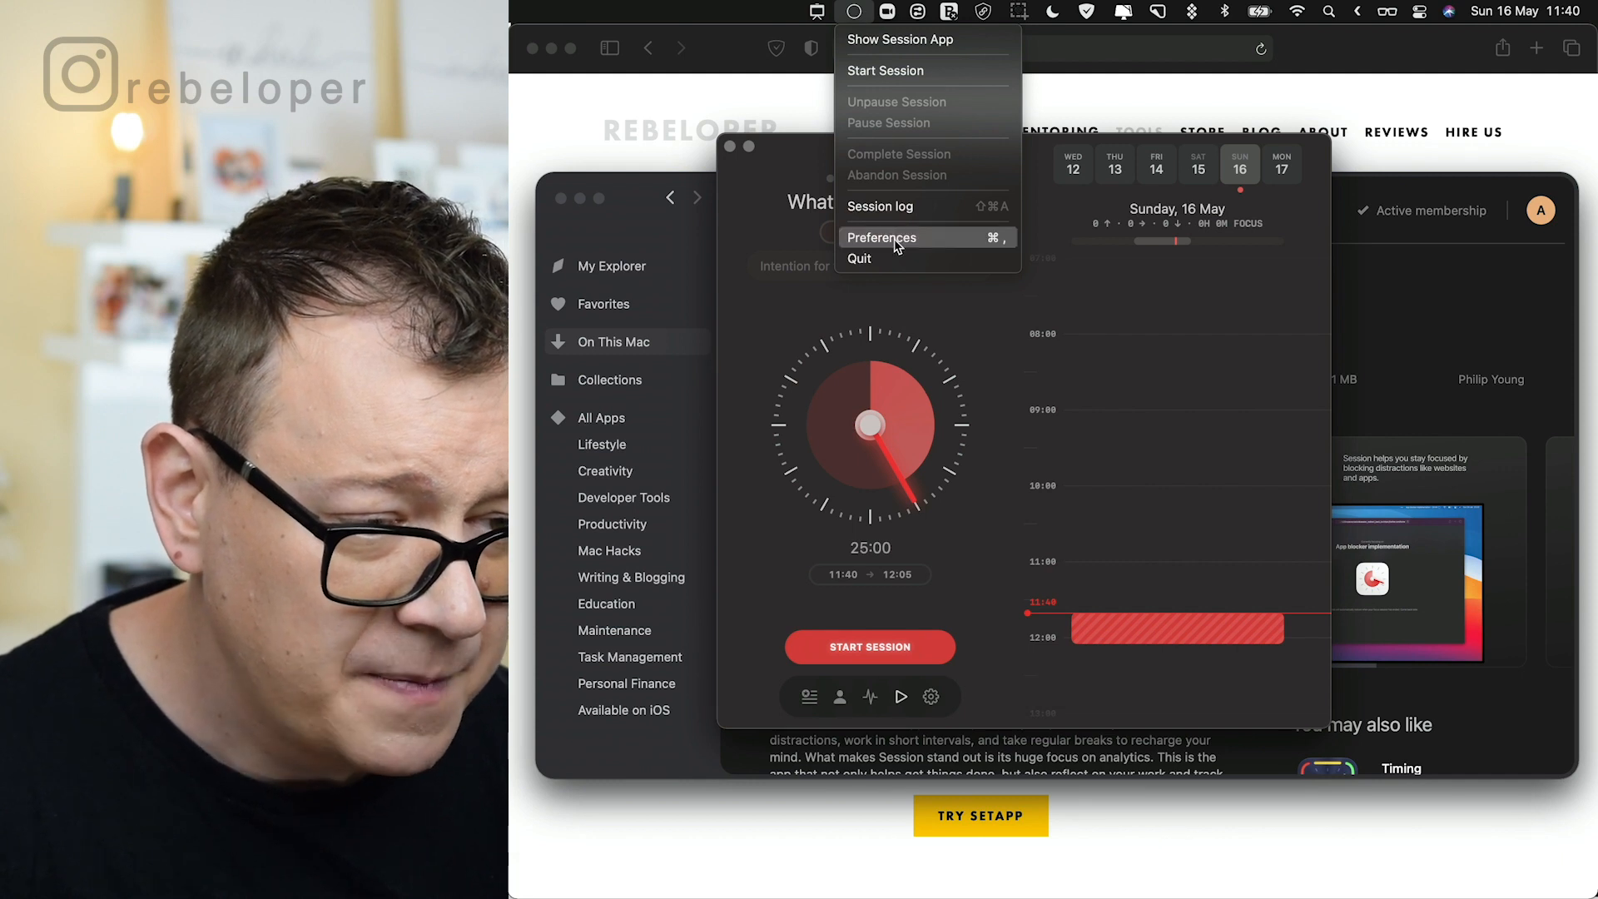
pyautogui.click(882, 236)
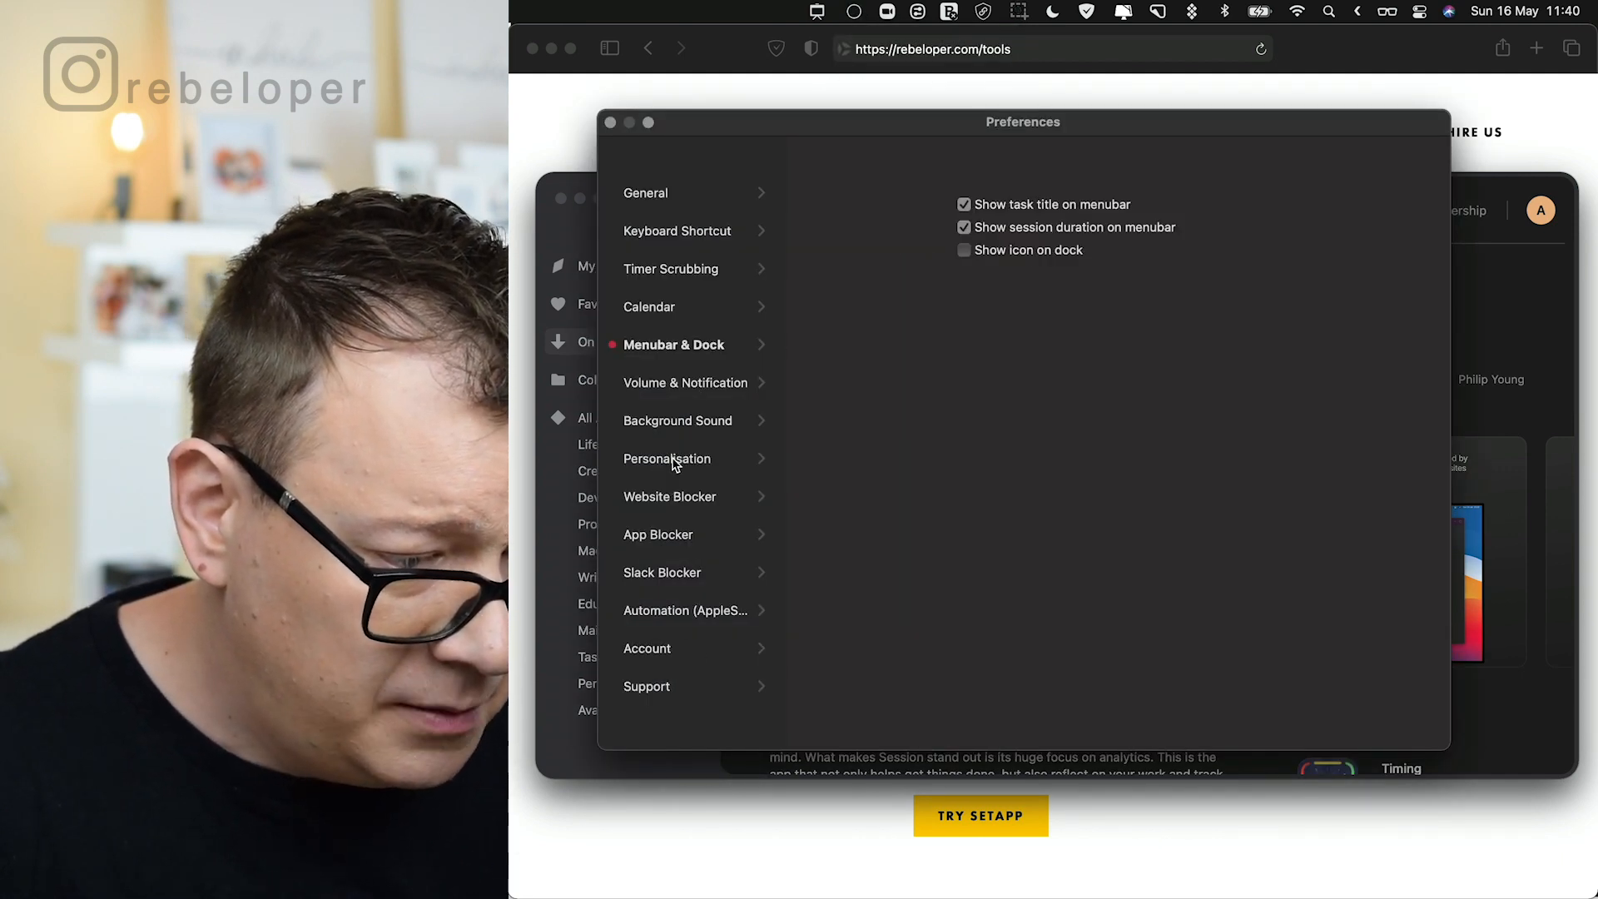
pyautogui.click(646, 193)
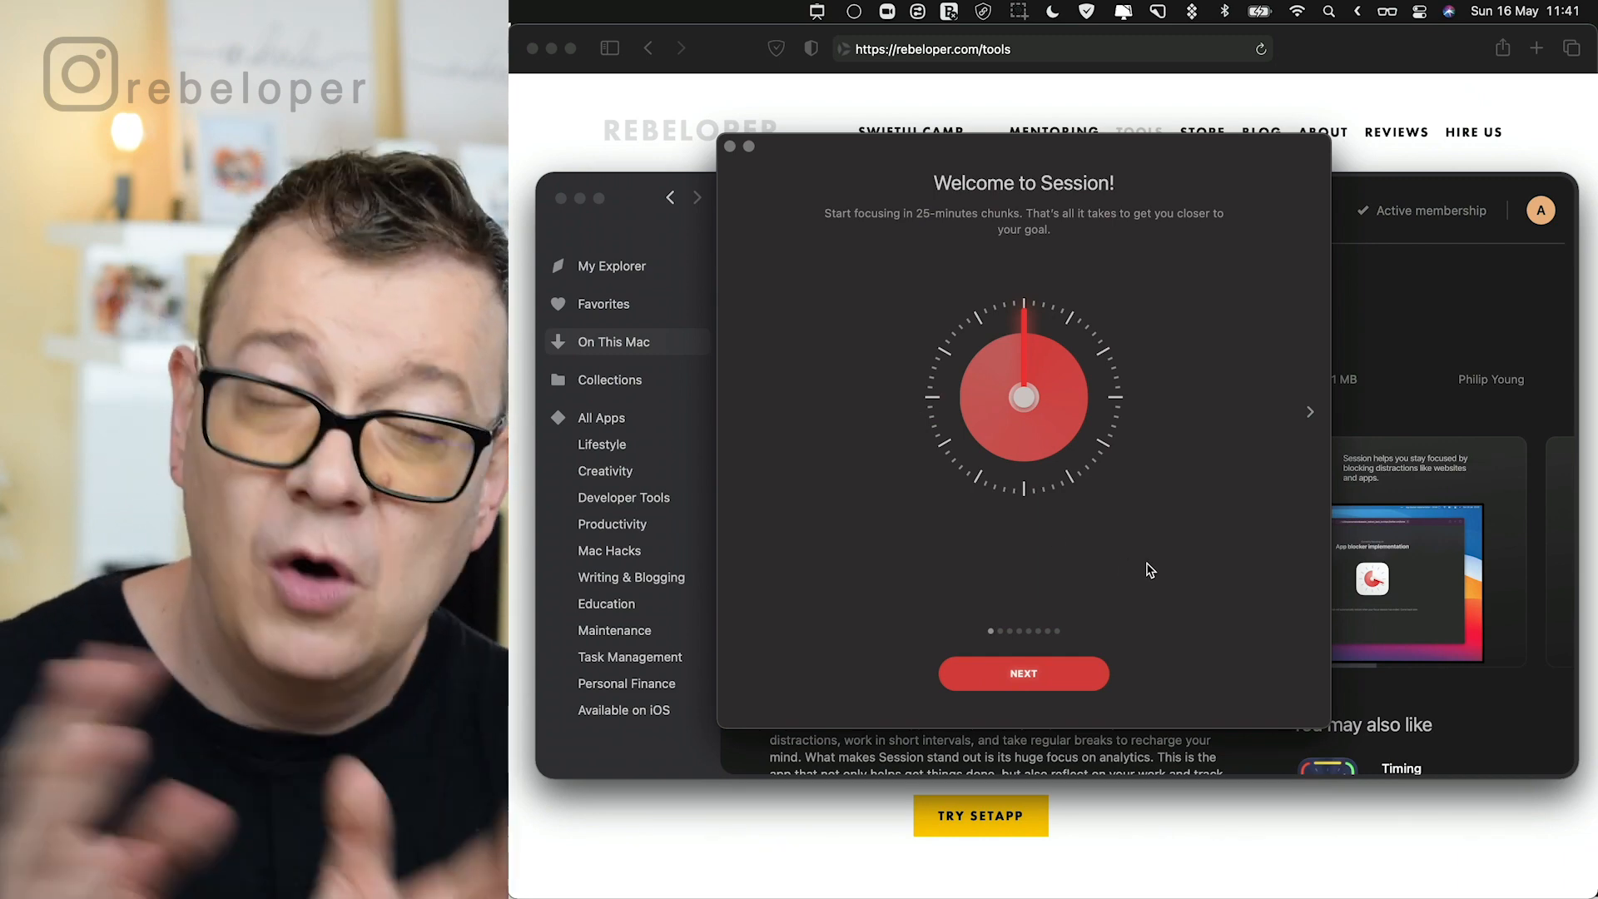
pyautogui.moveTo(1054, 655)
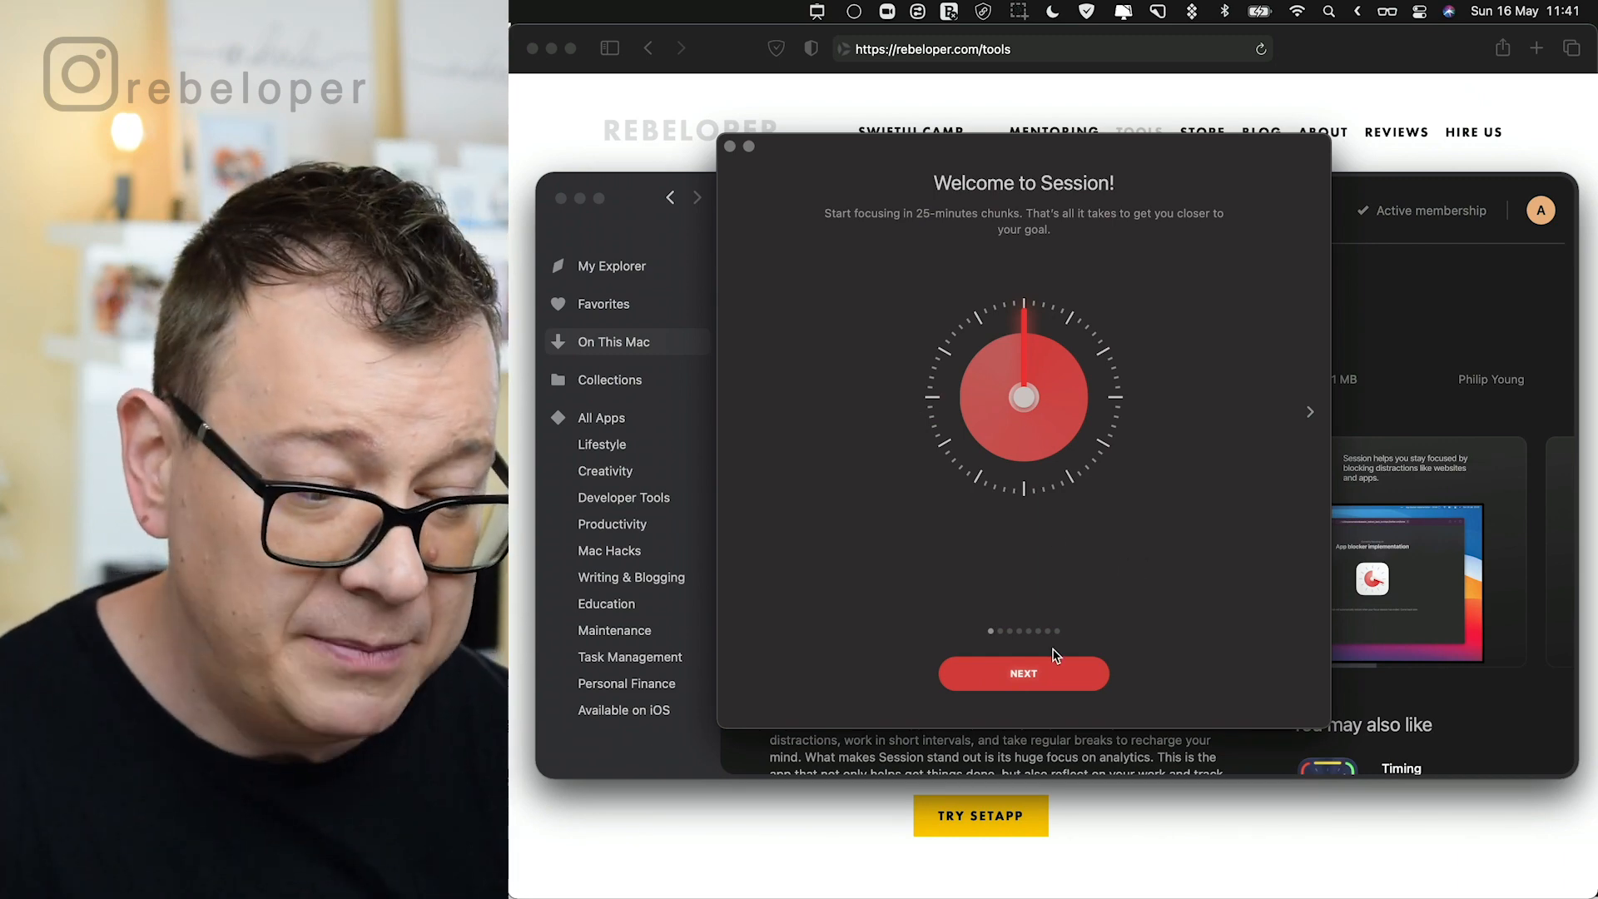
# Page through the rest, blocking, automation, reflection, calendar, achievements and reminder pages, then Start Exploring.
pyautogui.click(1023, 673)
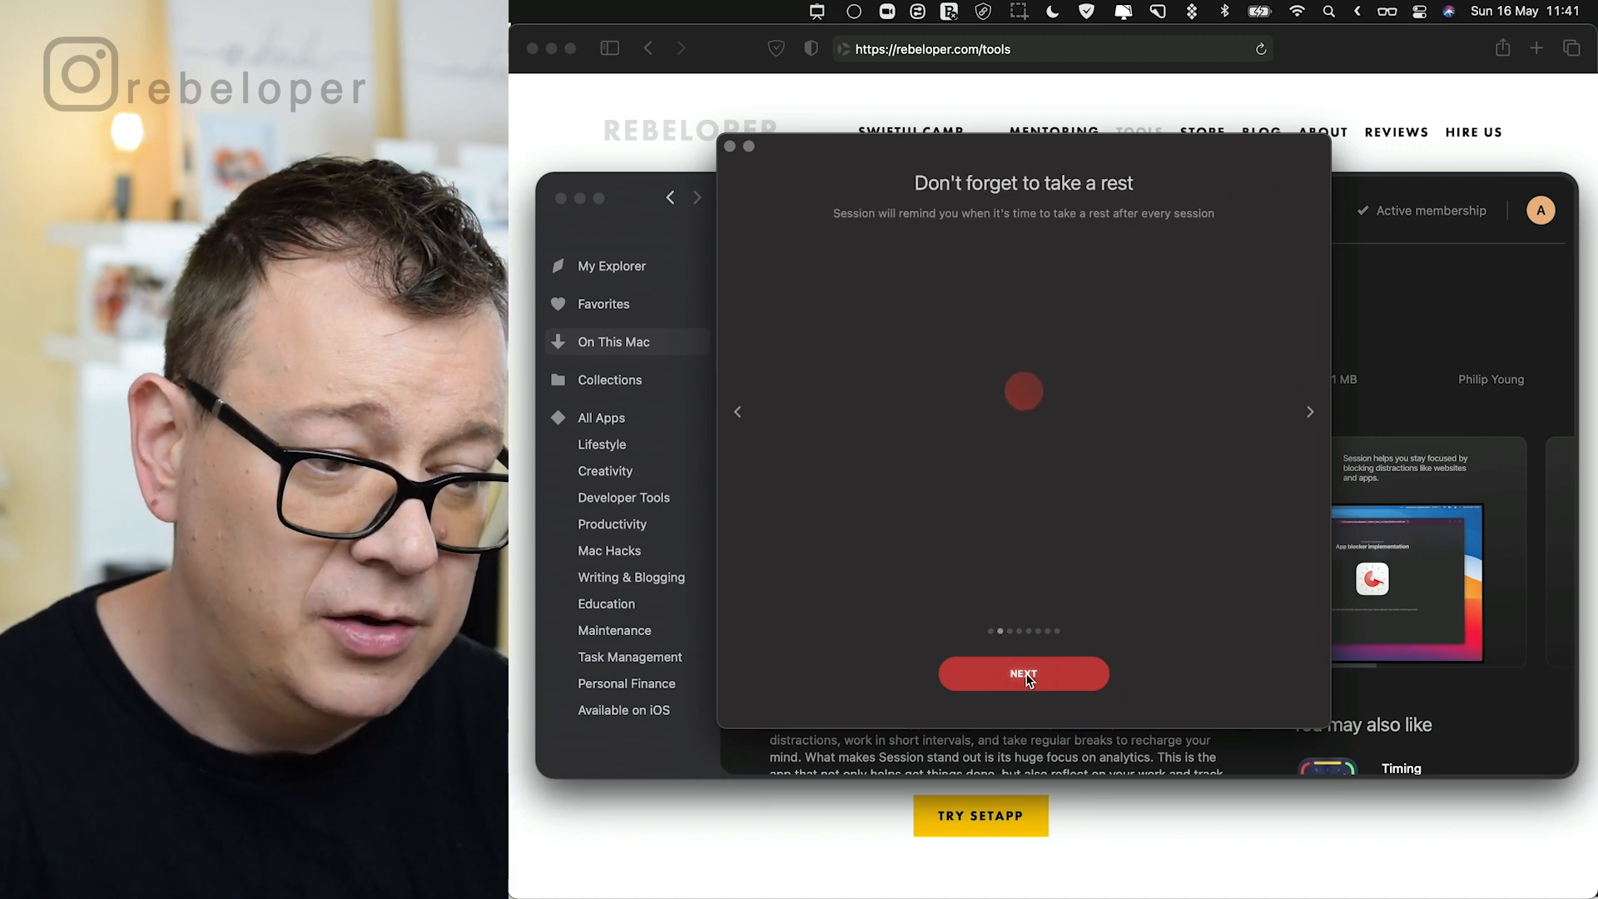
pyautogui.click(1023, 674)
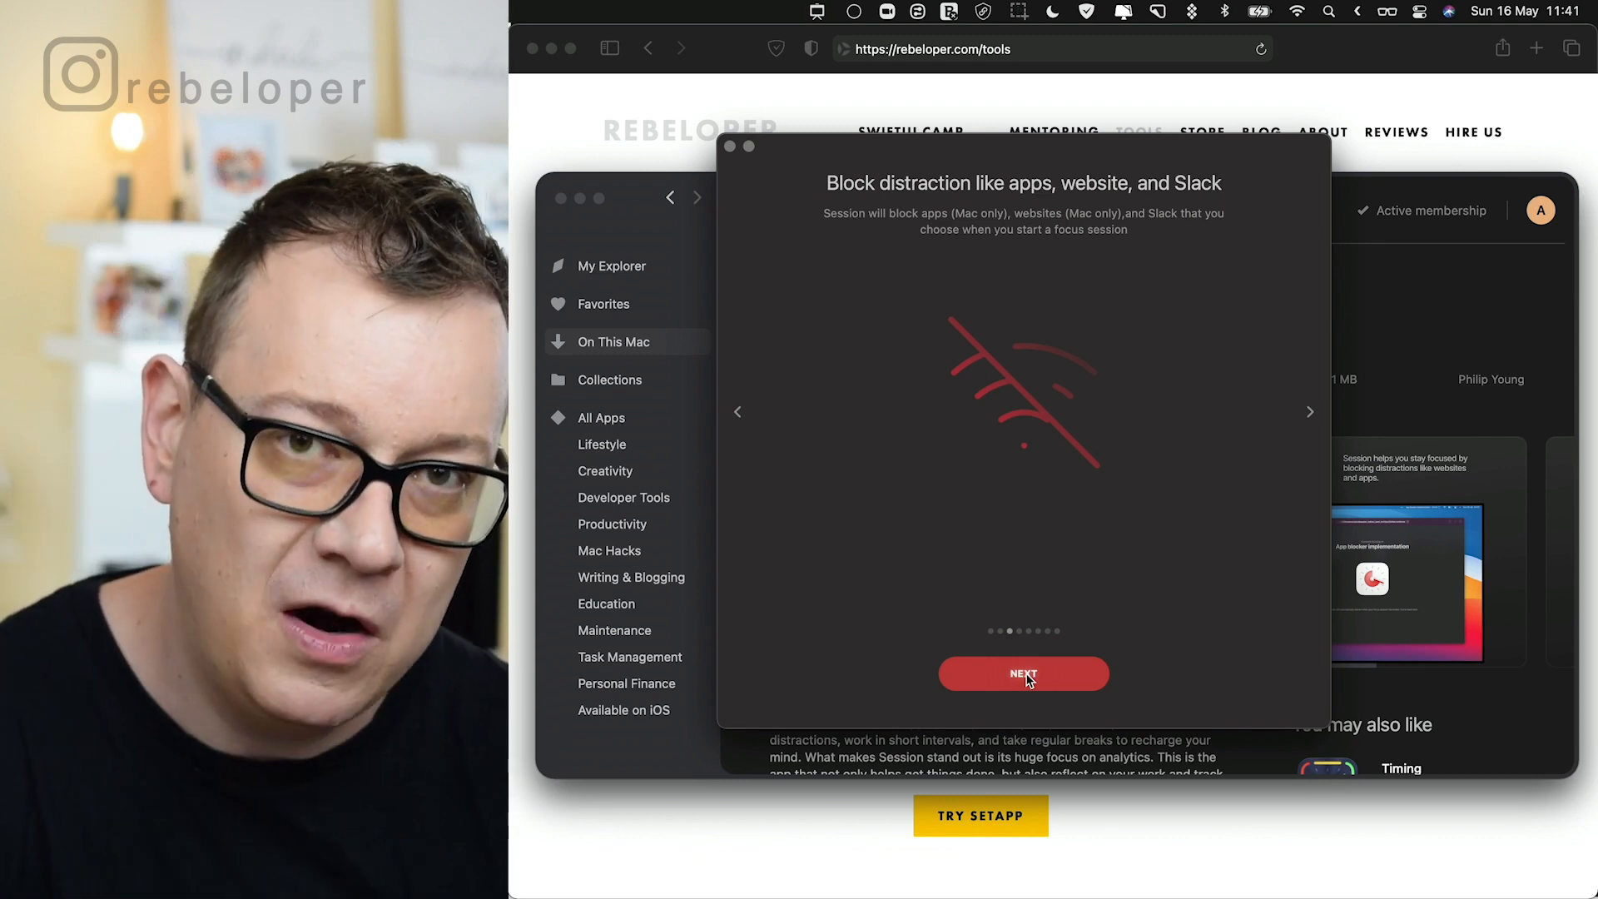
pyautogui.click(1022, 673)
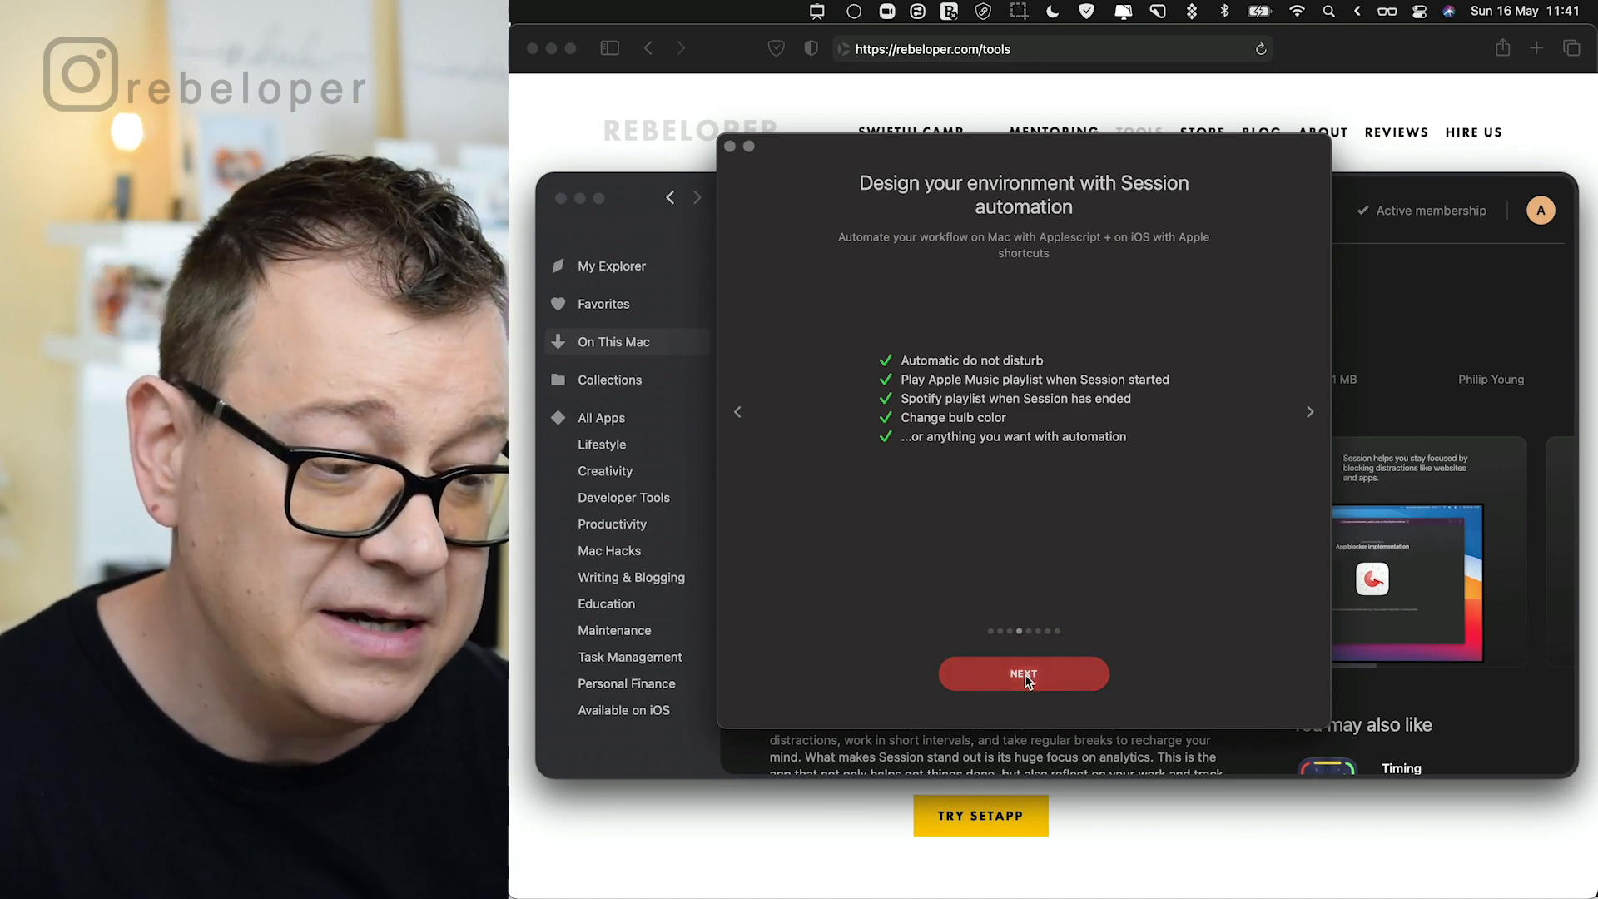
pyautogui.click(1022, 674)
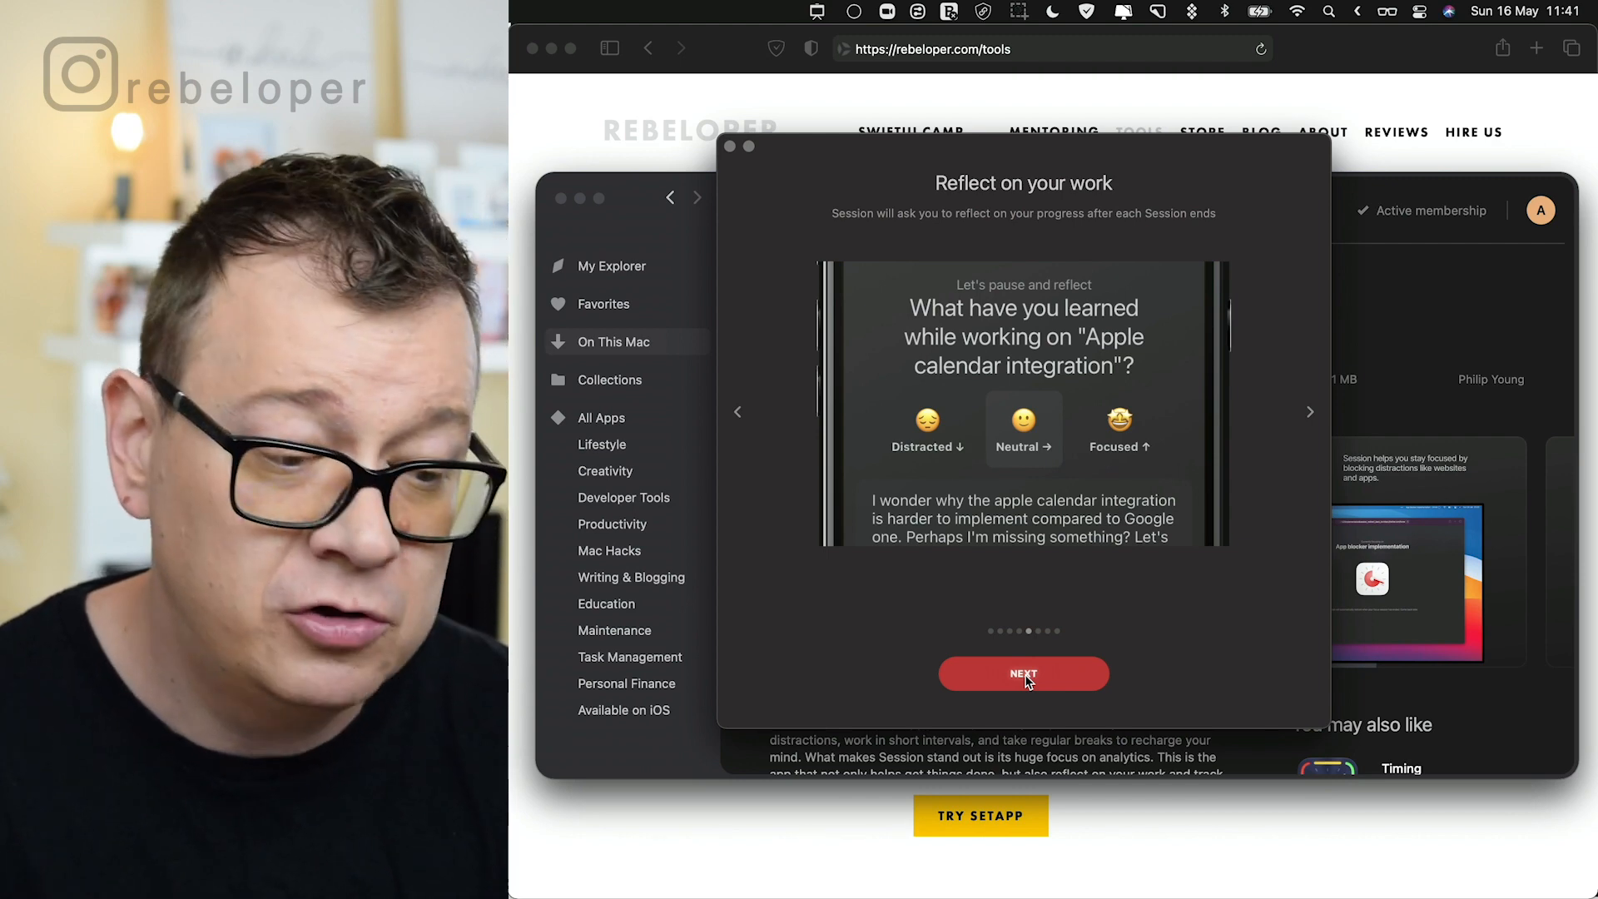
pyautogui.click(1023, 673)
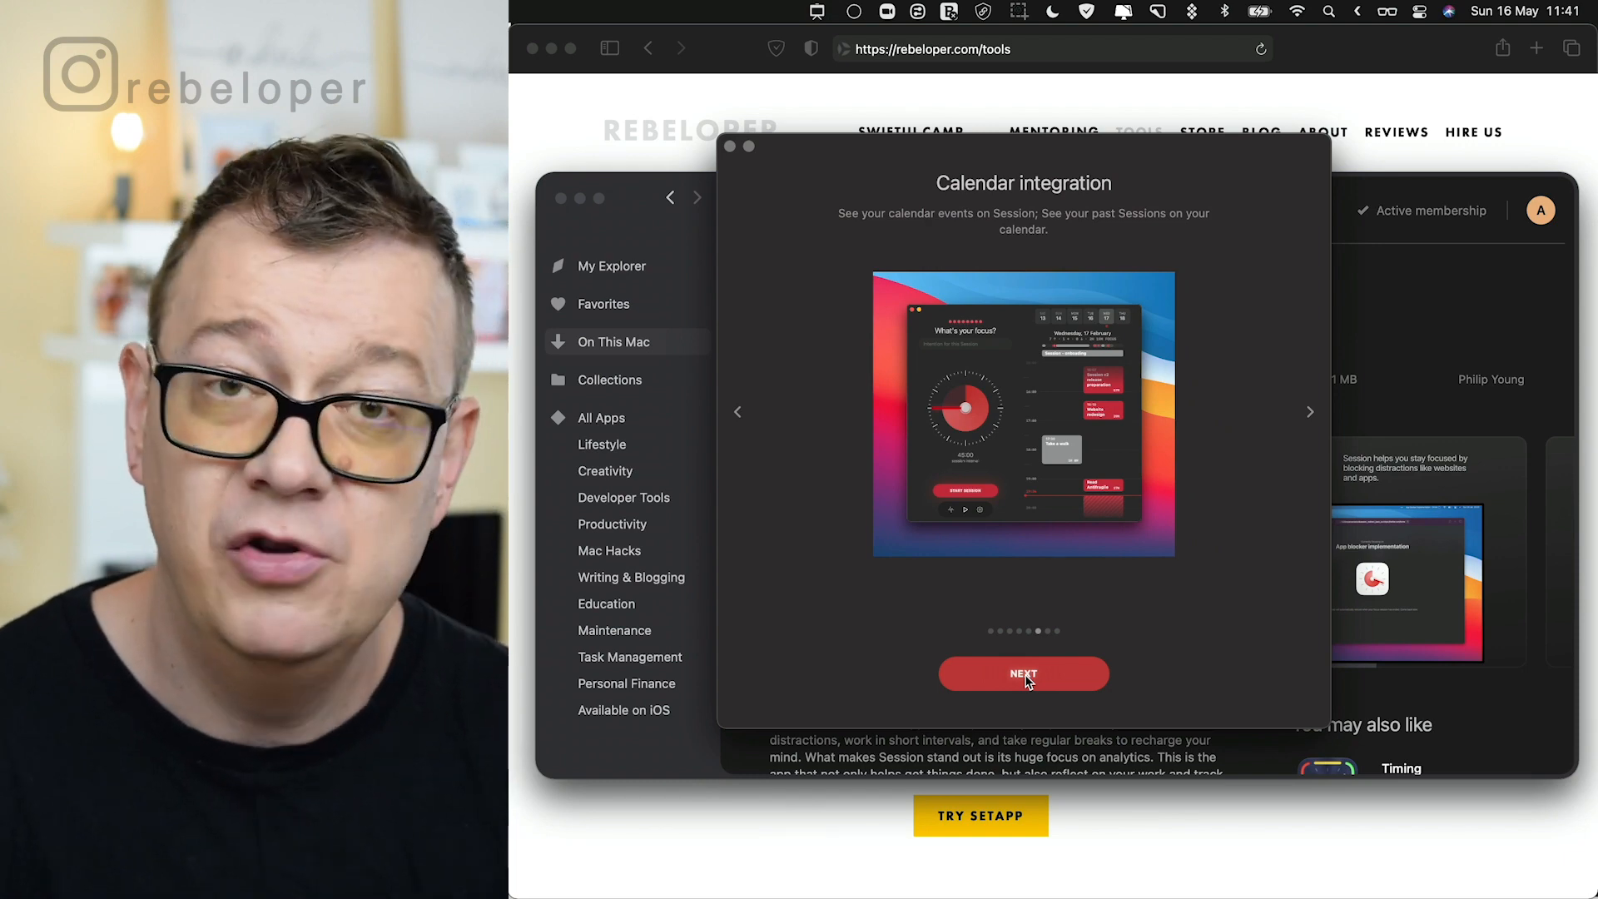
pyautogui.click(1023, 673)
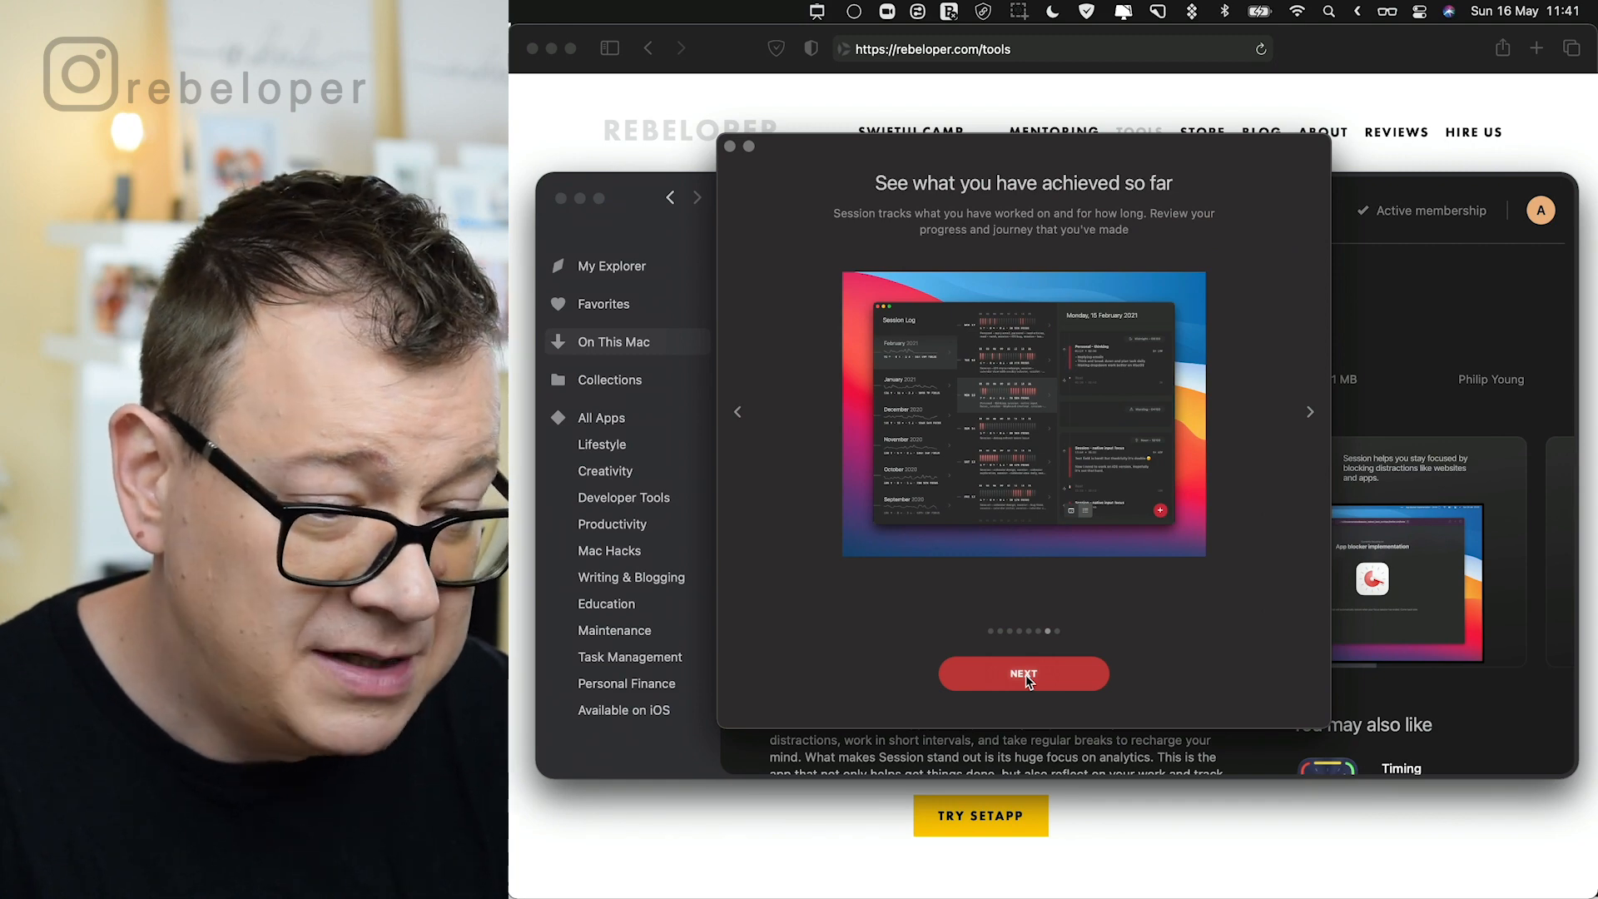
pyautogui.click(1022, 673)
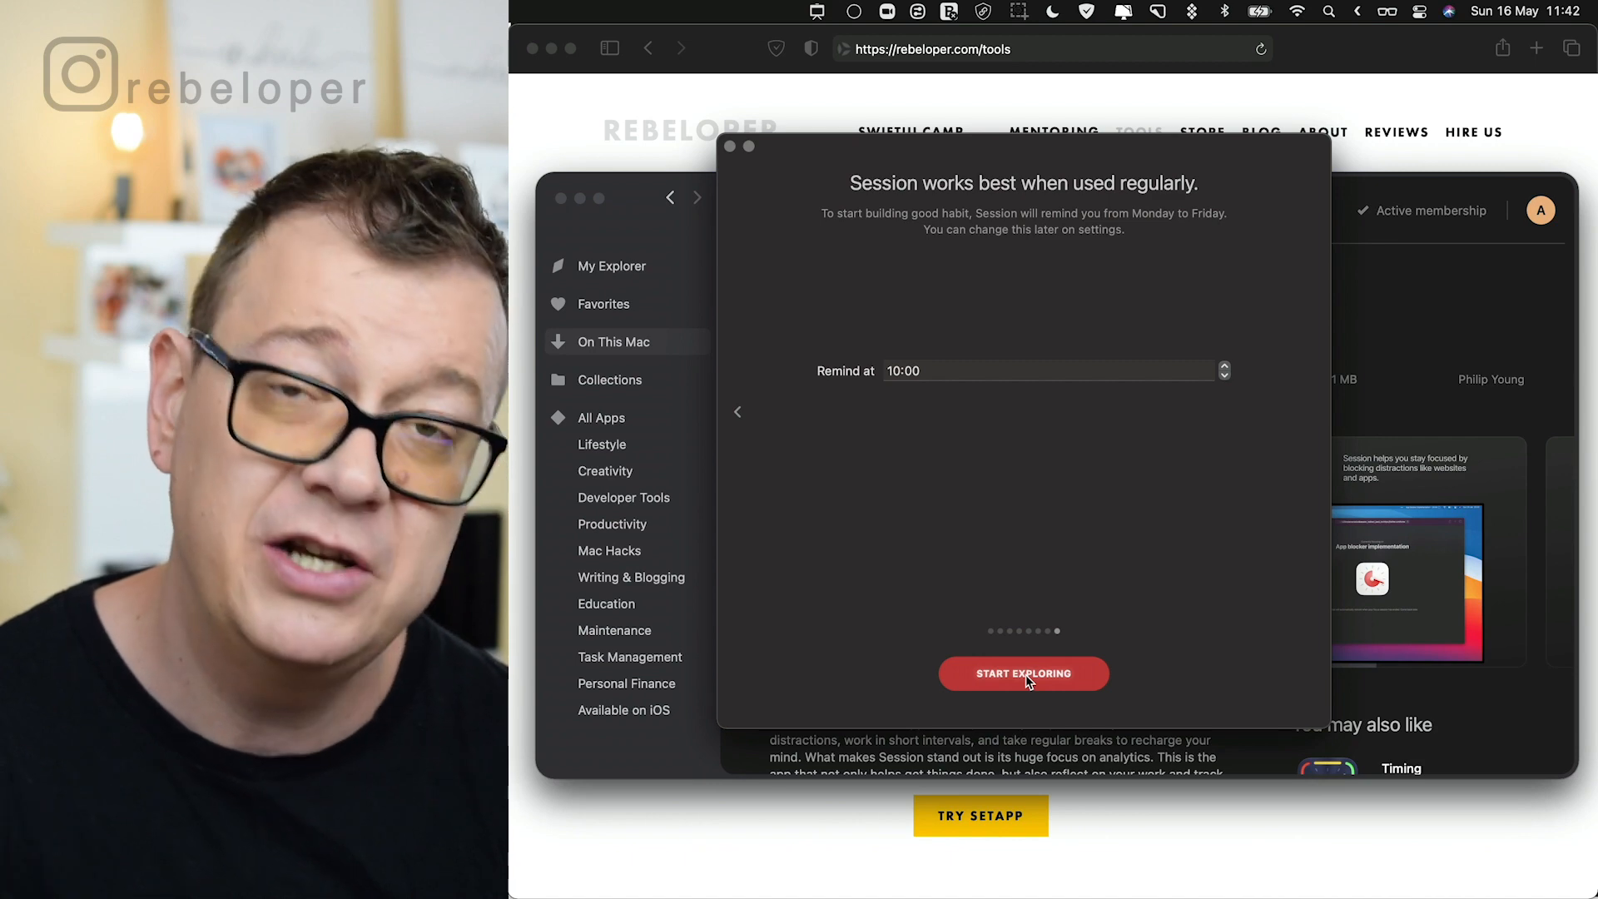
pyautogui.click(1022, 673)
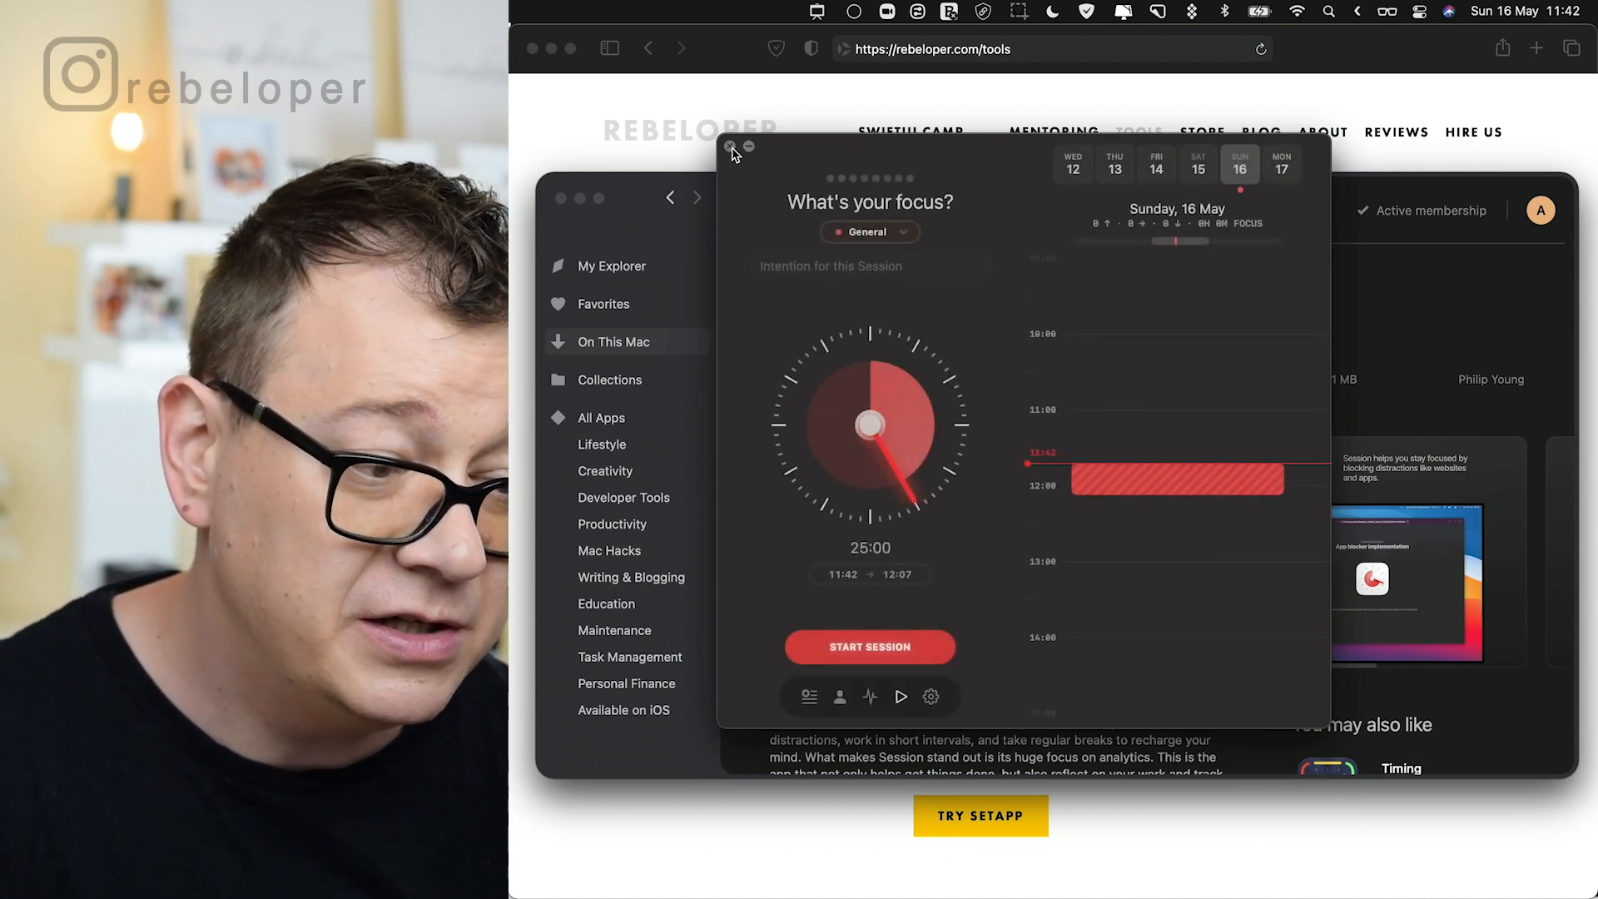
# Close the Session timer window to return to its Setapp detail page.
pyautogui.click(730, 149)
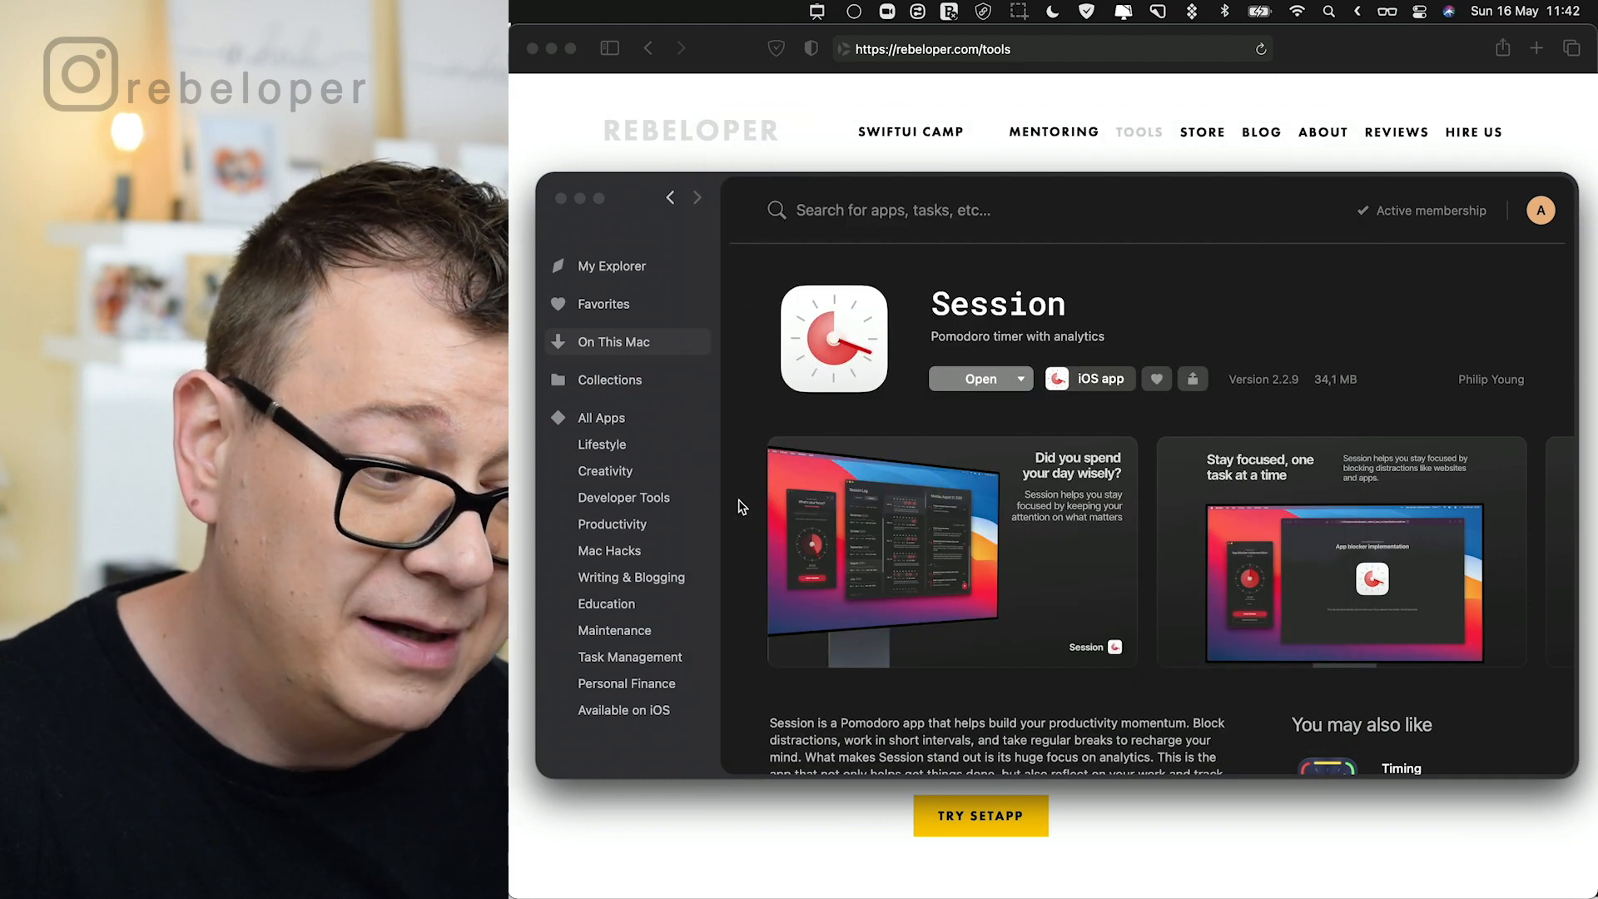
pyautogui.moveTo(749, 486)
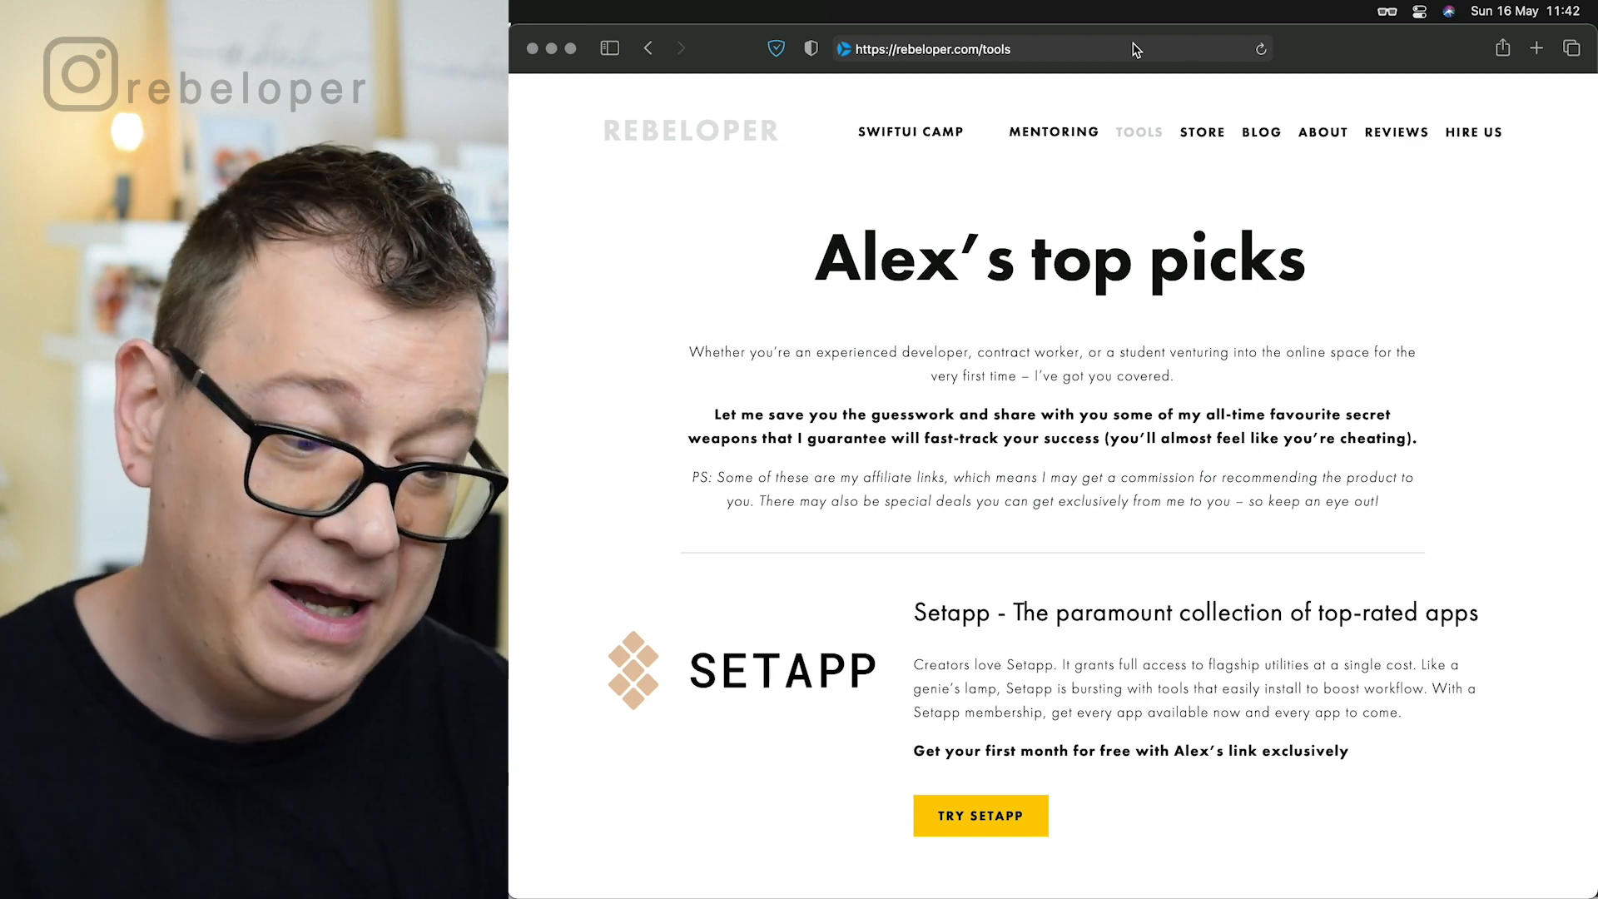
pyautogui.moveTo(979, 816)
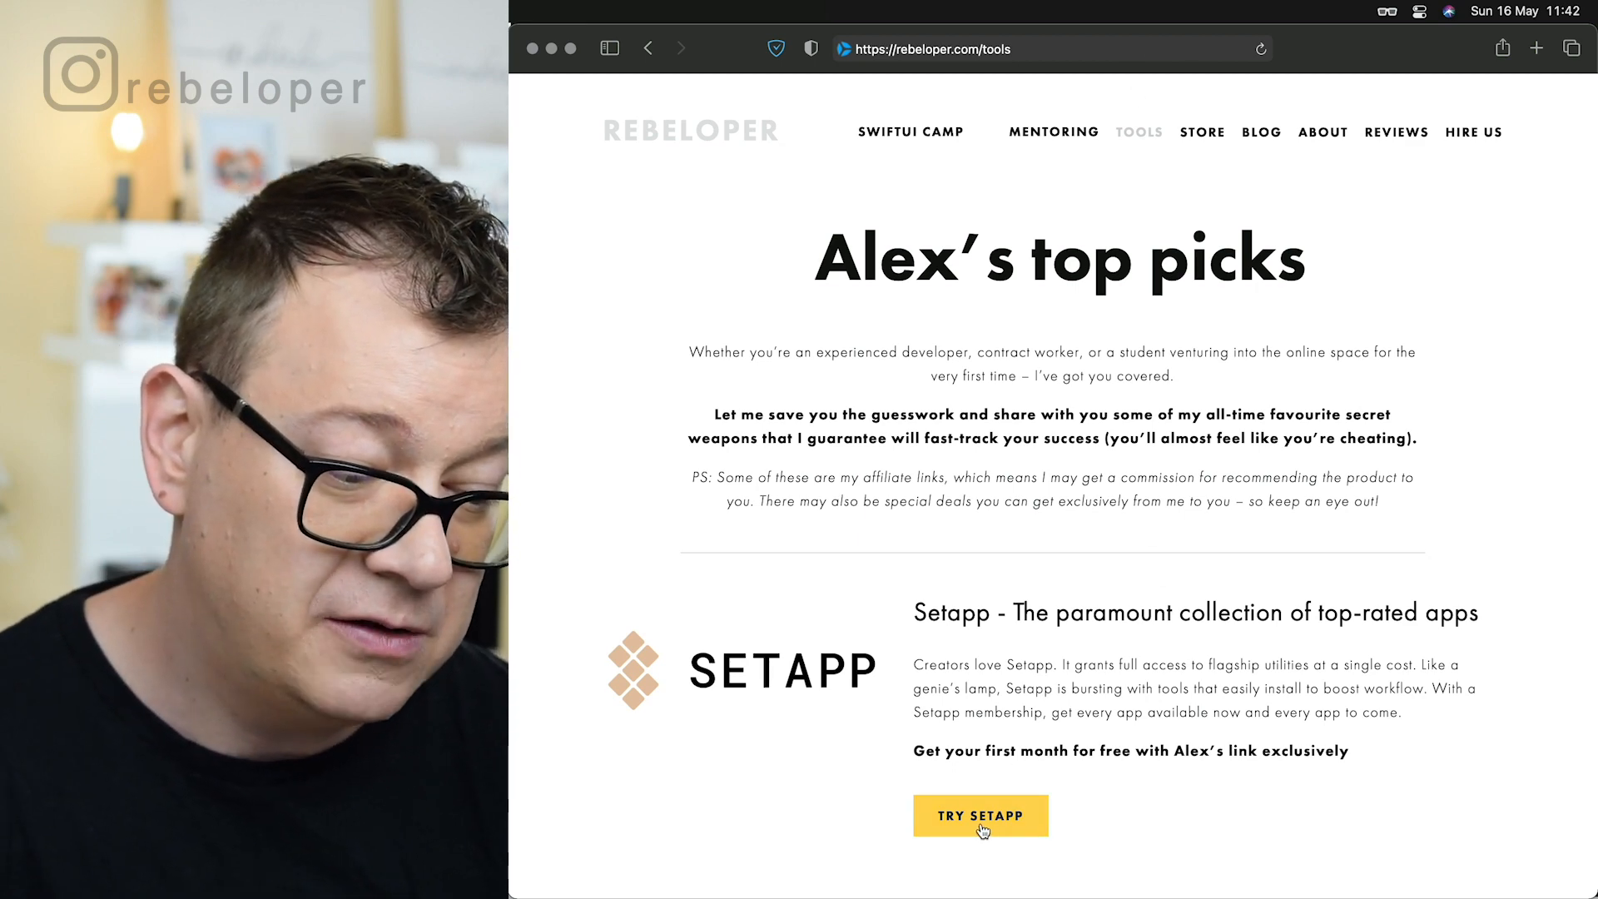